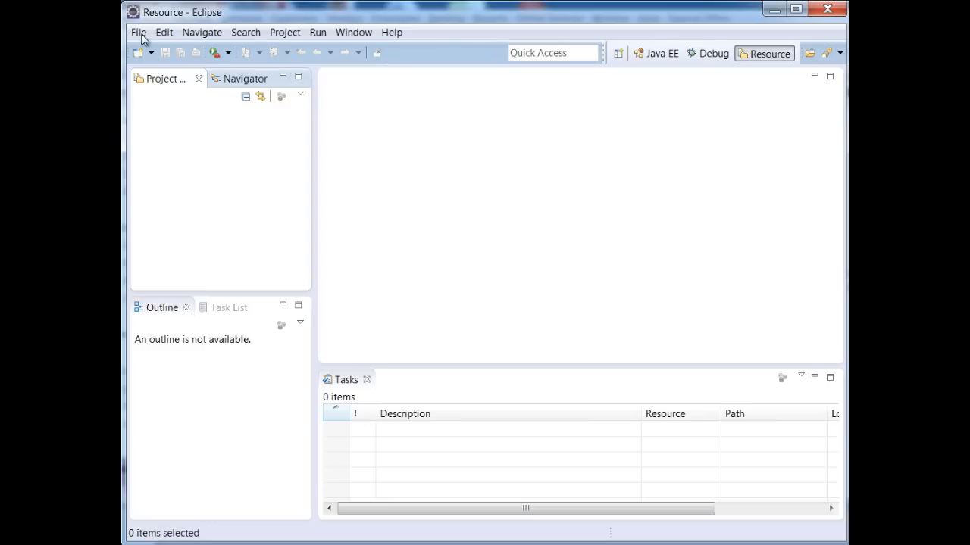
Start the New Example wizard and choose the 'Editing and validating XML files' samples.
{"action": "left_click", "coordinate": [138, 32]}
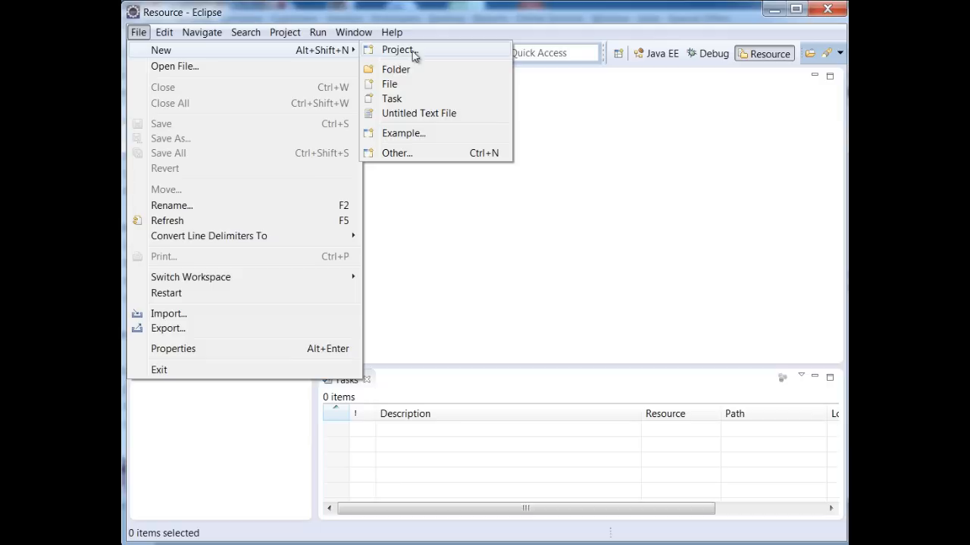
{"action": "left_click", "coordinate": [403, 134]}
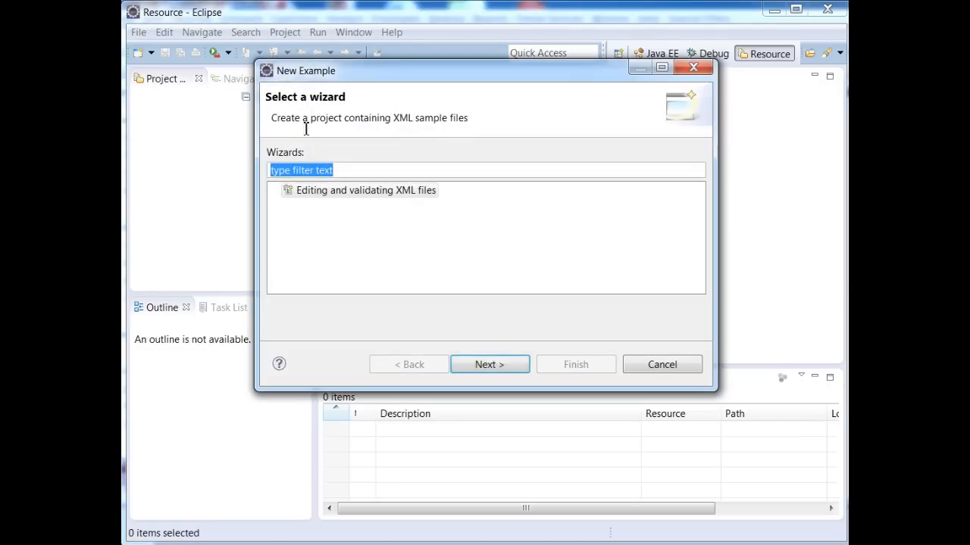
{"action": "left_click", "coordinate": [365, 191]}
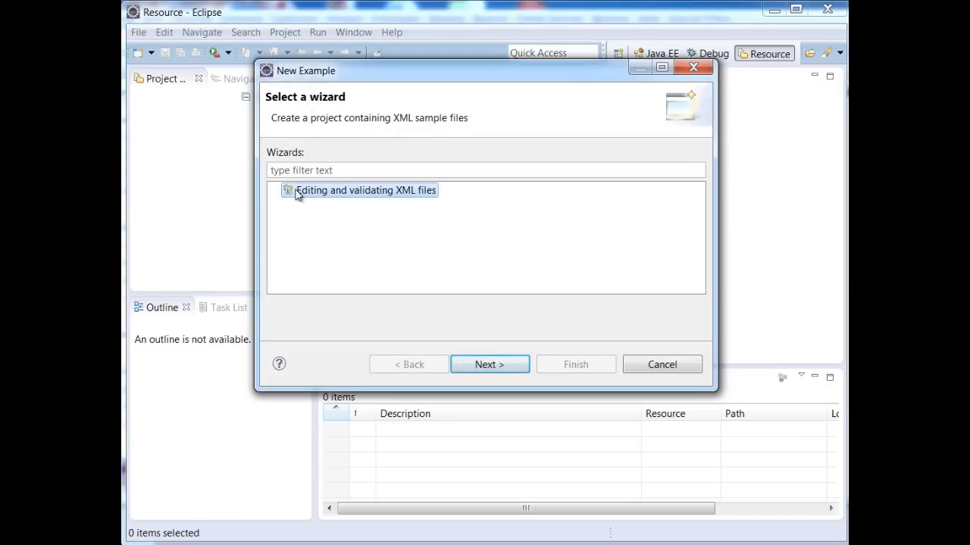
{"action": "mouse_move", "coordinate": [408, 197]}
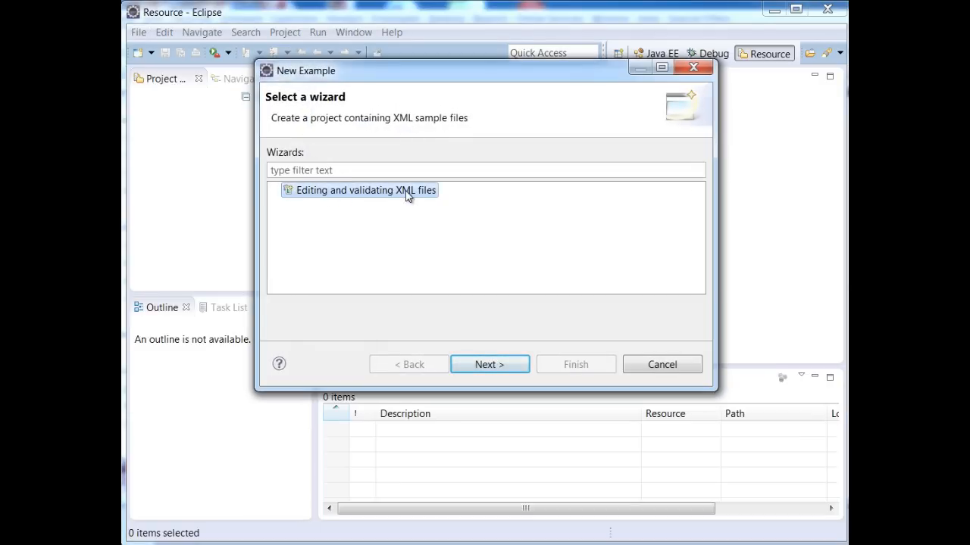
Finish the wizard keeping the project name XMLExamples.
{"action": "left_click", "coordinate": [489, 363]}
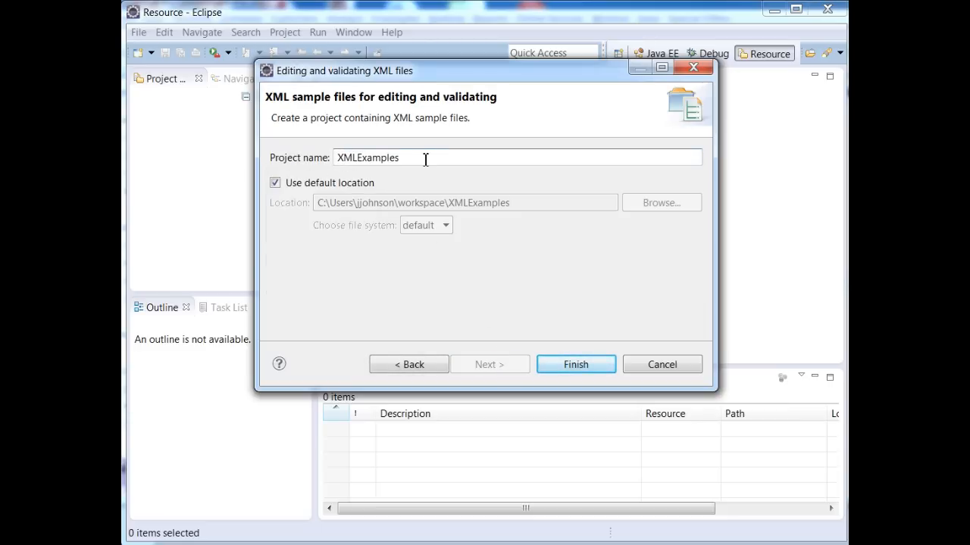
{"action": "left_click", "coordinate": [576, 364]}
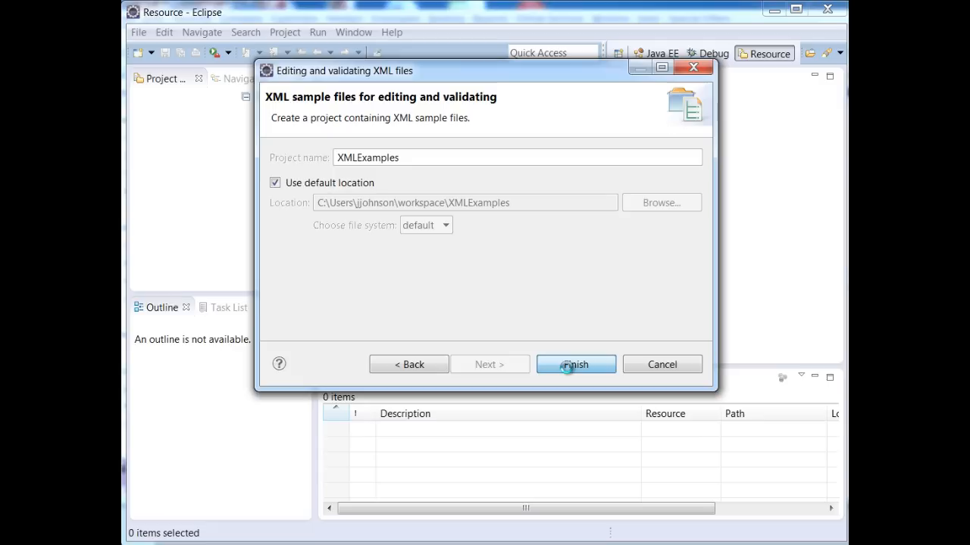
{"action": "left_click", "coordinate": [576, 364]}
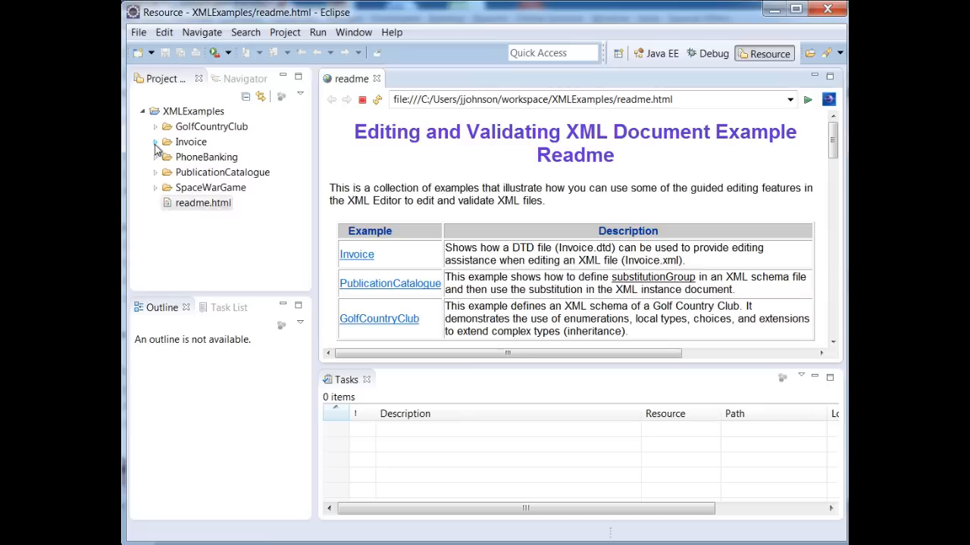
Expand the Invoice folder in Project Explorer and open Invoice.xml in the XML editor.
{"action": "left_click", "coordinate": [155, 142]}
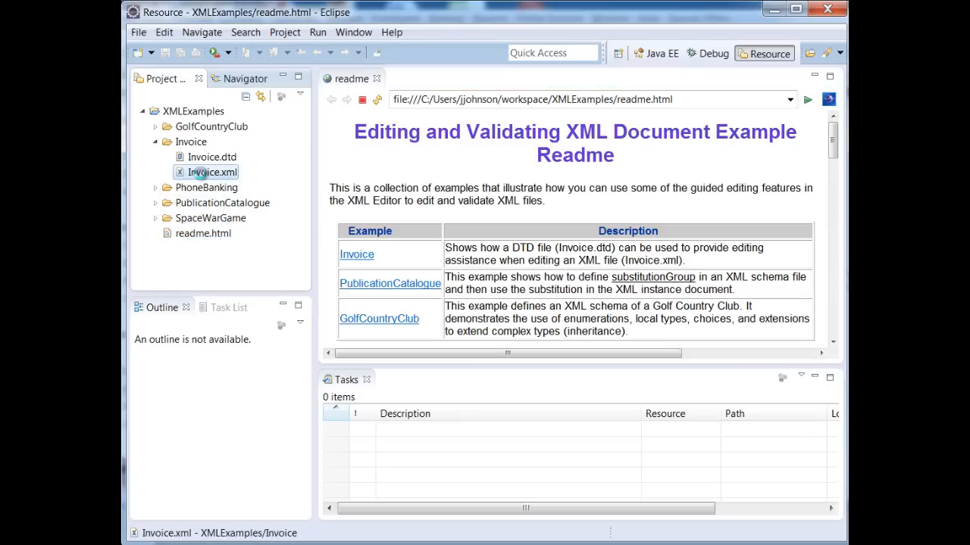
{"action": "double_click", "coordinate": [212, 173]}
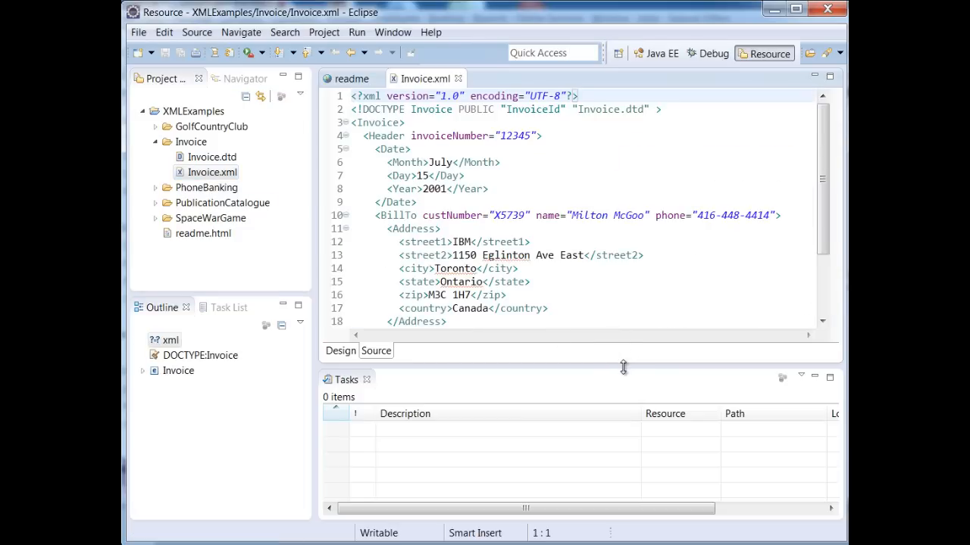
Drag the editor/Tasks divider down so all of Invoice.xml shows, then point at the XML declaration.
{"action": "left_click_drag", "start_coordinate": [622, 368], "coordinate": [629, 481]}
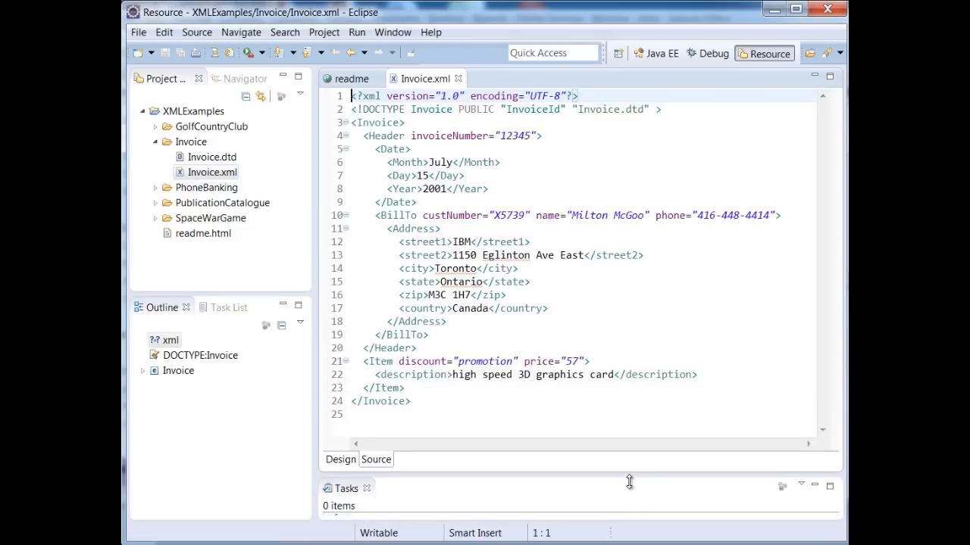
{"action": "mouse_move", "coordinate": [724, 180]}
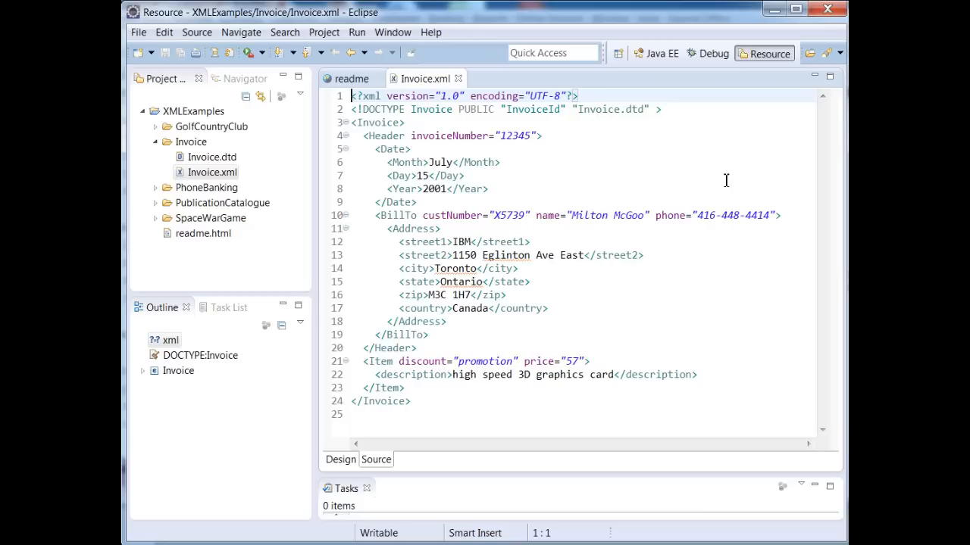
{"action": "left_click", "coordinate": [578, 95]}
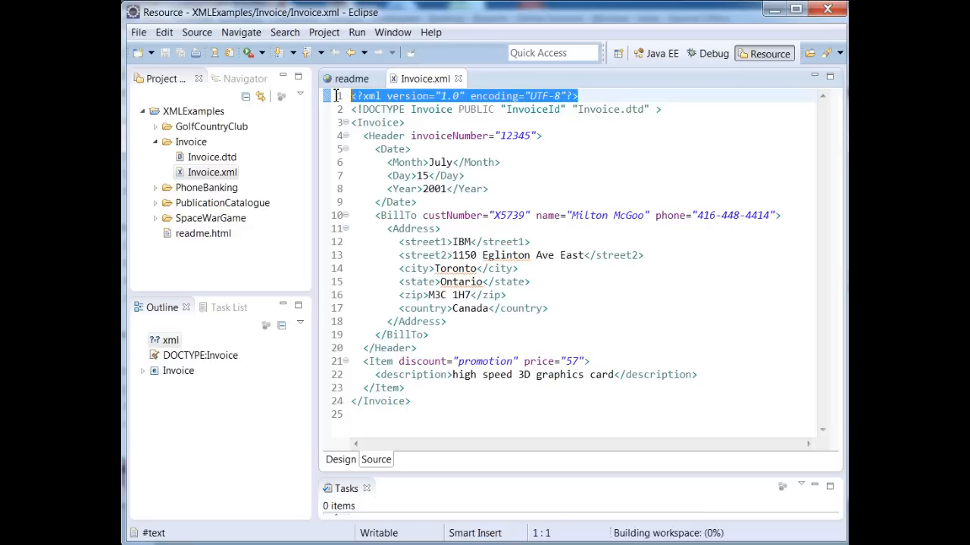
{"action": "left_click", "coordinate": [579, 95]}
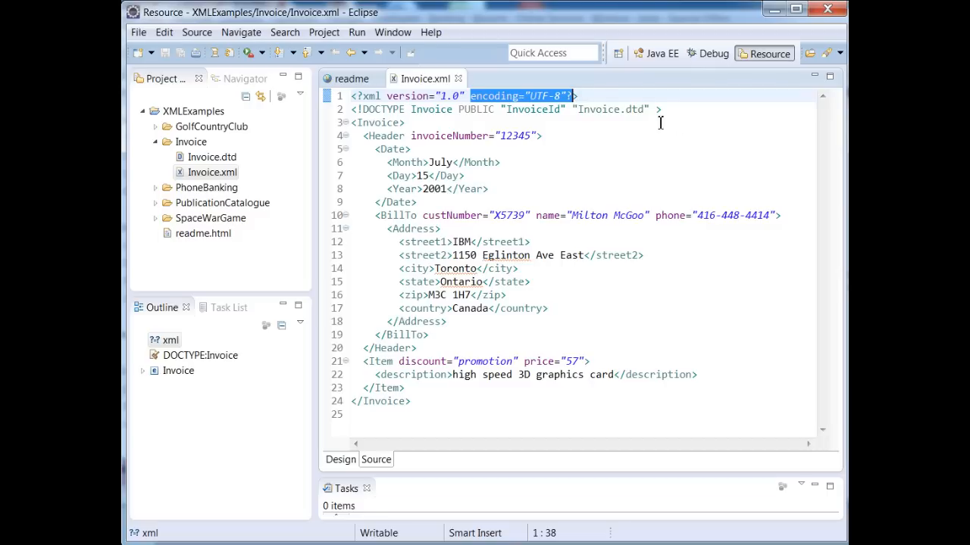
{"action": "mouse_move", "coordinate": [759, 150]}
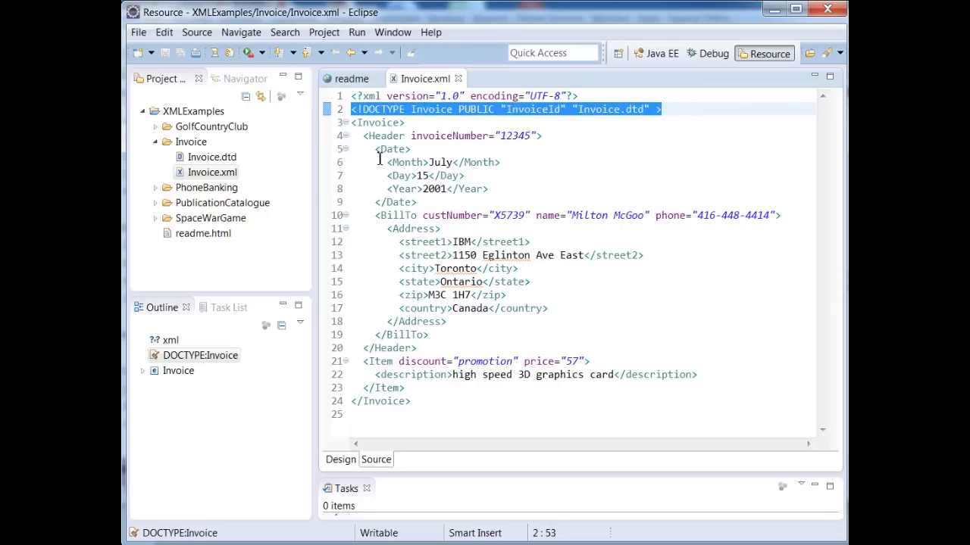
{"action": "mouse_move", "coordinate": [645, 348]}
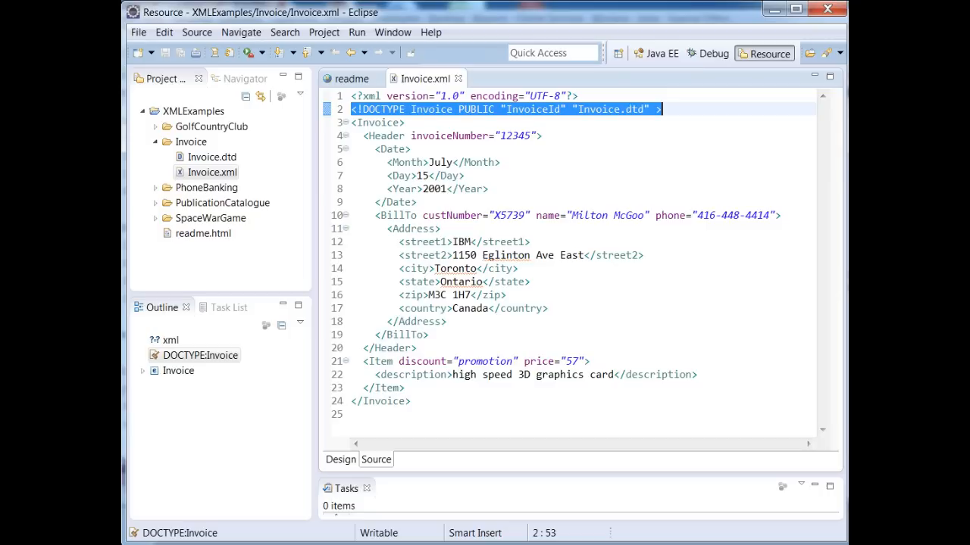
{"action": "mouse_move", "coordinate": [633, 109]}
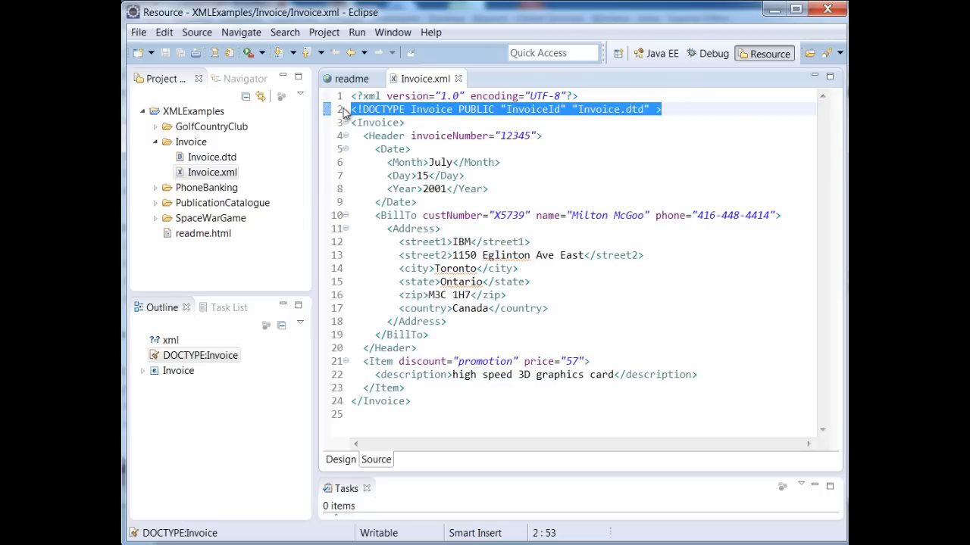
Wrap the DOCTYPE line in <!-- --> comment markers and highlight the commented text.
{"action": "left_click", "coordinate": [674, 109]}
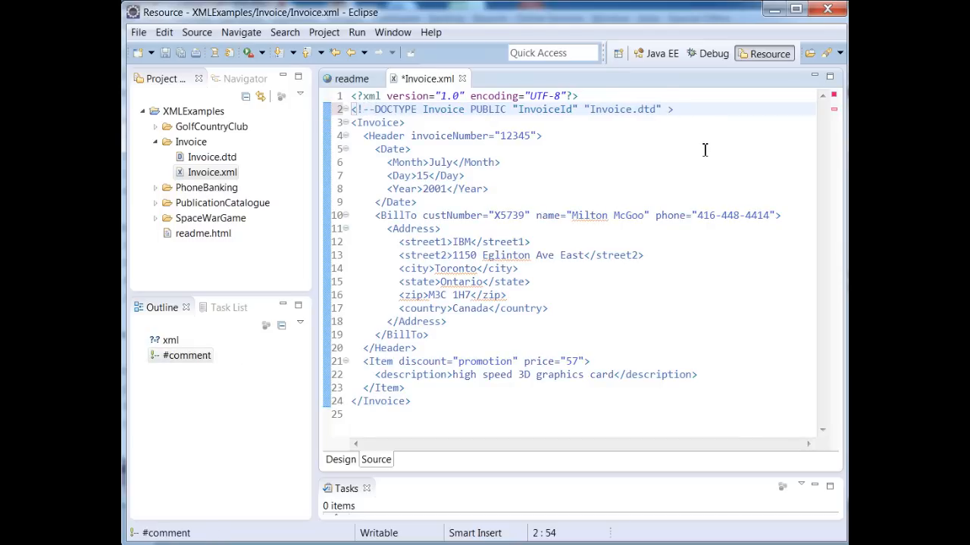
{"action": "type", "text": "--"}
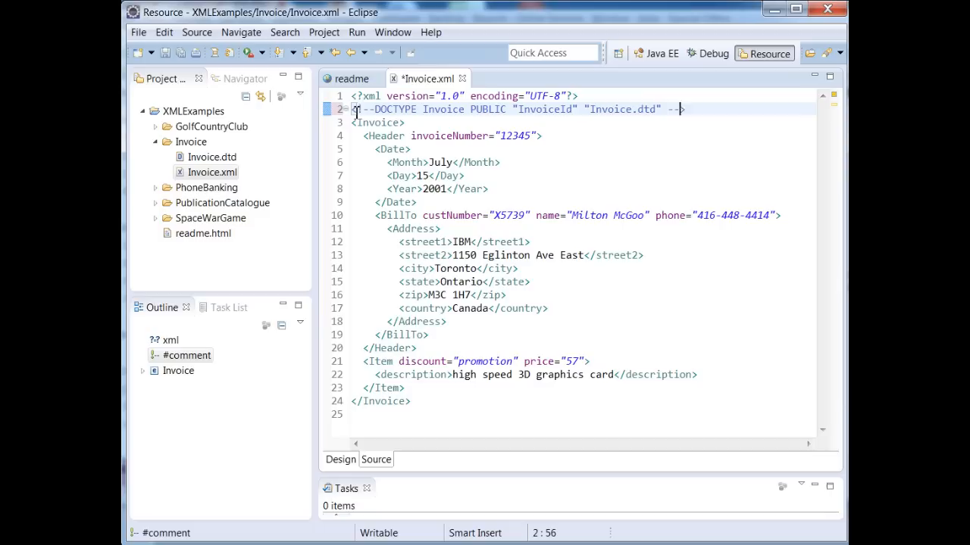
{"action": "left_click", "coordinate": [356, 109]}
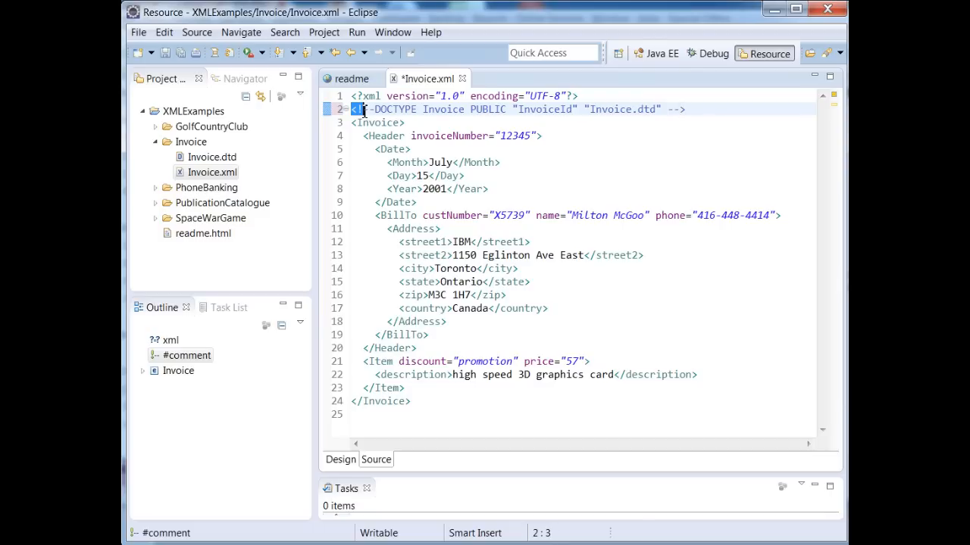
{"action": "left_click", "coordinate": [379, 110]}
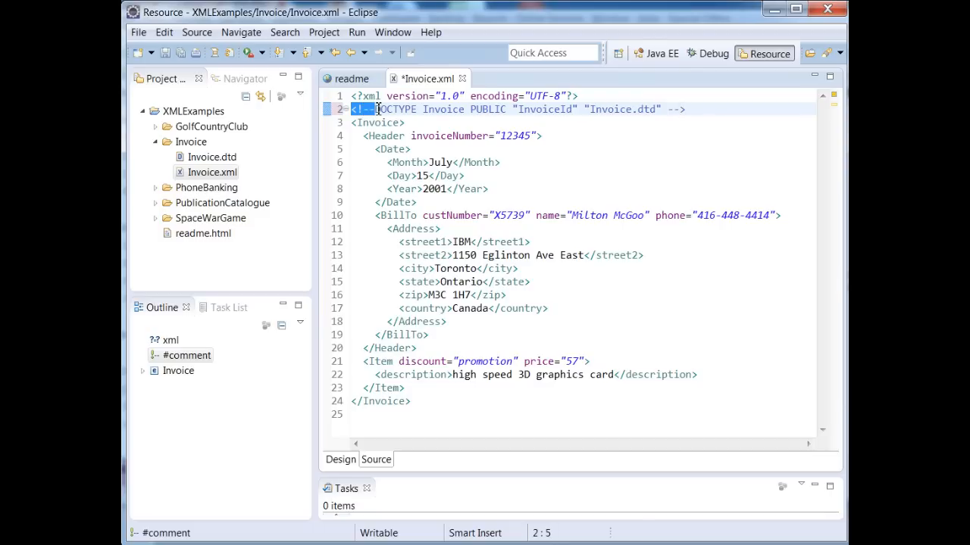
{"action": "left_click_drag", "start_coordinate": [379, 109], "coordinate": [665, 109]}
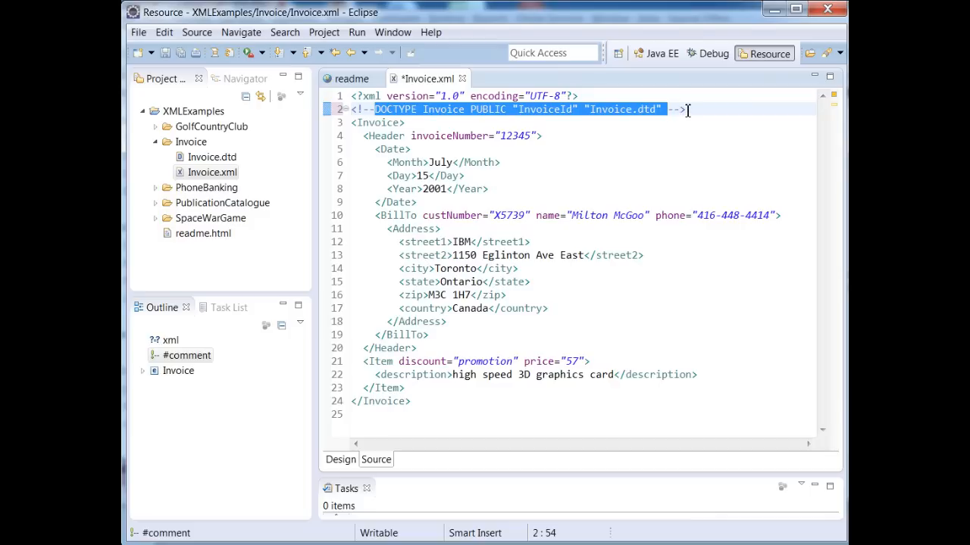
{"action": "mouse_move", "coordinate": [593, 151]}
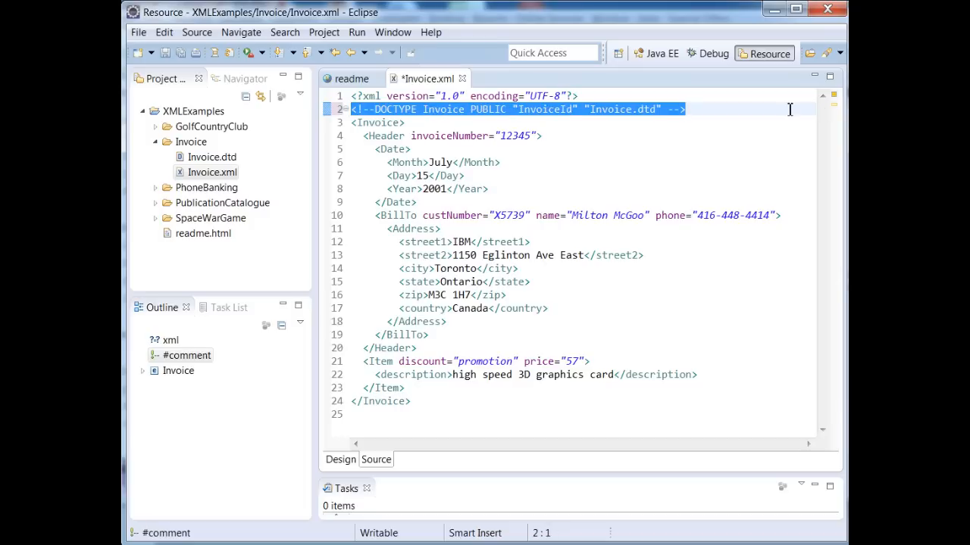
{"action": "mouse_move", "coordinate": [470, 162]}
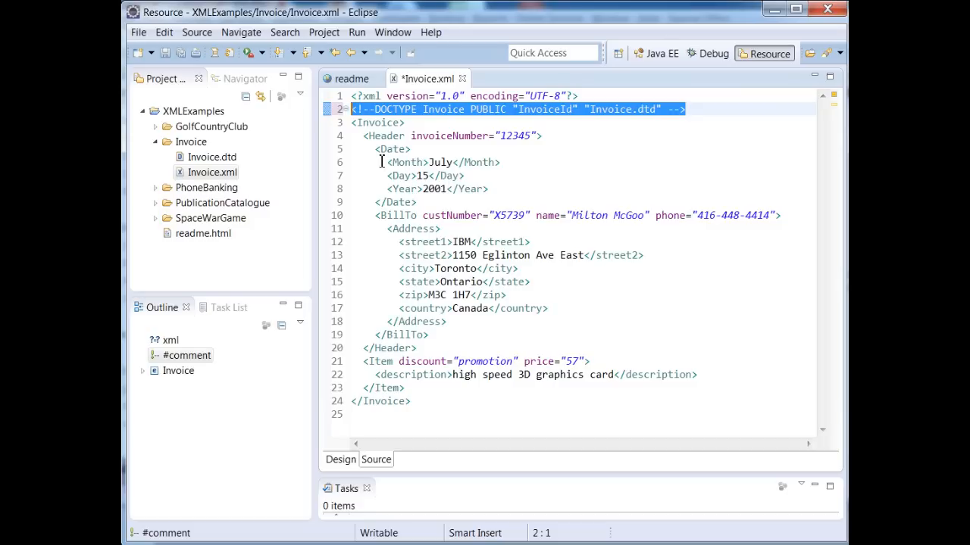
{"action": "left_click", "coordinate": [406, 121]}
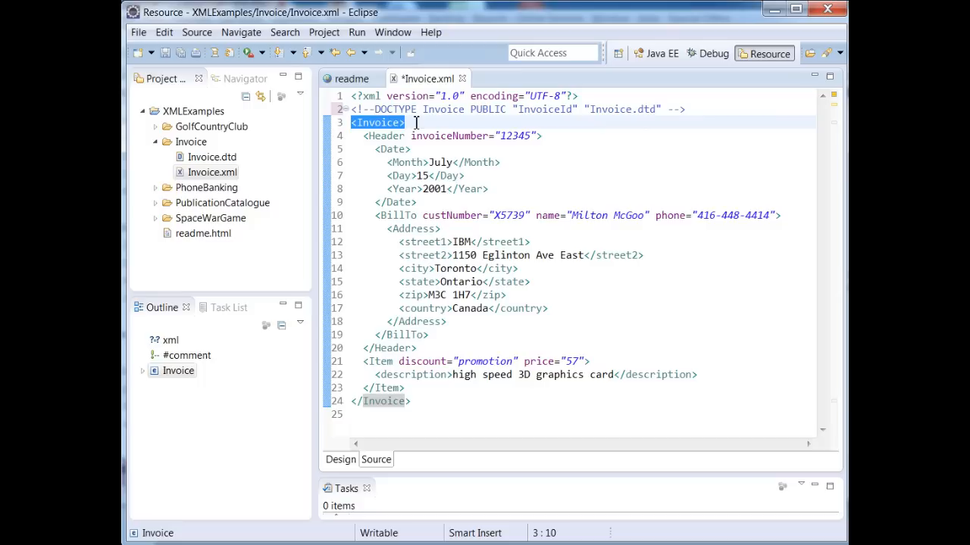
{"action": "left_click", "coordinate": [355, 121]}
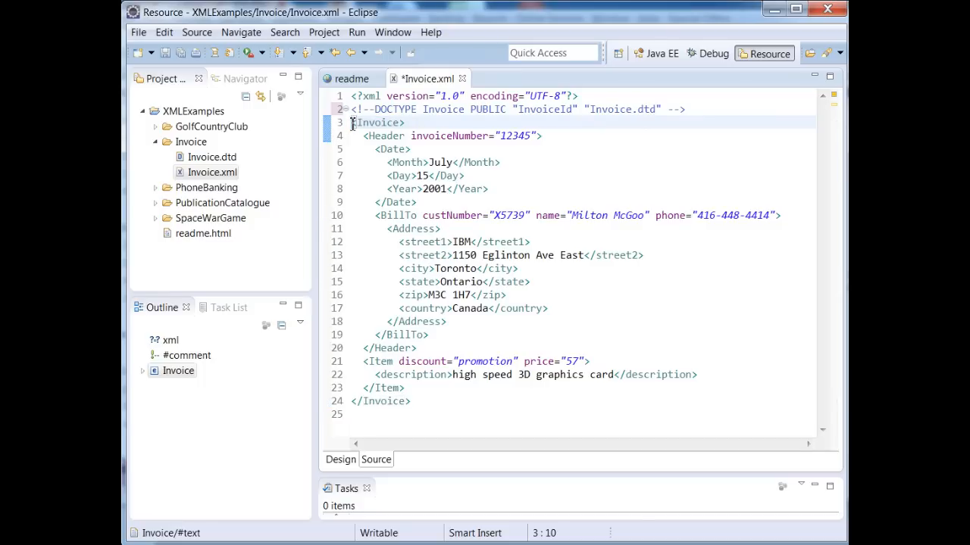
{"action": "double_click", "coordinate": [379, 121]}
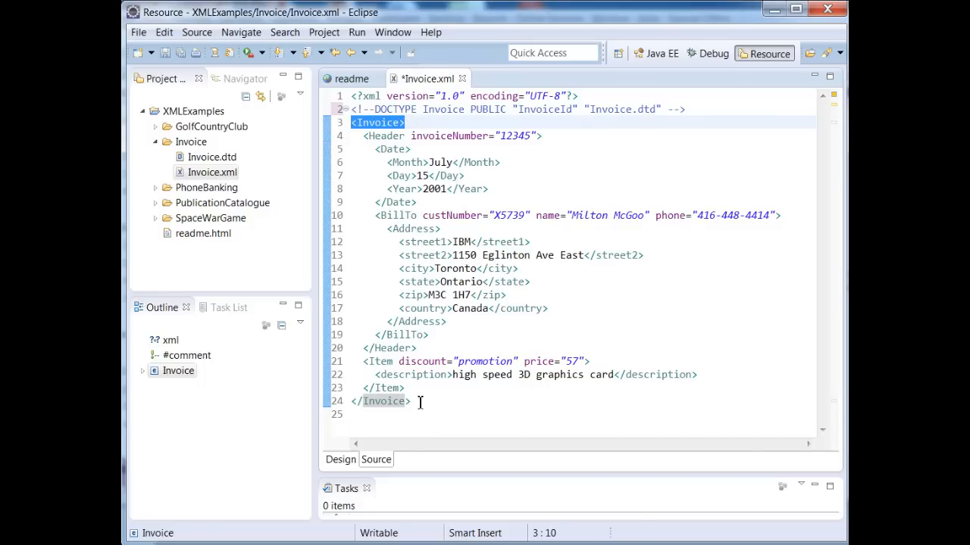
{"action": "left_click", "coordinate": [362, 400]}
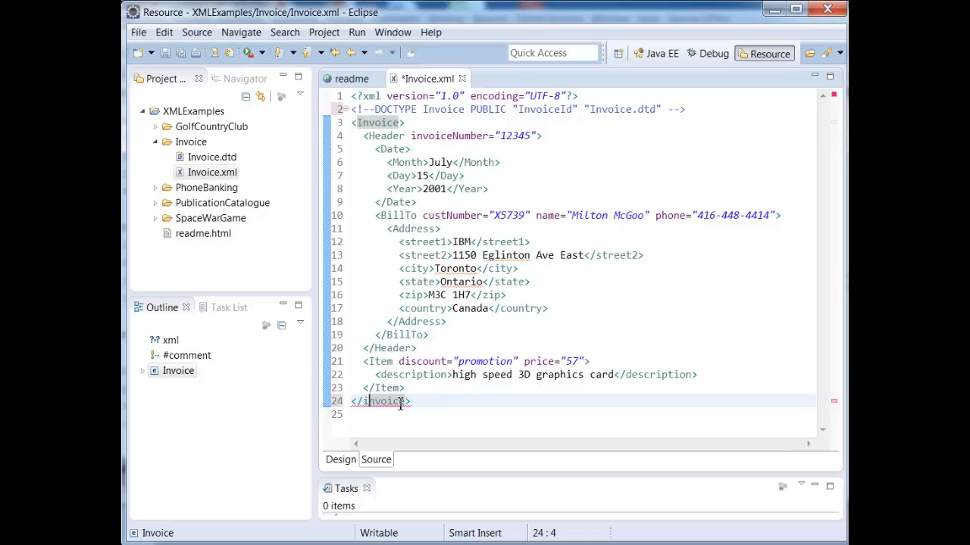
{"action": "mouse_move", "coordinate": [386, 400]}
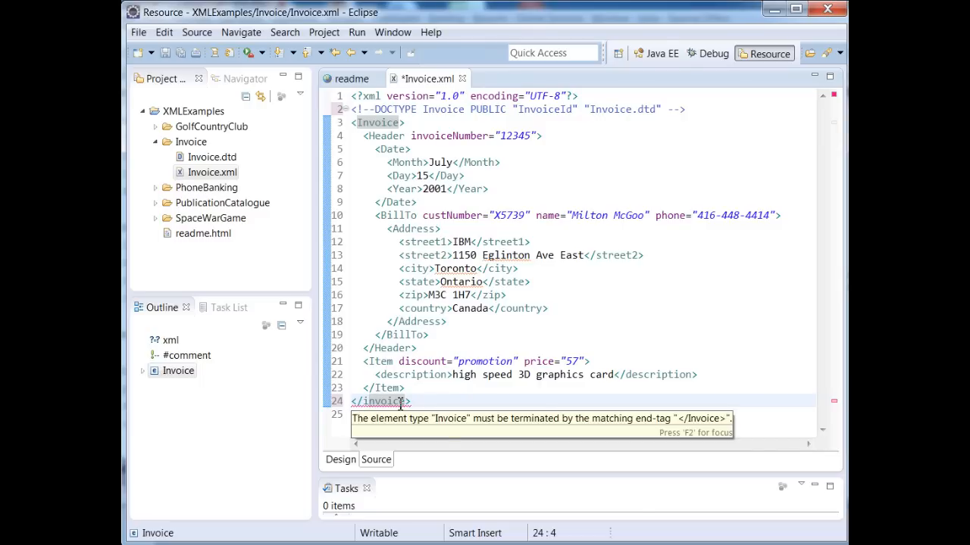
{"action": "mouse_move", "coordinate": [386, 406]}
{"action": "type", "text": "I"}
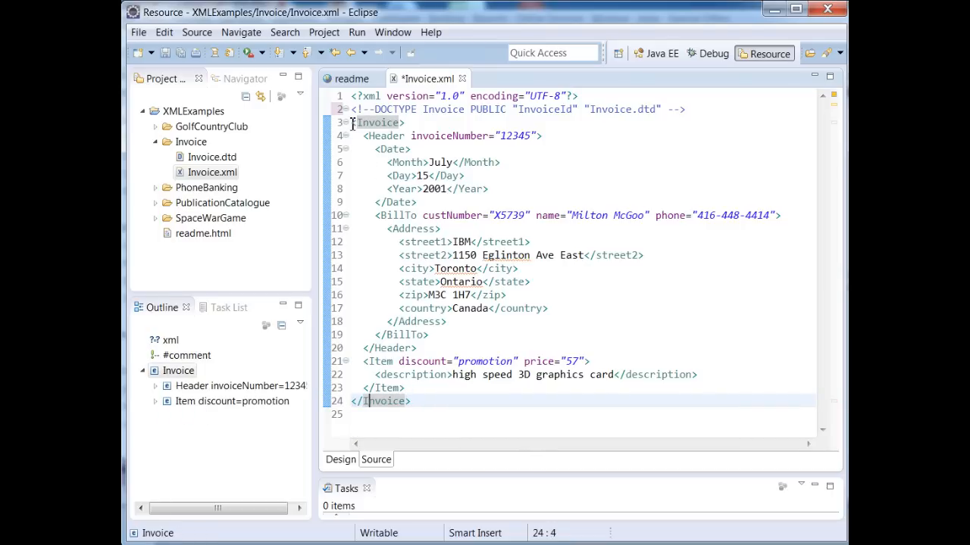
{"action": "left_click", "coordinate": [406, 121]}
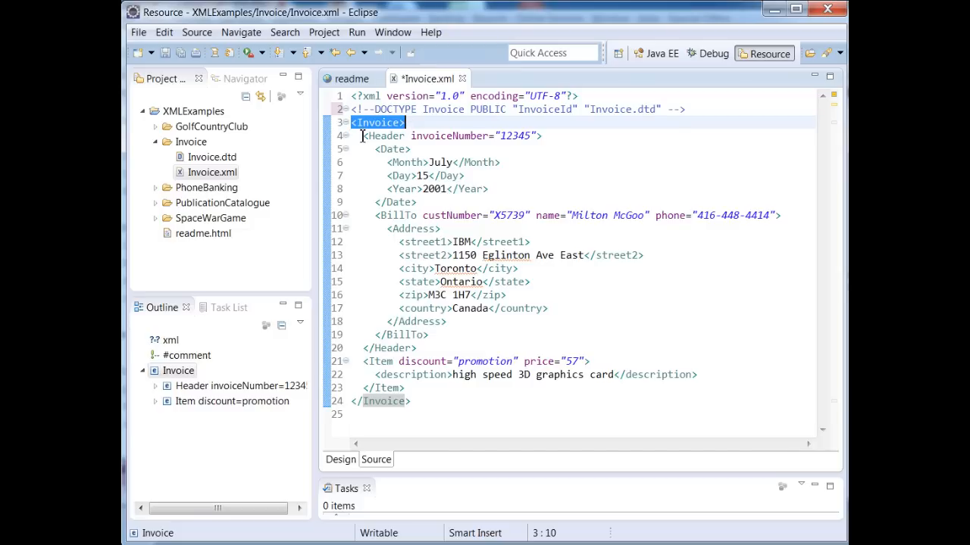
{"action": "left_click", "coordinate": [364, 137]}
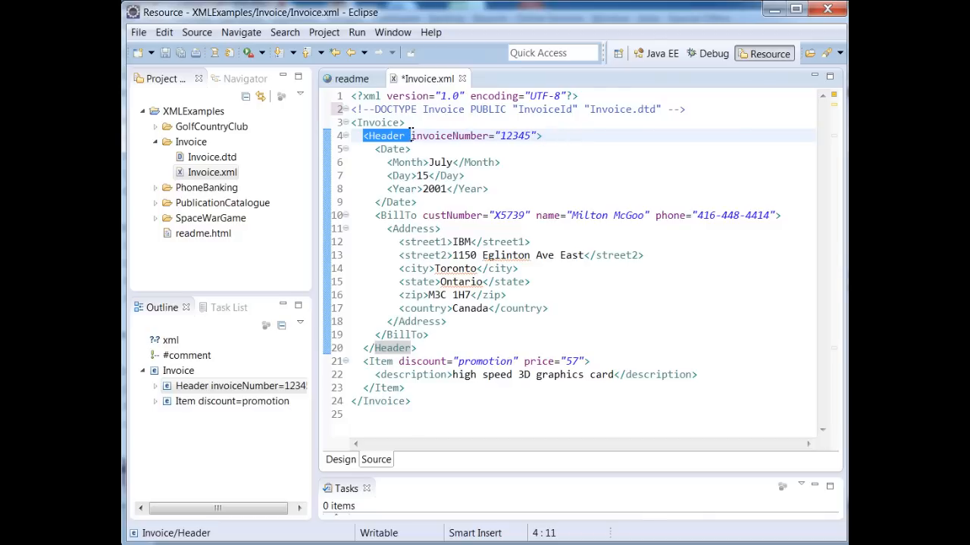
{"action": "double_click", "coordinate": [448, 137]}
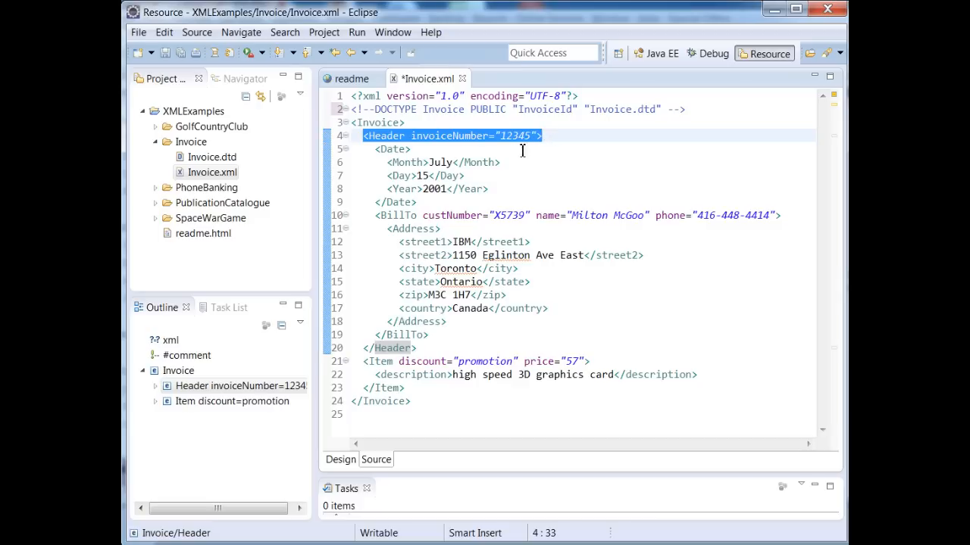
{"action": "left_click", "coordinate": [367, 347]}
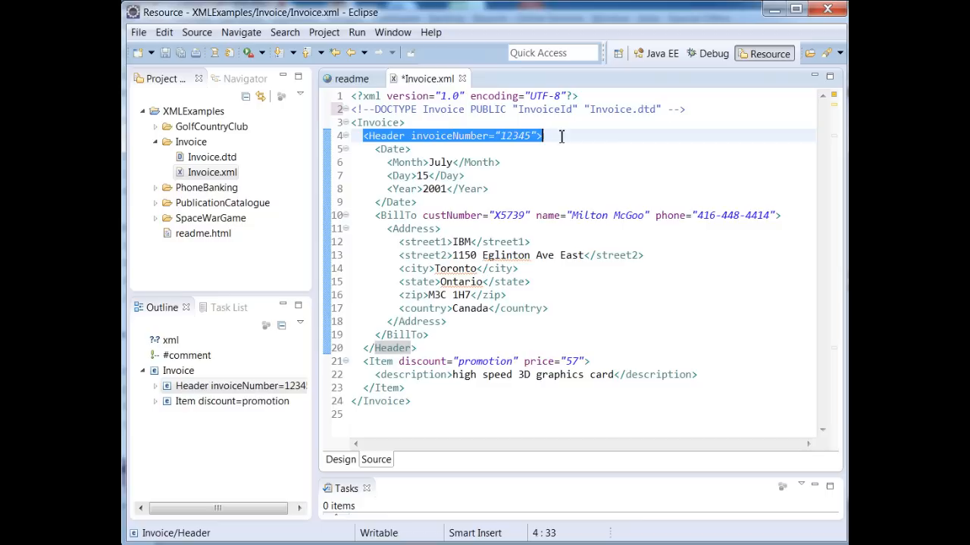
{"action": "double_click", "coordinate": [436, 136]}
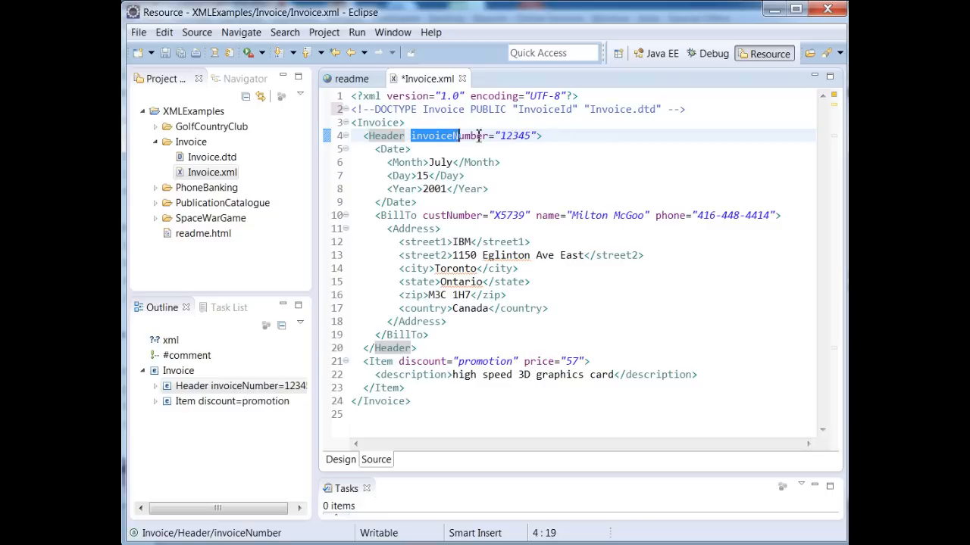
{"action": "left_click", "coordinate": [575, 136]}
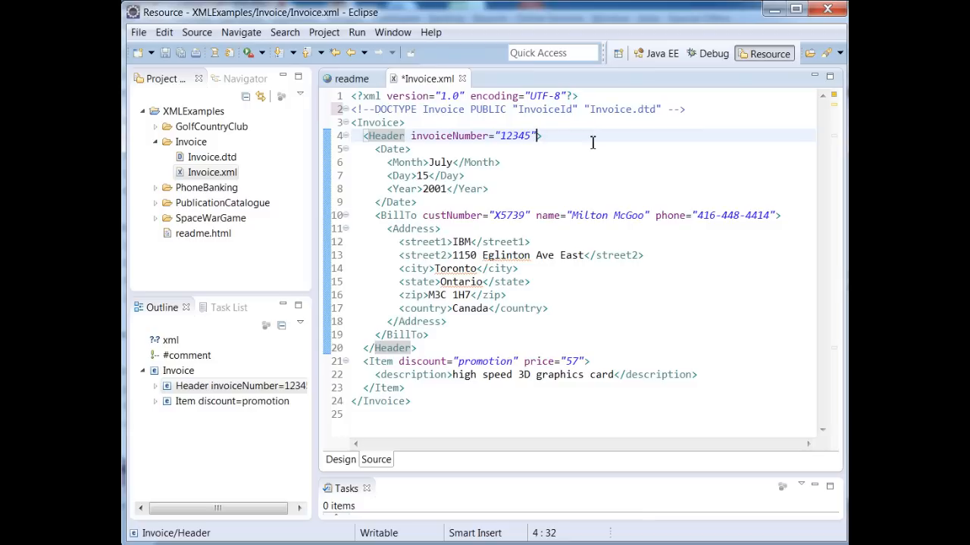
Add id="123" after invoiceNumber in the Header tag, then review the Header and Item blocks.
{"action": "type", "text": "i"}
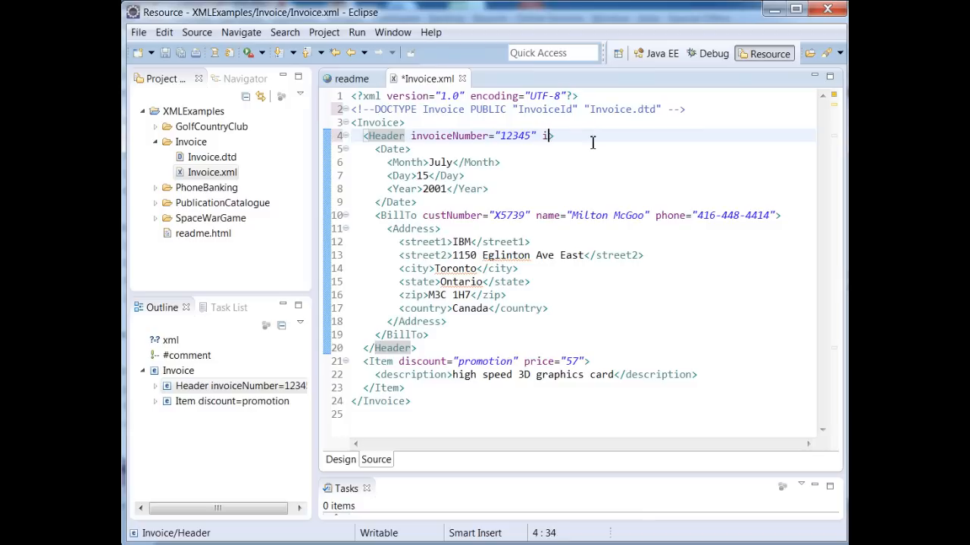
{"action": "type", "text": "id=\"123\""}
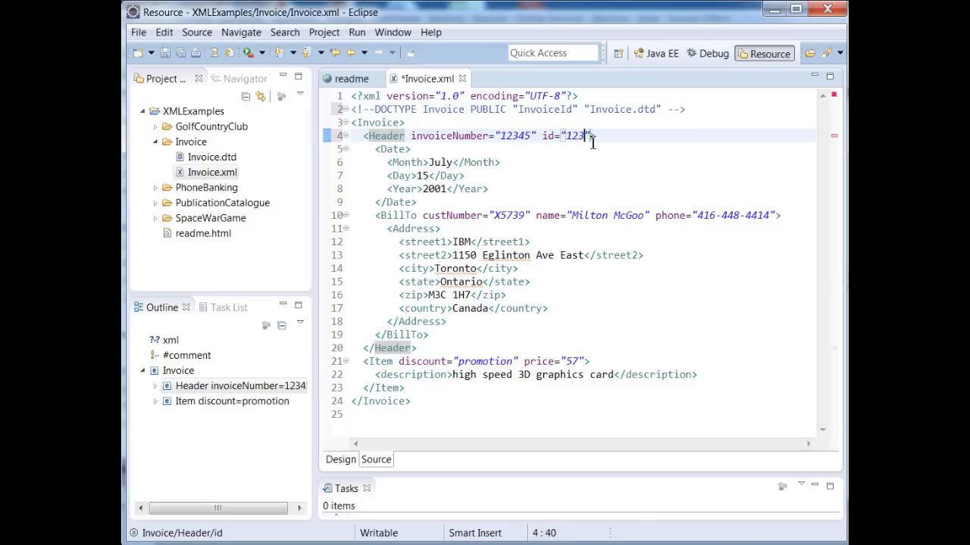
{"action": "left_click", "coordinate": [379, 122]}
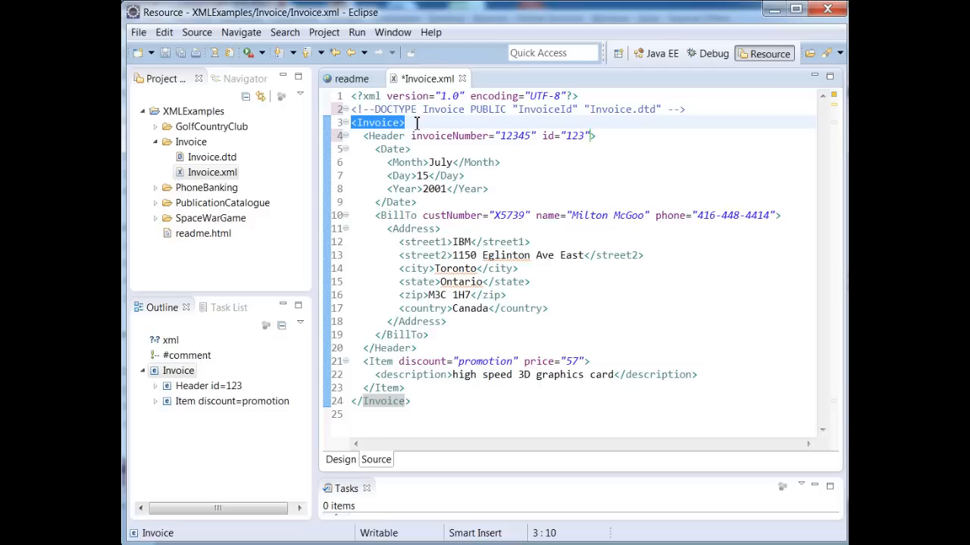
{"action": "left_click", "coordinate": [364, 137]}
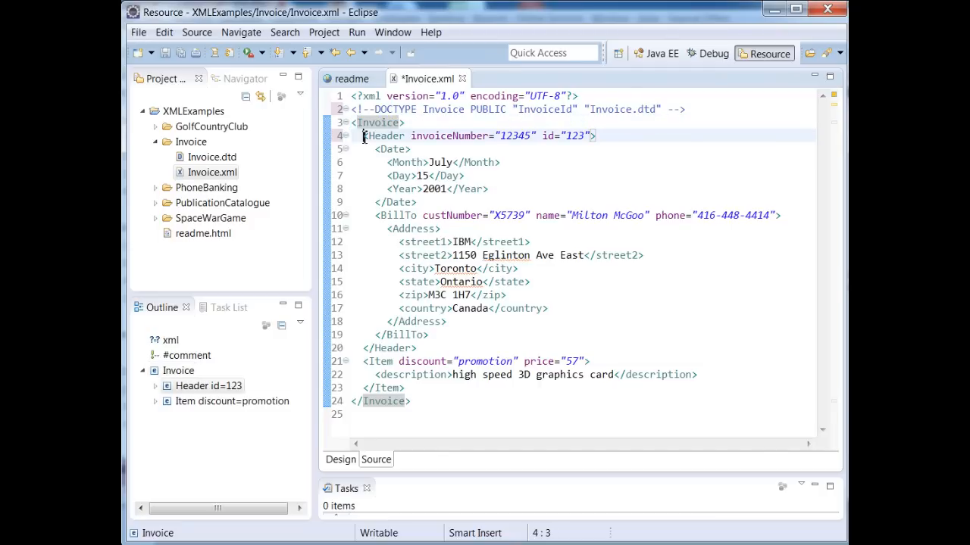
{"action": "left_click_drag", "start_coordinate": [364, 136], "coordinate": [415, 347]}
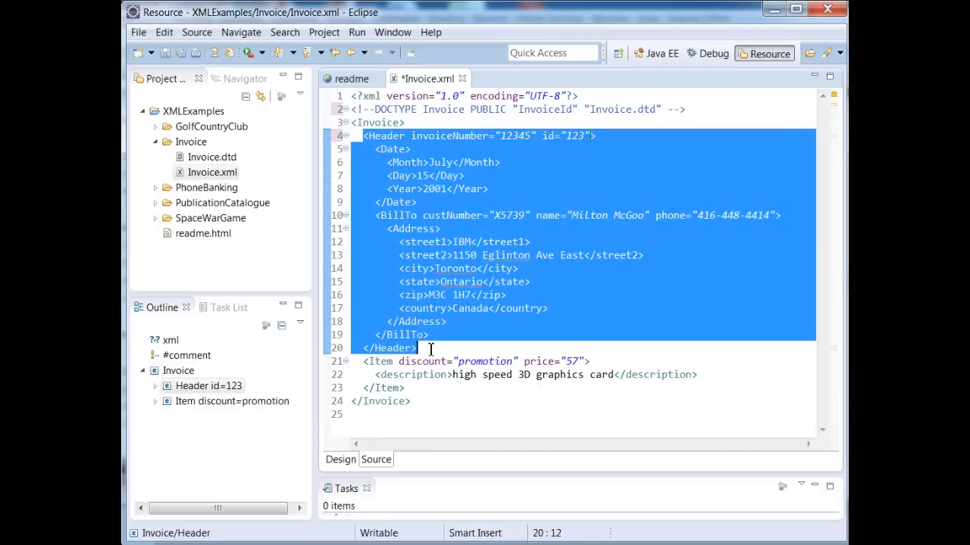
{"action": "left_click", "coordinate": [409, 361]}
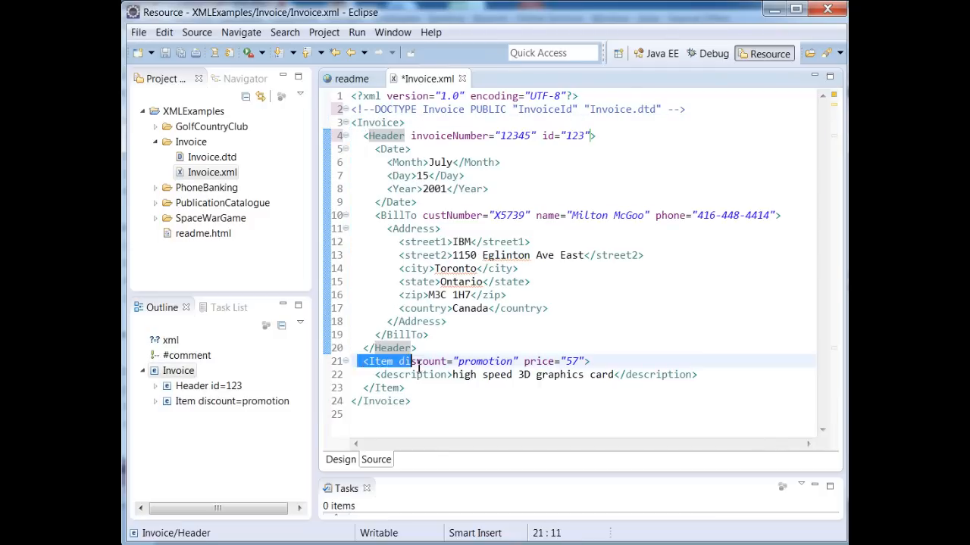
{"action": "left_click_drag", "start_coordinate": [363, 360], "coordinate": [406, 388]}
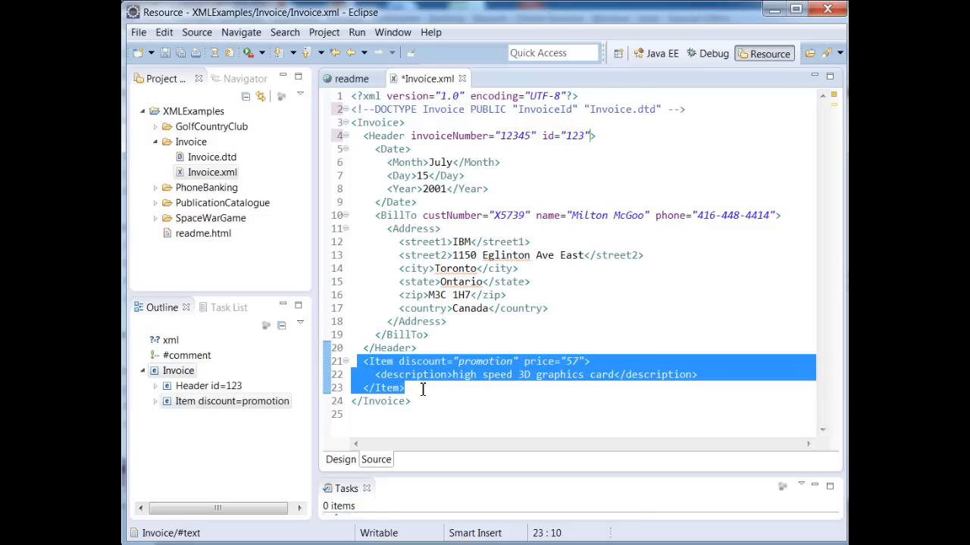
{"action": "mouse_move", "coordinate": [428, 360]}
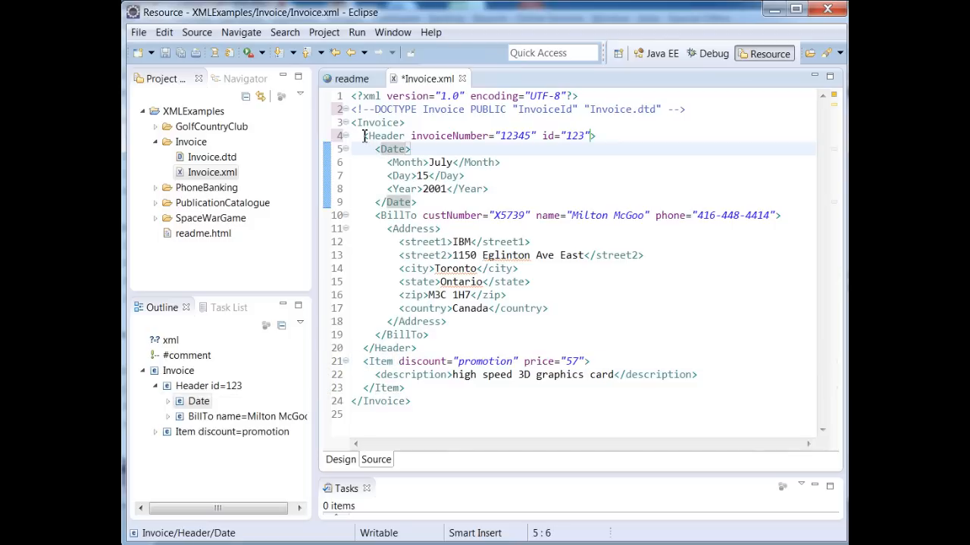
Review the Header again, the BillTo block and the Date element's Month, Day and Year children.
{"action": "left_click_drag", "start_coordinate": [364, 136], "coordinate": [415, 347]}
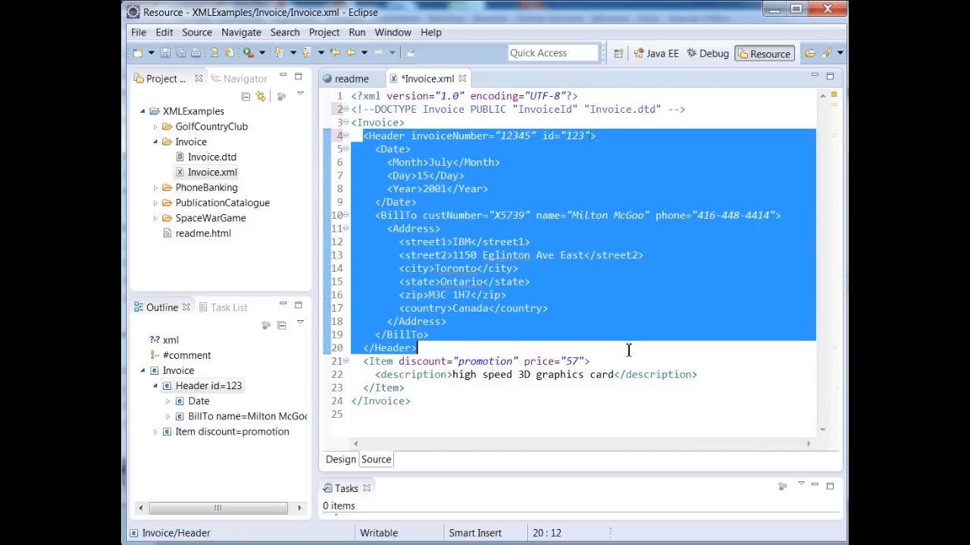
{"action": "left_click", "coordinate": [371, 148]}
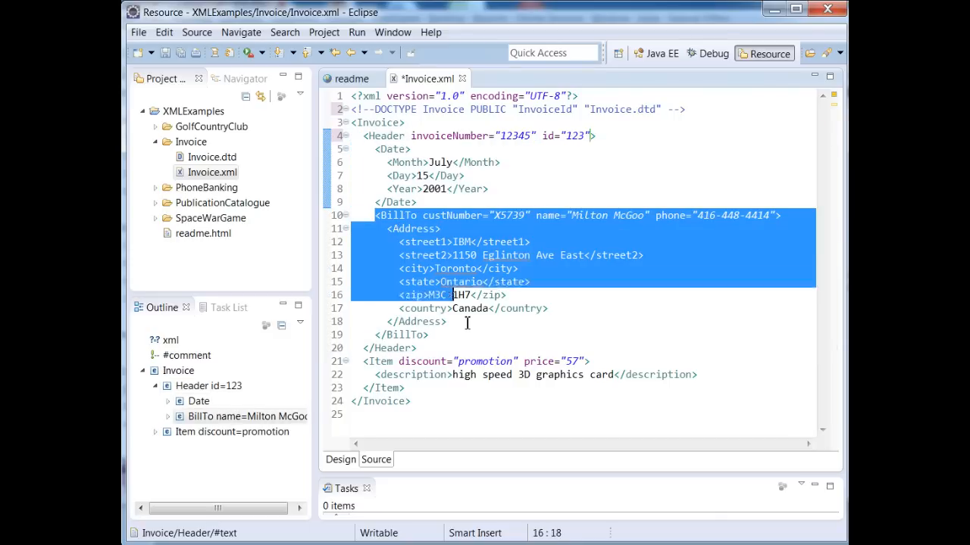
{"action": "left_click", "coordinate": [428, 335]}
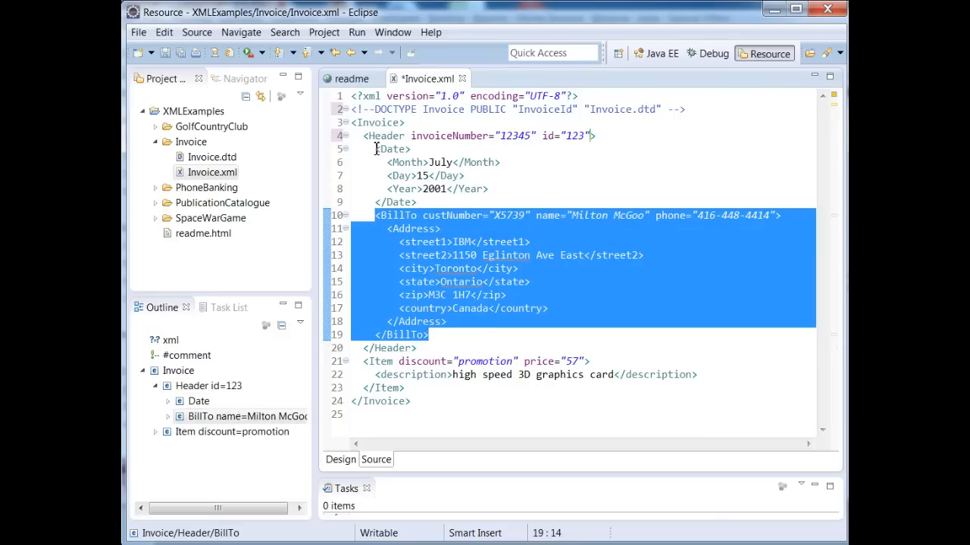
{"action": "left_click", "coordinate": [391, 149]}
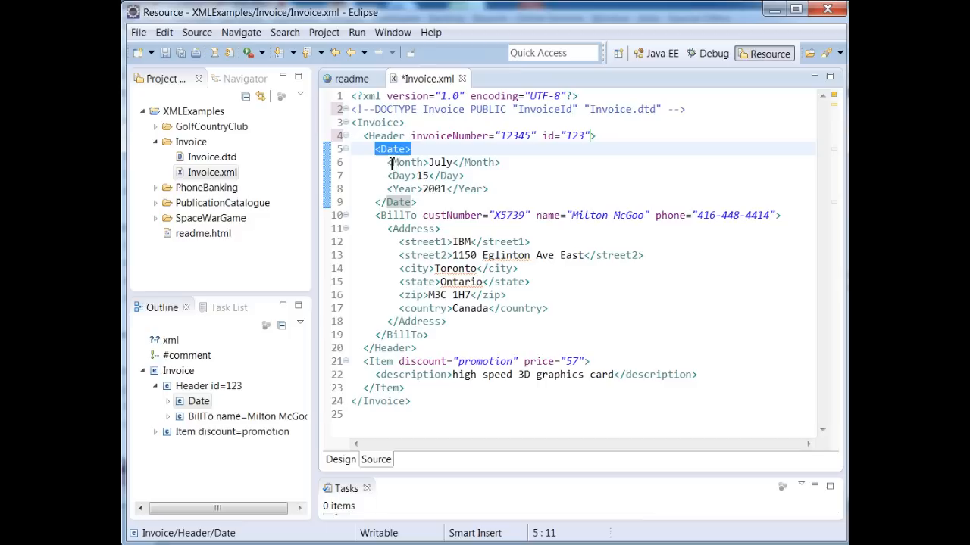
{"action": "left_click_drag", "start_coordinate": [387, 149], "coordinate": [488, 187]}
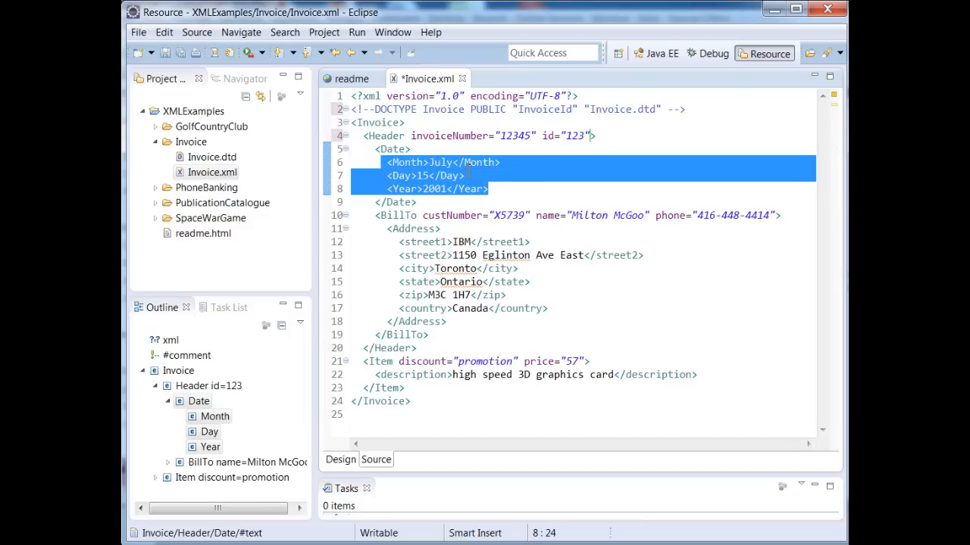
{"action": "left_click", "coordinate": [427, 162]}
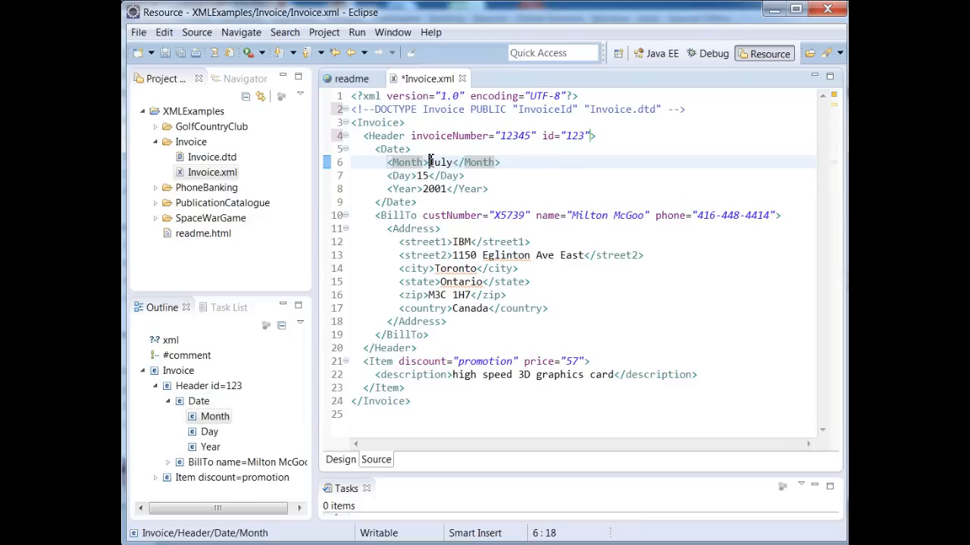
{"action": "double_click", "coordinate": [442, 162]}
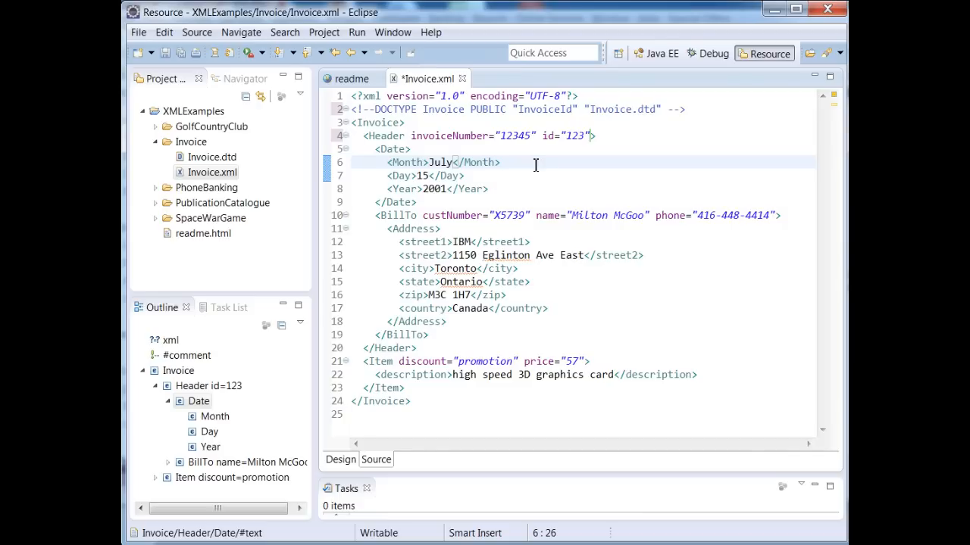
Review the BillTo and Address blocks from street1 to country, ending at the Item element.
{"action": "left_click", "coordinate": [396, 229]}
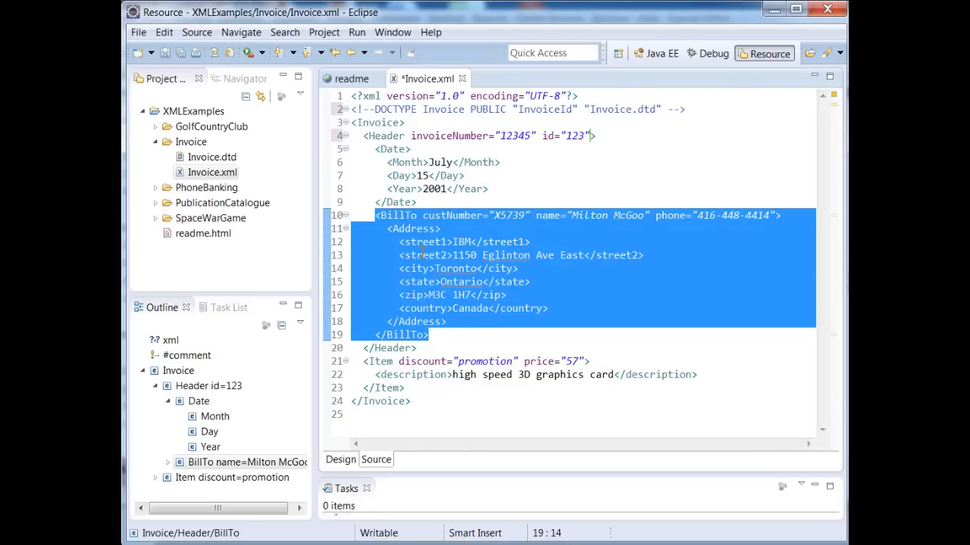
{"action": "left_click", "coordinate": [447, 322]}
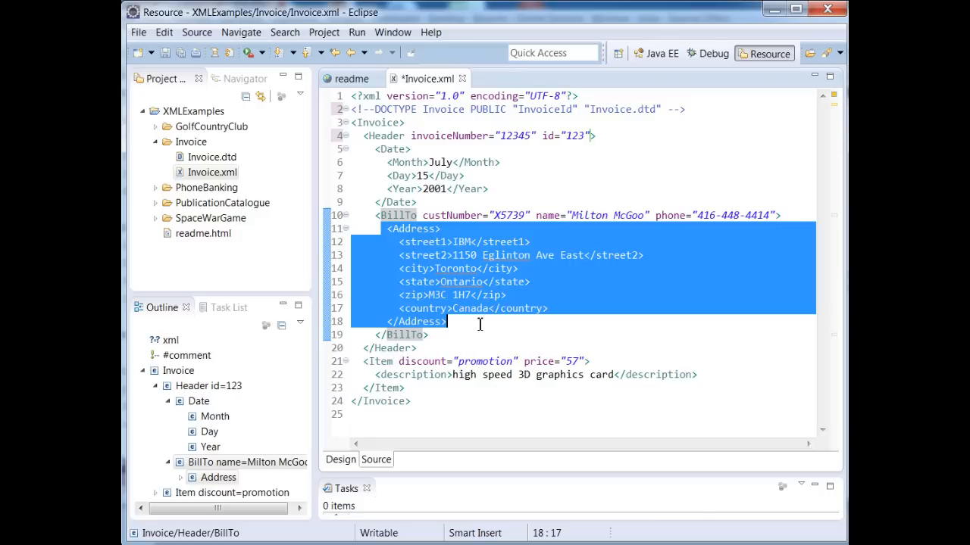
{"action": "left_click", "coordinate": [461, 280]}
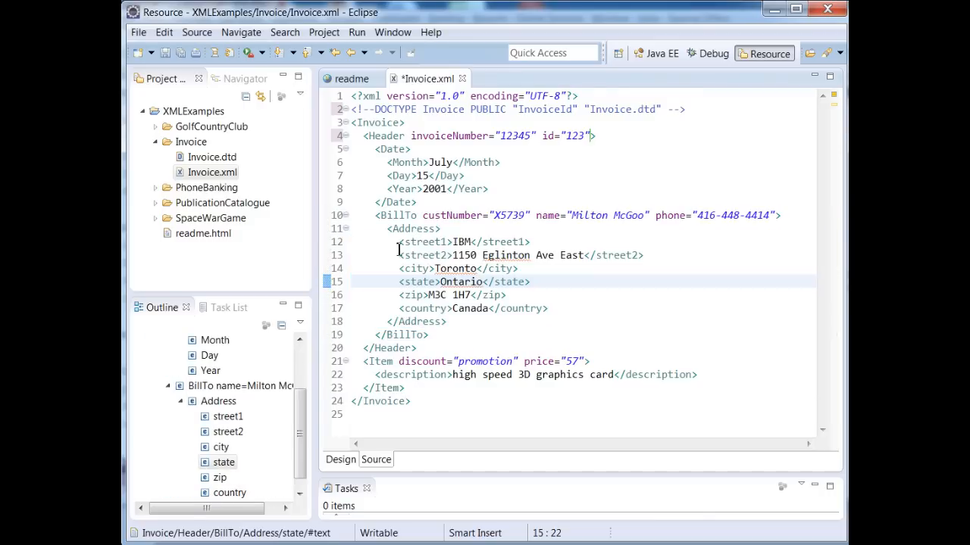
{"action": "left_click_drag", "start_coordinate": [400, 242], "coordinate": [548, 310]}
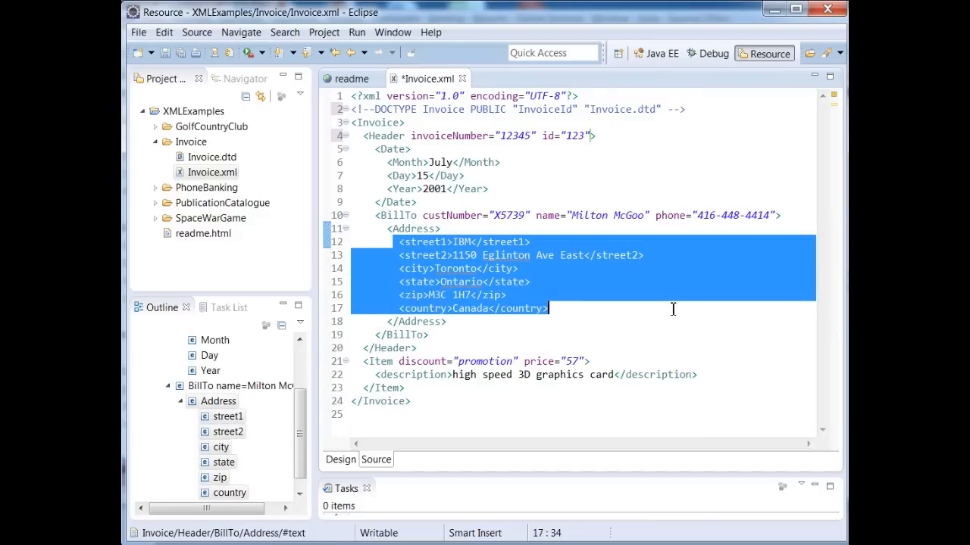
{"action": "left_click", "coordinate": [379, 215]}
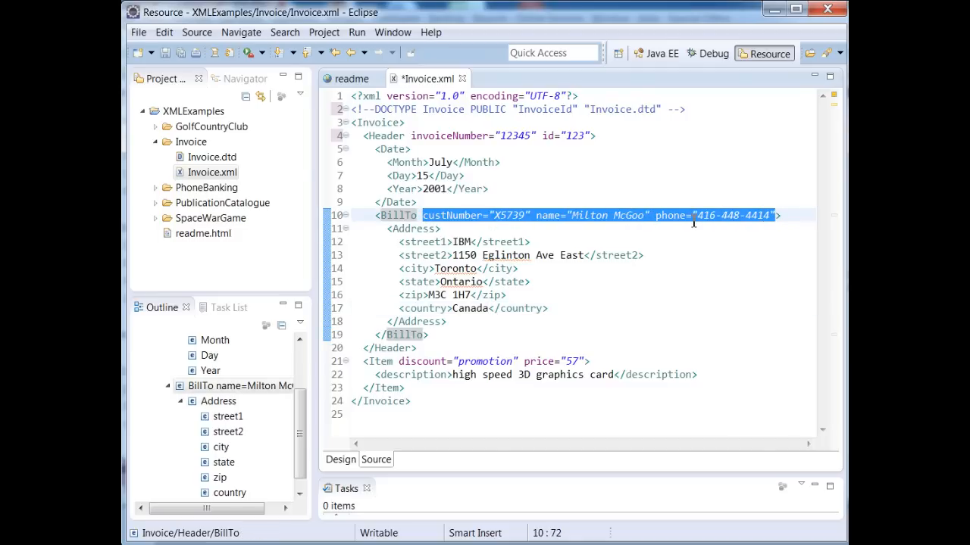
{"action": "left_click", "coordinate": [641, 255]}
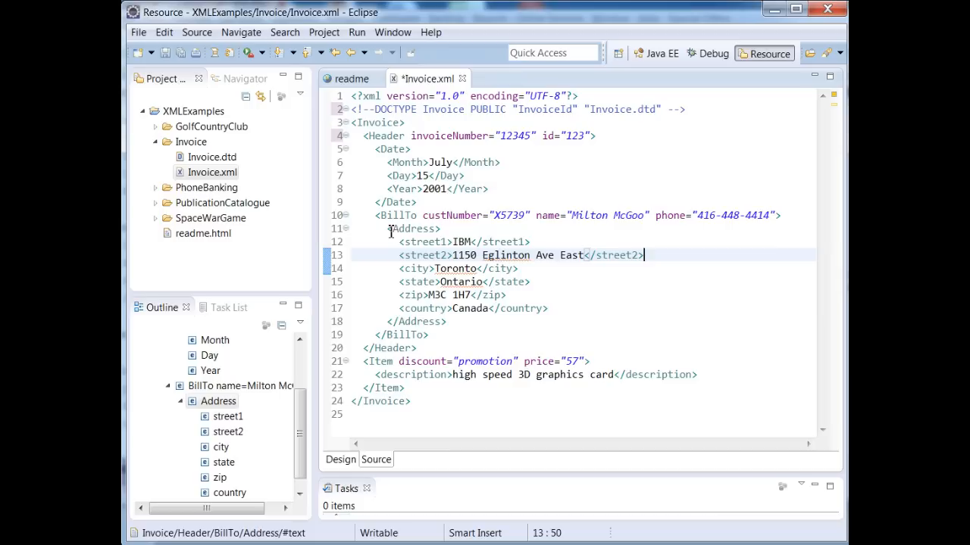
{"action": "left_click_drag", "start_coordinate": [391, 227], "coordinate": [445, 321]}
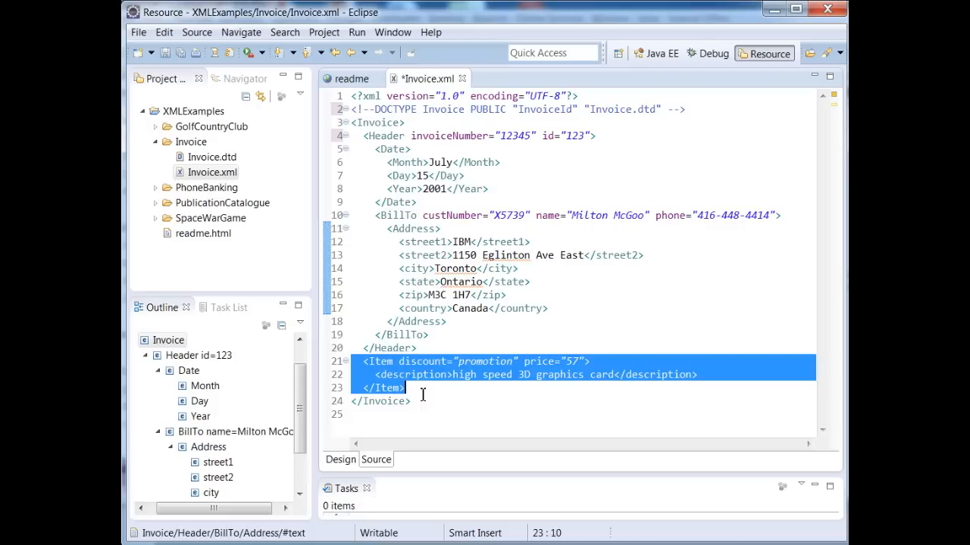
{"action": "left_click", "coordinate": [451, 361]}
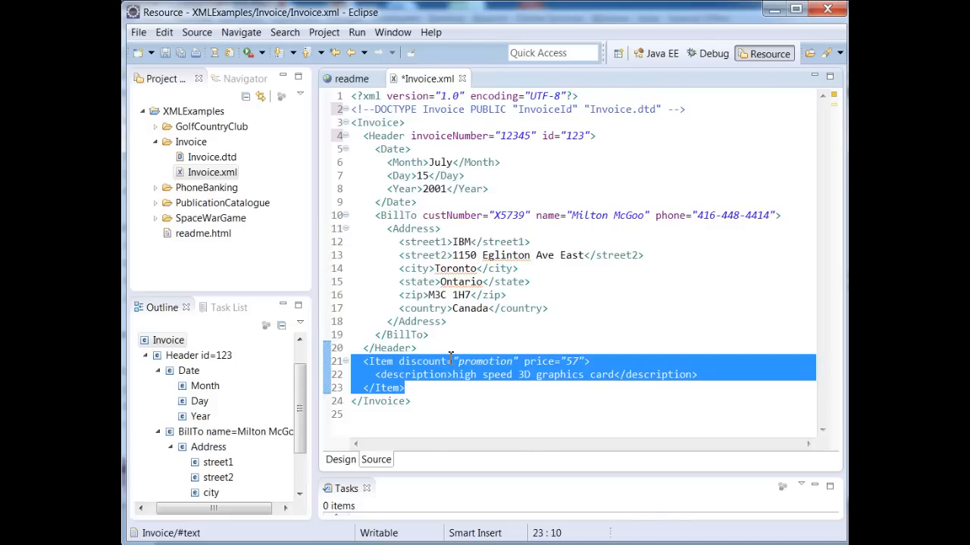
{"action": "left_click", "coordinate": [371, 374]}
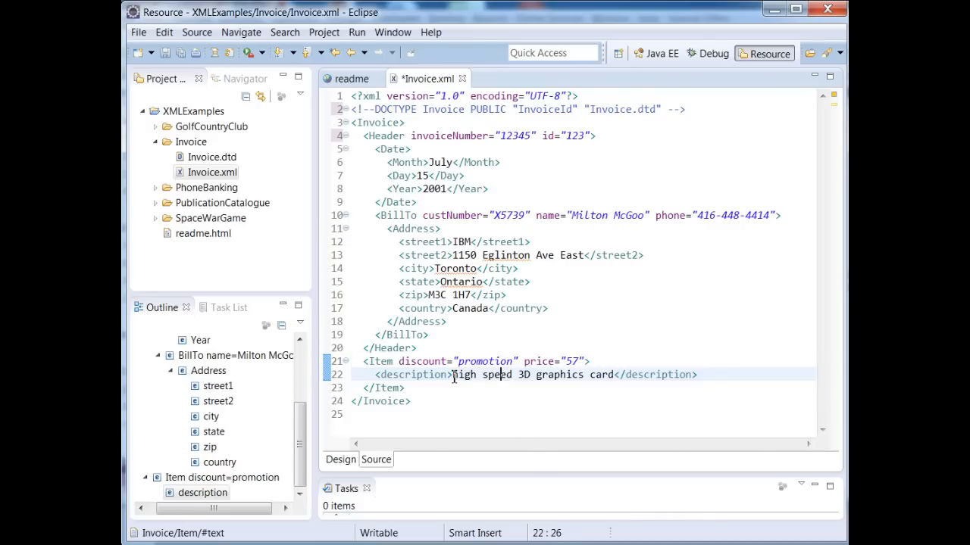
{"action": "left_click_drag", "start_coordinate": [451, 375], "coordinate": [609, 374]}
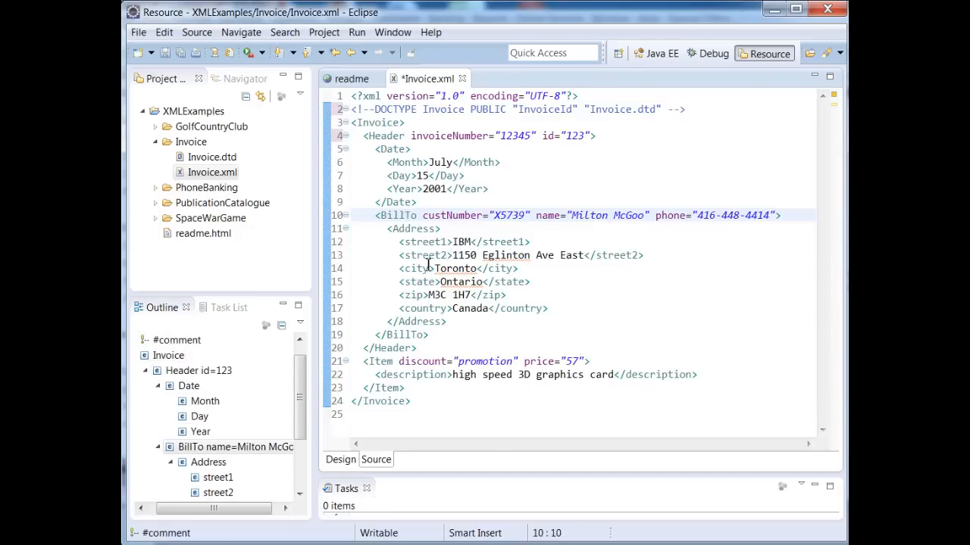
{"action": "left_click", "coordinate": [397, 215]}
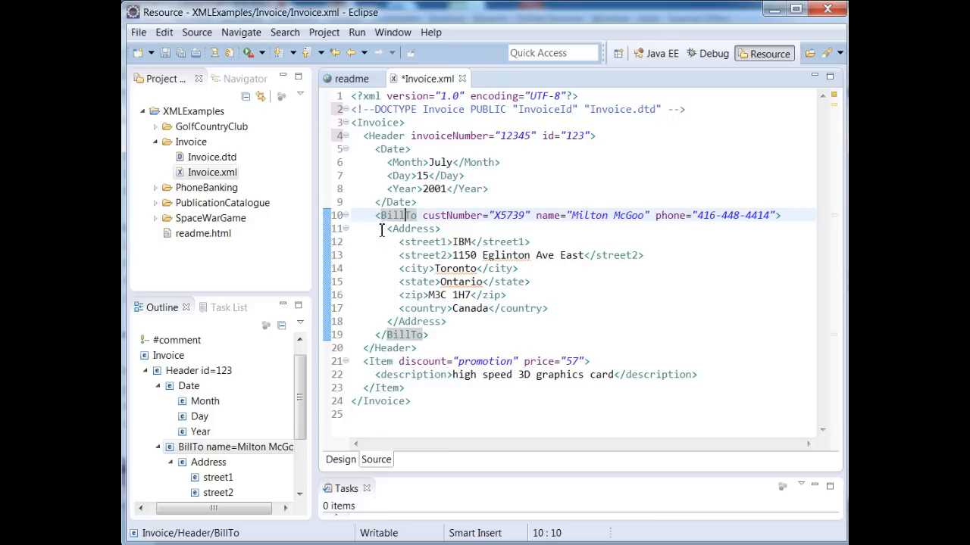
{"action": "left_click", "coordinate": [412, 228]}
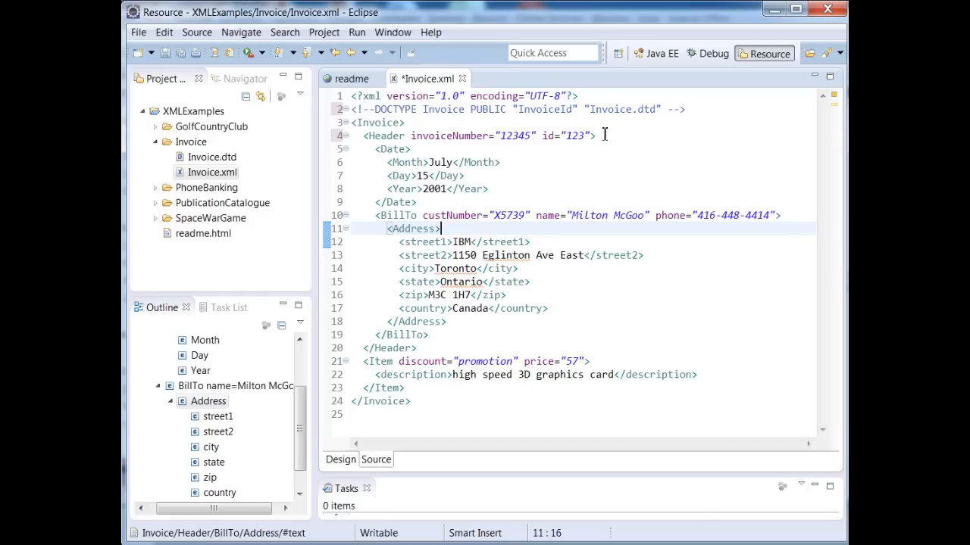
Delete the id="123" attribute from Header and start a new line after the Header start tag.
{"action": "double_click", "coordinate": [569, 136]}
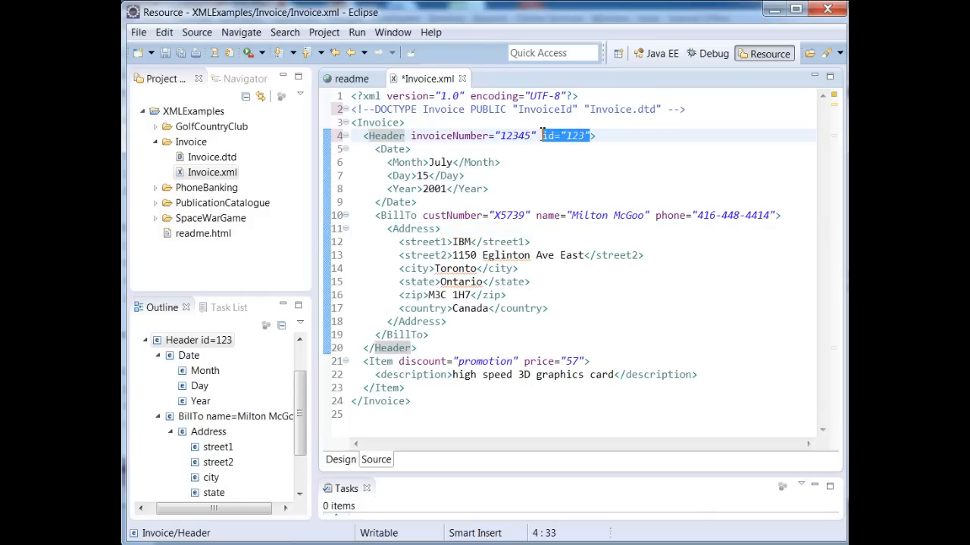
{"action": "key", "text": "Delete"}
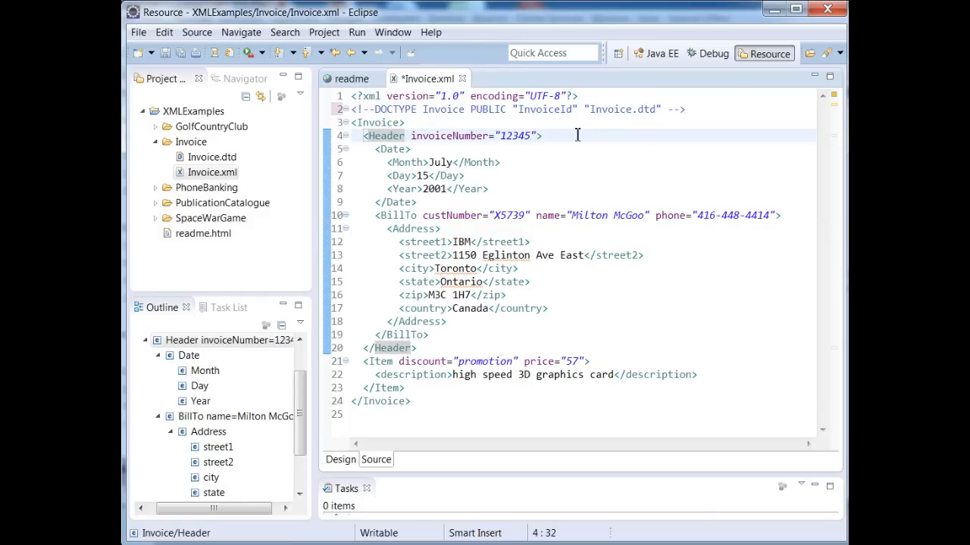
{"action": "left_click", "coordinate": [541, 136]}
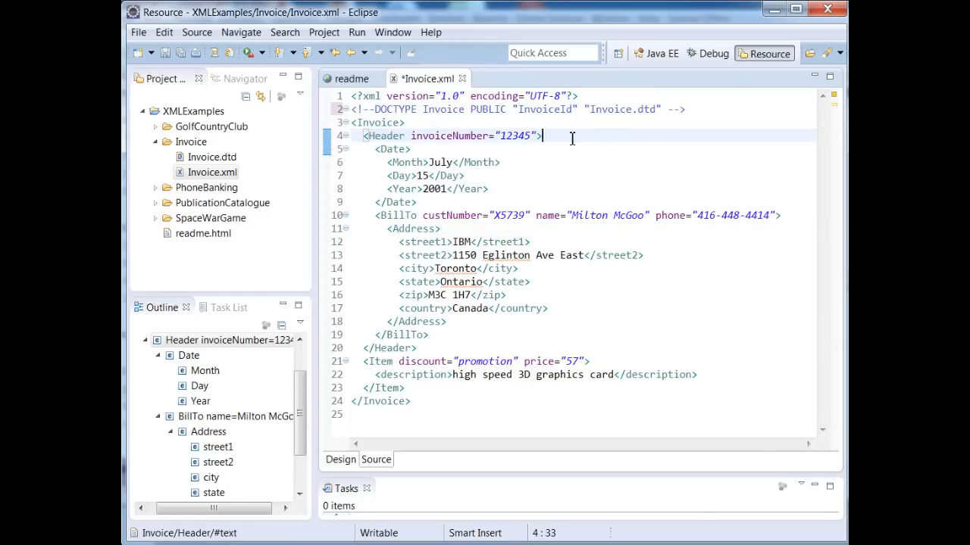
{"action": "key", "text": "Return"}
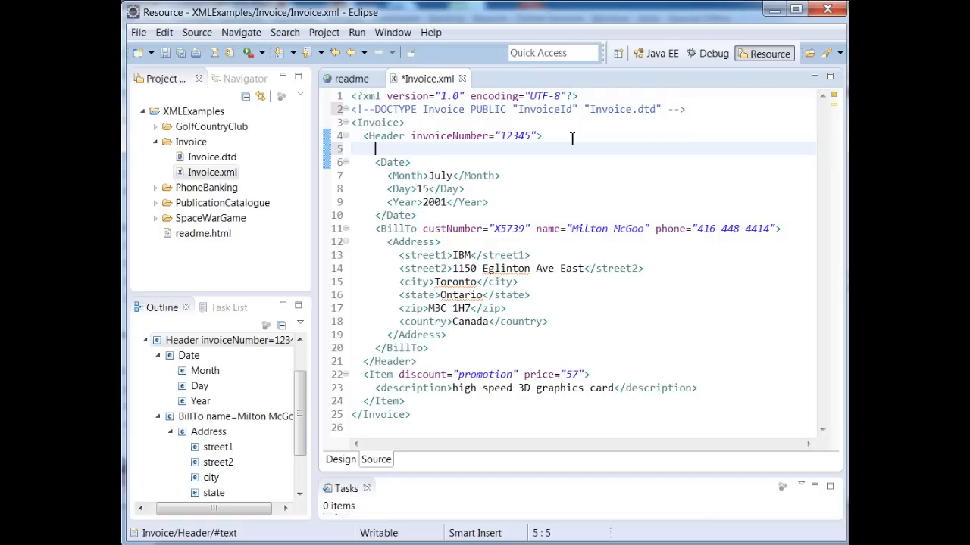
Insert an id child element via content assist and clear its placeholder text, leaving it empty.
{"action": "type", "text": "<id></id>"}
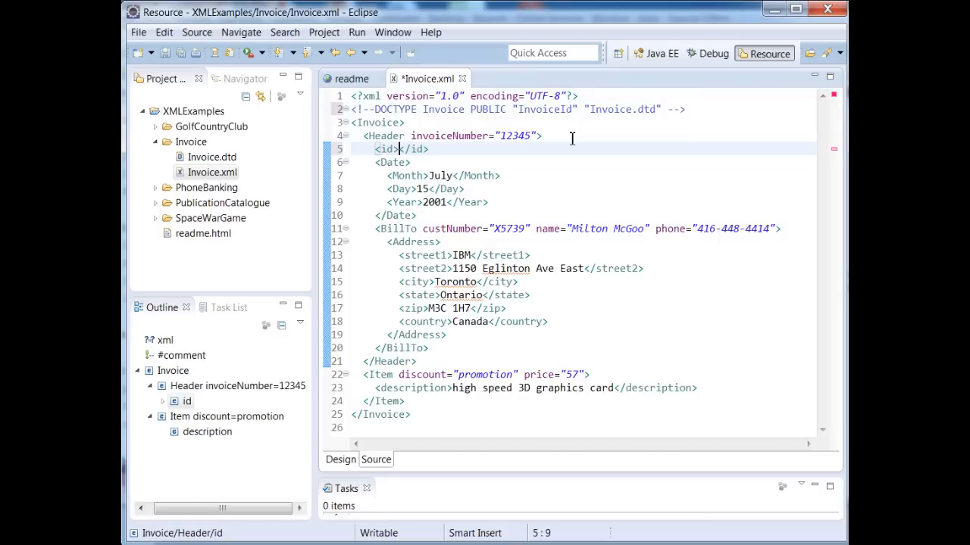
{"action": "key", "text": "ctrl+space"}
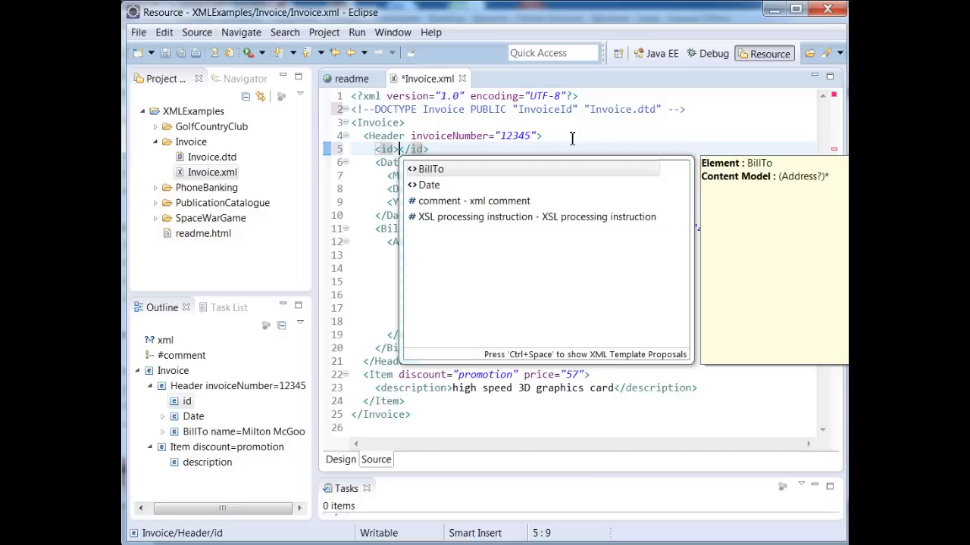
{"action": "mouse_move", "coordinate": [432, 143]}
{"action": "type", "text": "text"}
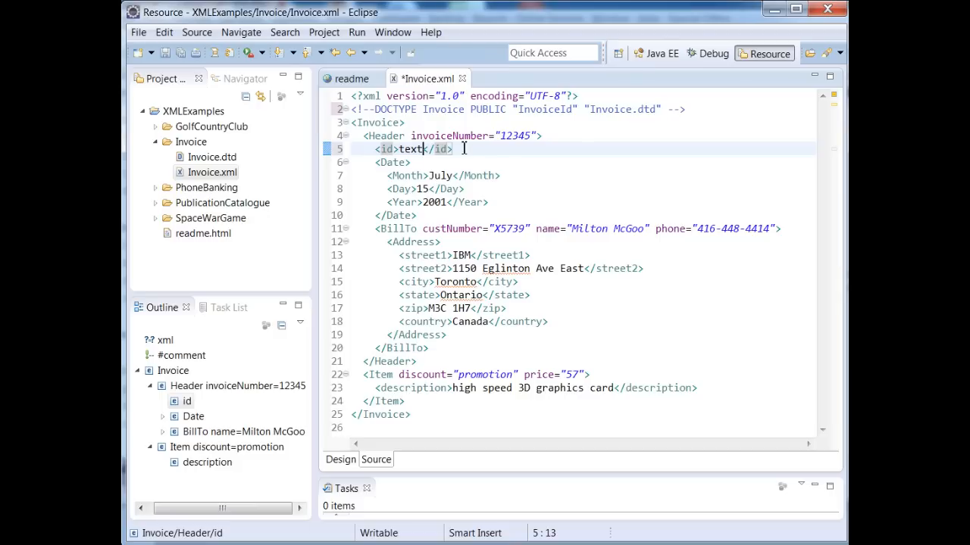
{"action": "double_click", "coordinate": [411, 148]}
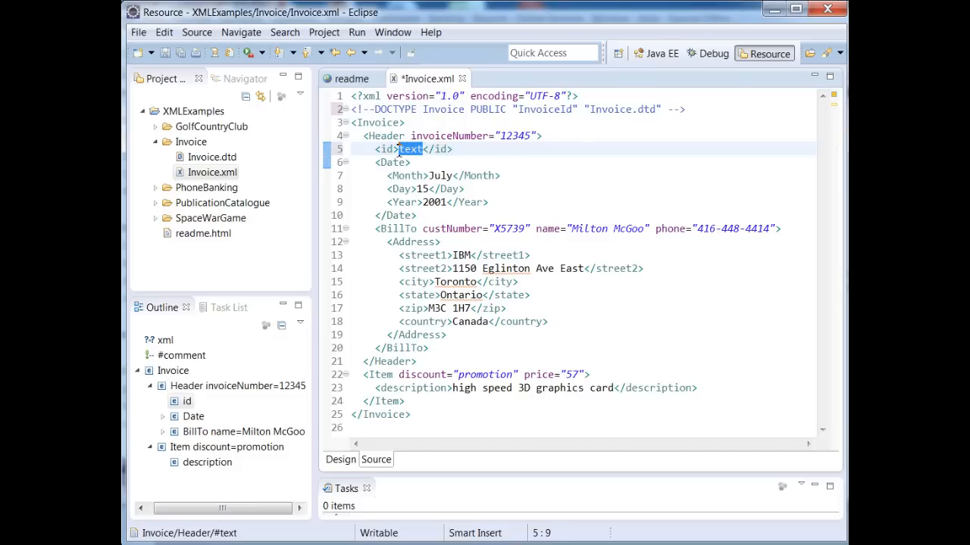
{"action": "key", "text": "Delete"}
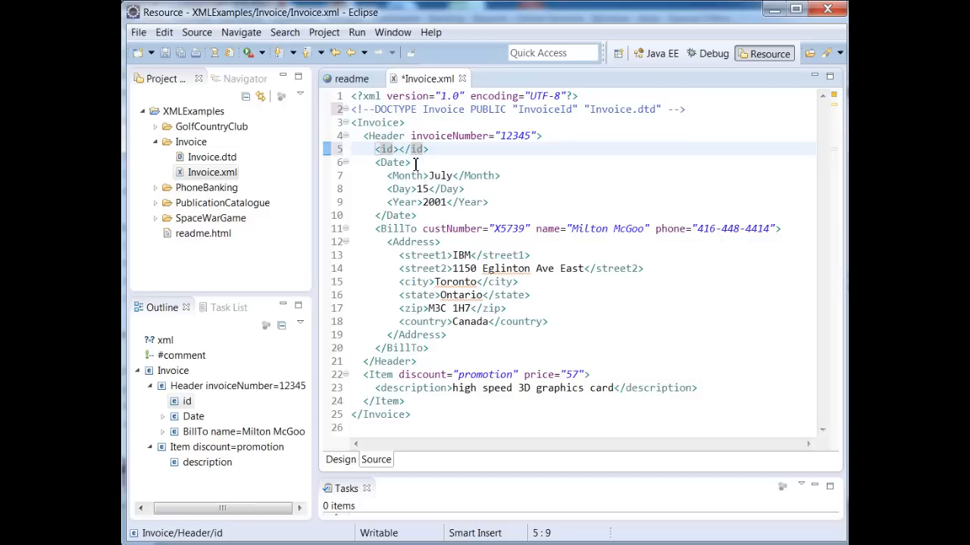
Replace the </id> closing tag so the element reads as a self-closing <id/>.
{"action": "double_click", "coordinate": [418, 150]}
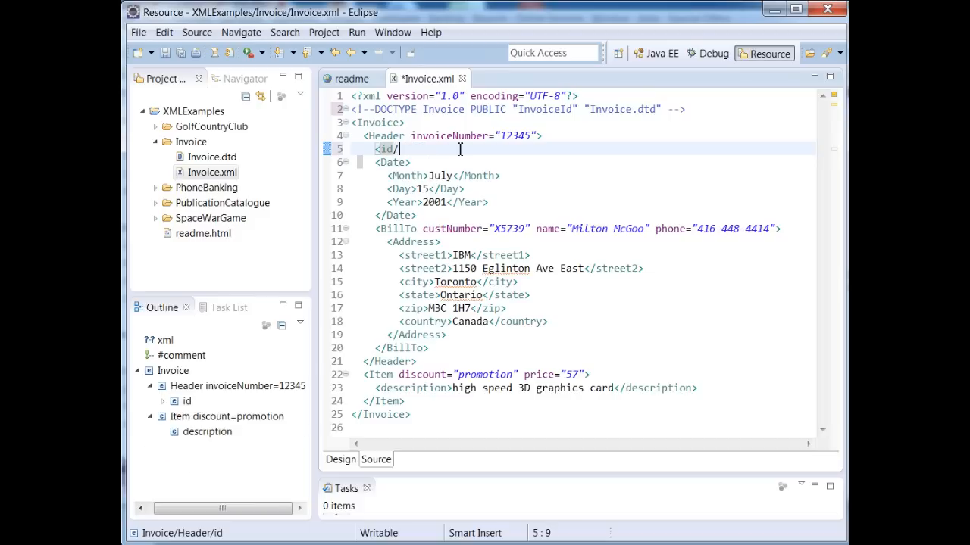
{"action": "type", "text": ">"}
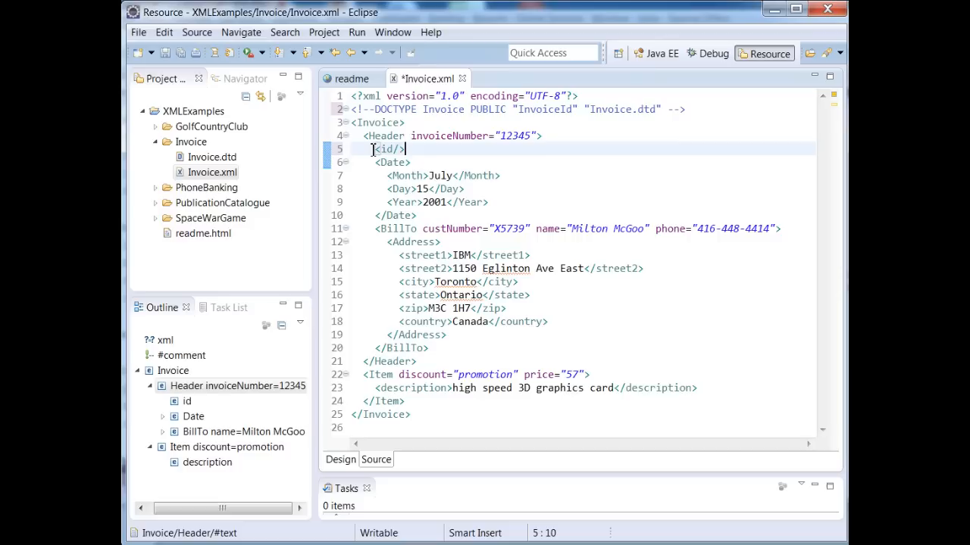
{"action": "double_click", "coordinate": [387, 148]}
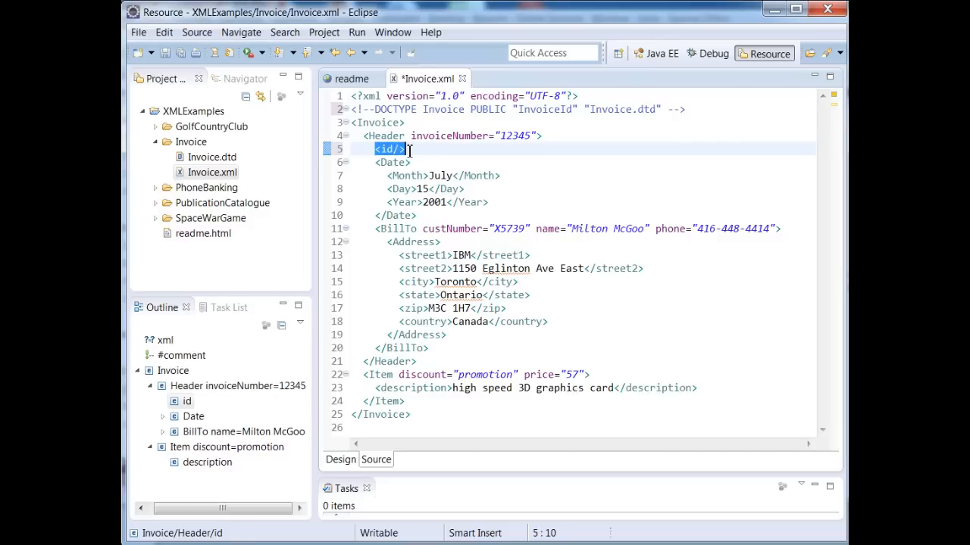
{"action": "mouse_move", "coordinate": [415, 154]}
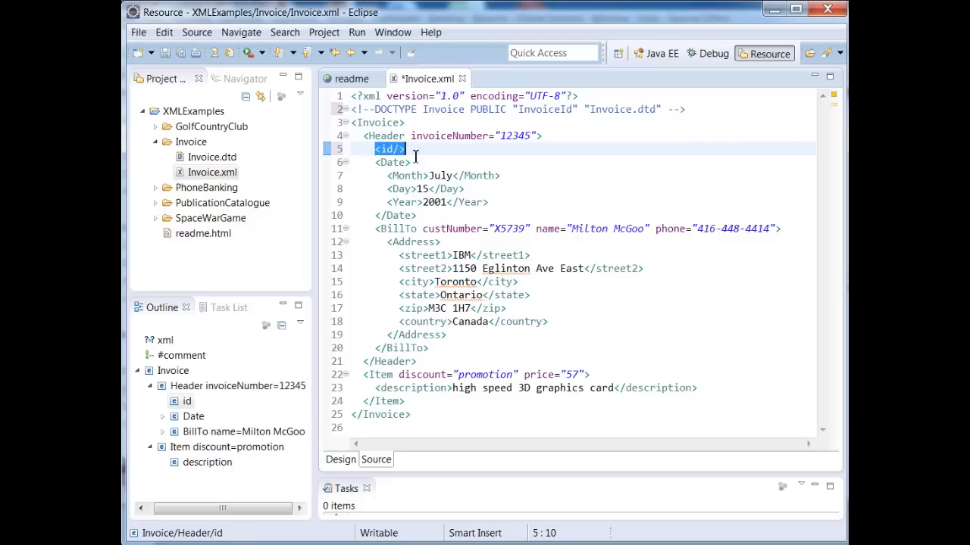
{"action": "mouse_move", "coordinate": [639, 315]}
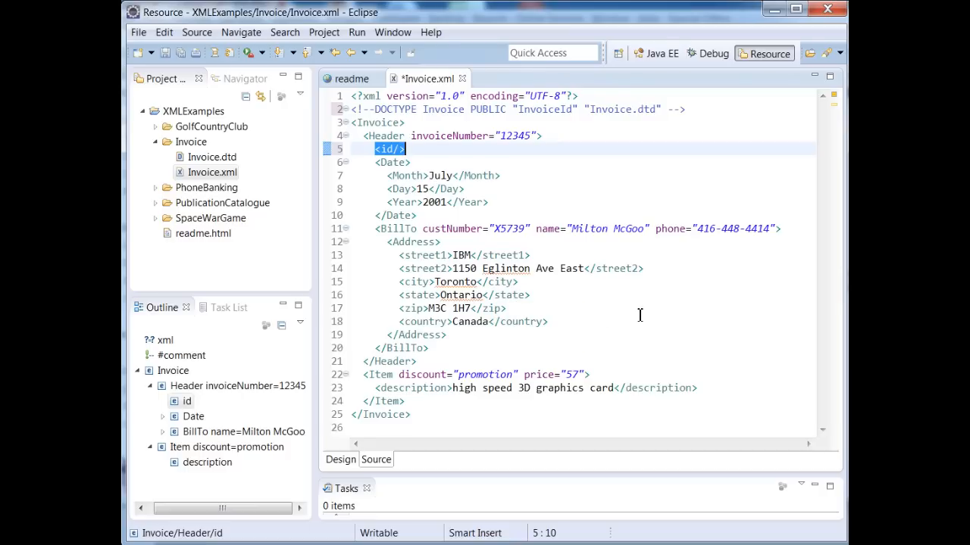
{"action": "mouse_move", "coordinate": [630, 319]}
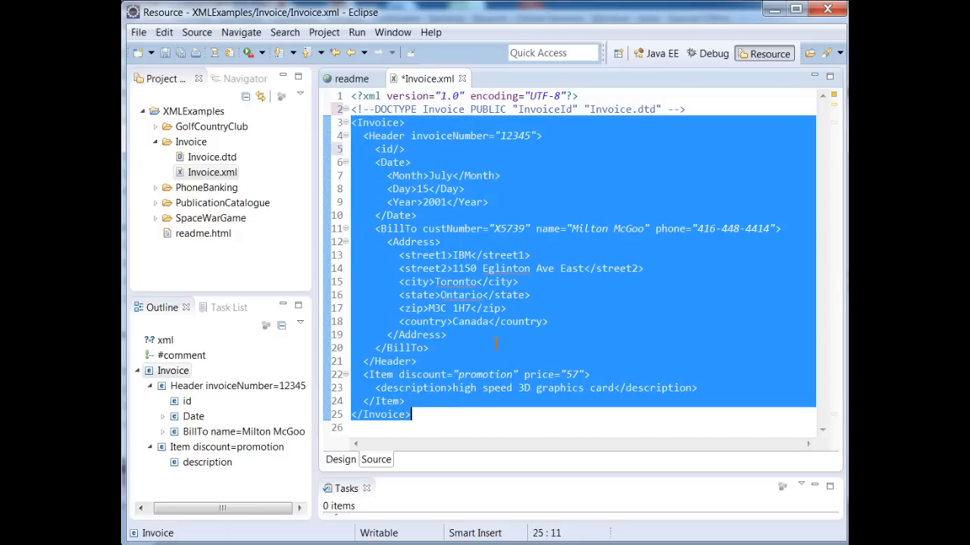
Clear the whole-document selection in the Invoice.xml editor.
{"action": "left_click", "coordinate": [165, 52]}
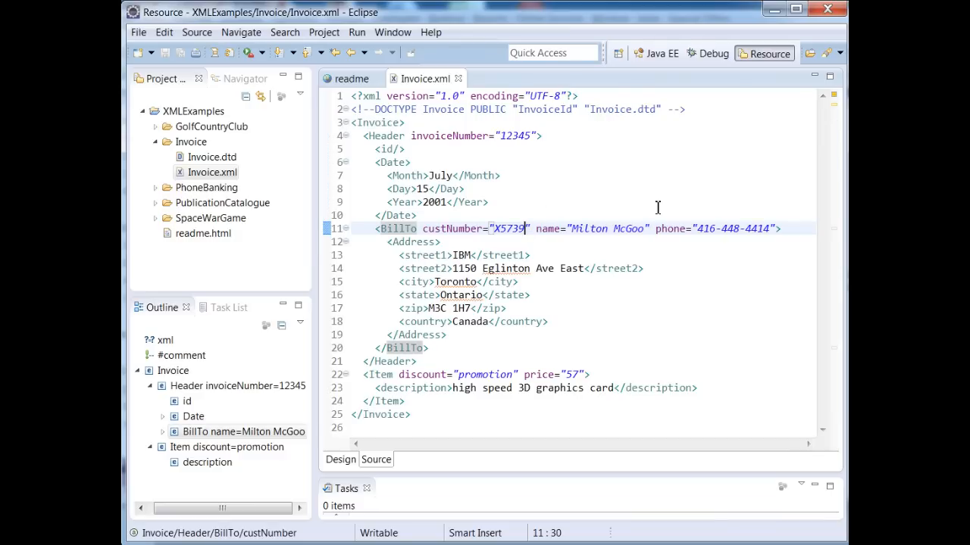
{"action": "mouse_move", "coordinate": [704, 279]}
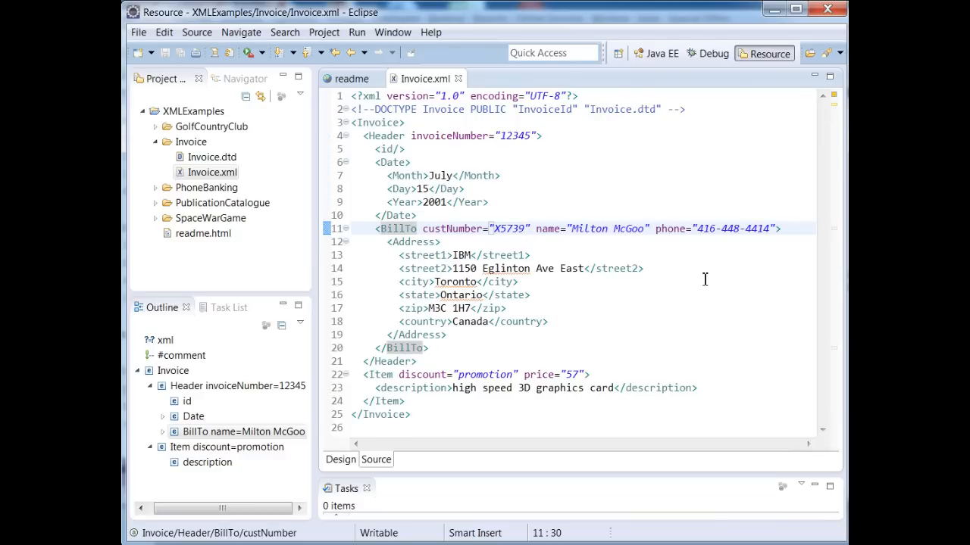
{"action": "mouse_move", "coordinate": [376, 312]}
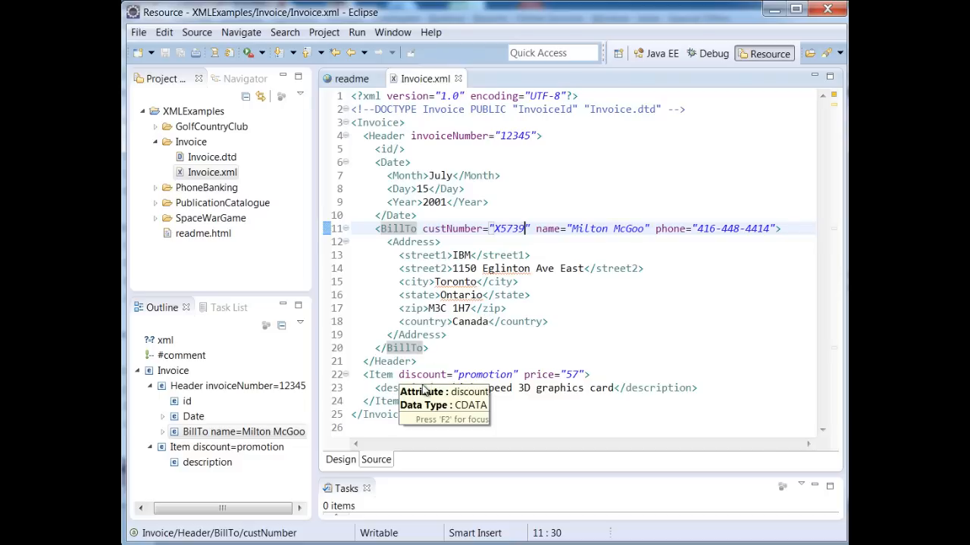
{"action": "mouse_move", "coordinate": [448, 331]}
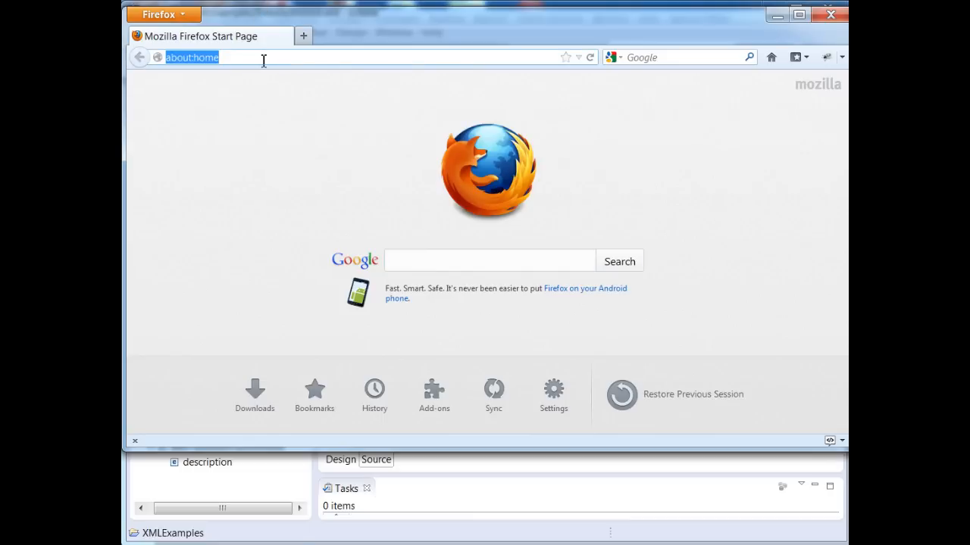
Browse to C:\Users\johnson\workspace\XMLExamples\Invoice\ in Firefox's address bar.
{"action": "type", "text": "C:\\Users\\johnson\\workspace\\XMLExamples\\Invoice"}
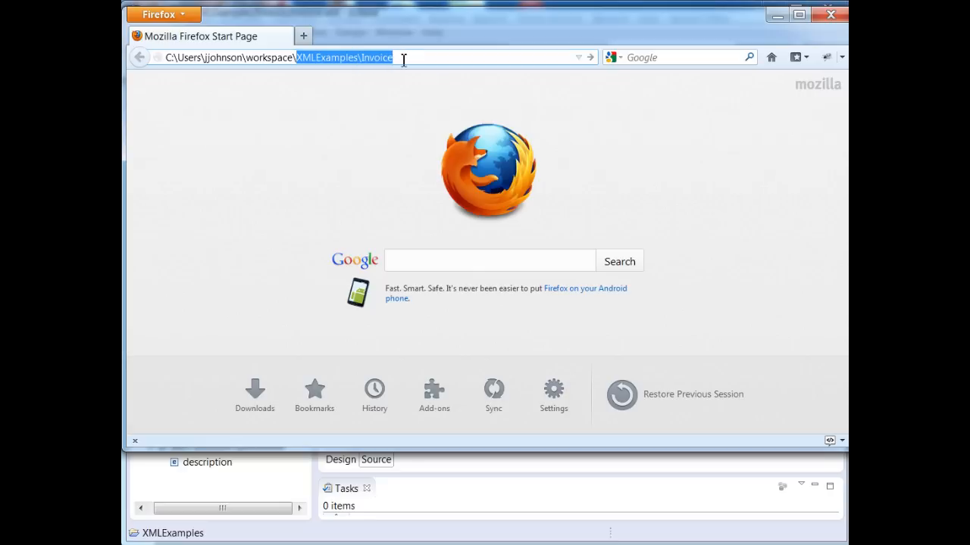
{"action": "type", "text": "\\"}
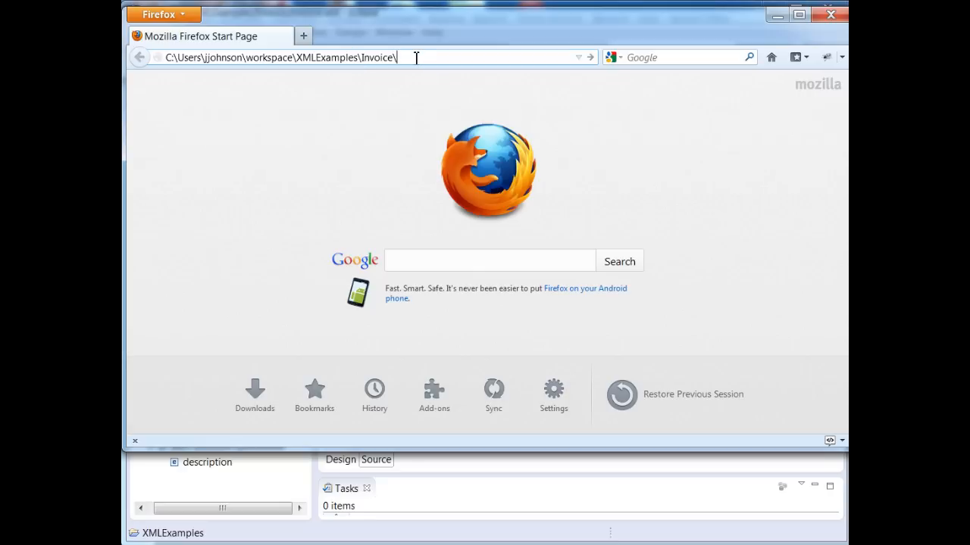
{"action": "key", "text": "Return"}
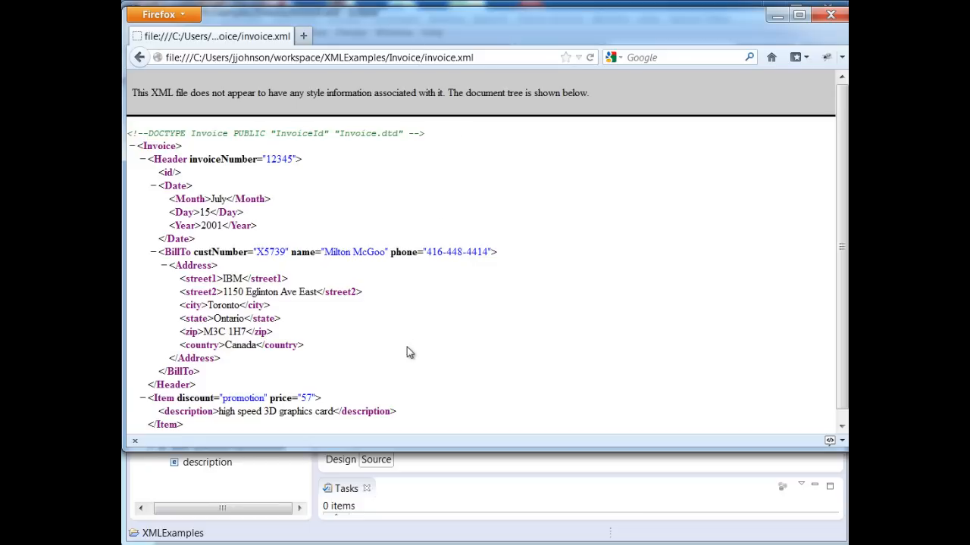
{"action": "mouse_move", "coordinate": [619, 449]}
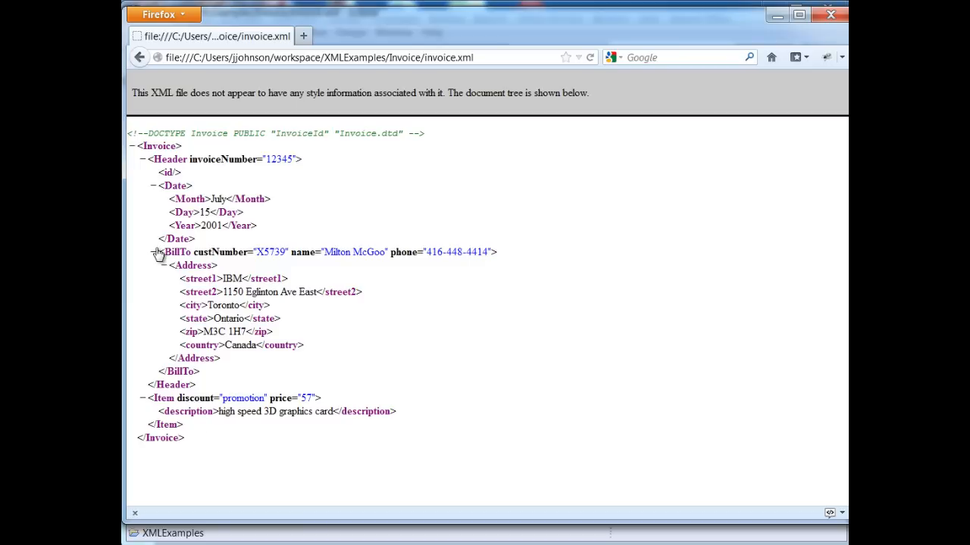
{"action": "mouse_move", "coordinate": [165, 221]}
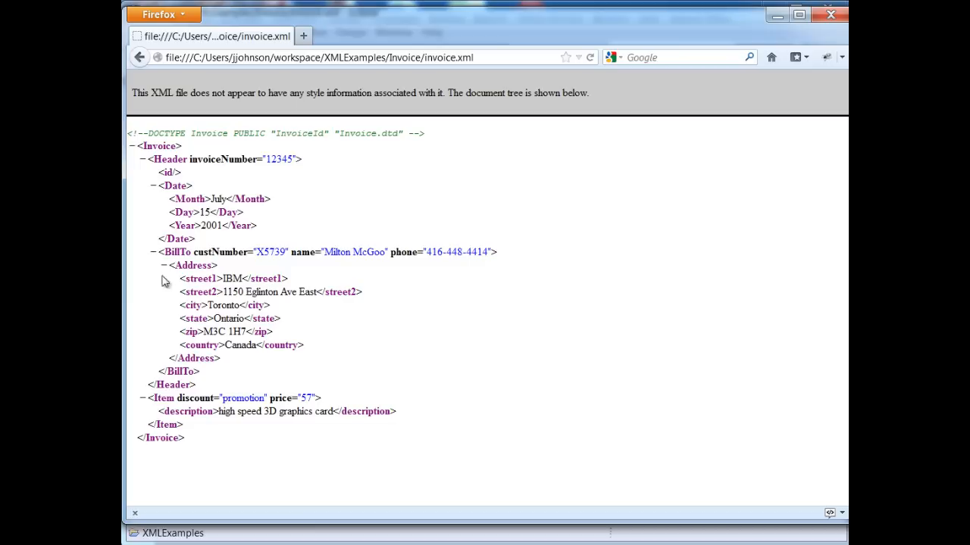
Collapse the Invoice tree fully, then expand Invoice, Header and Date to show their children.
{"action": "left_click", "coordinate": [164, 266]}
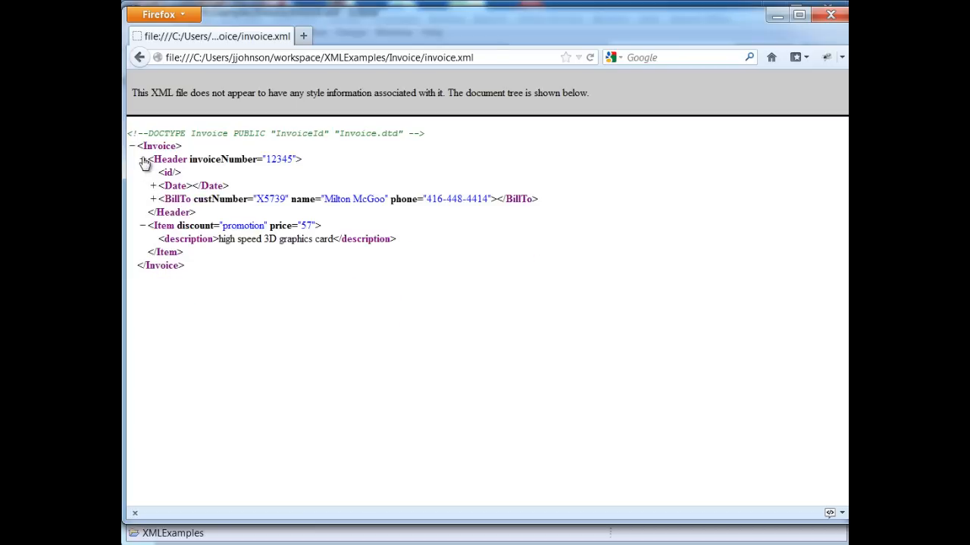
{"action": "left_click", "coordinate": [142, 160]}
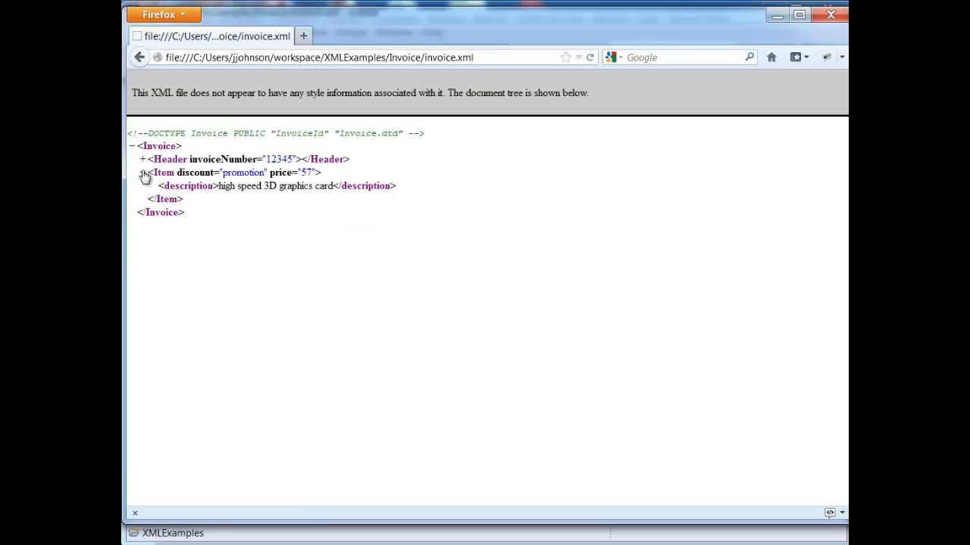
{"action": "left_click", "coordinate": [142, 172]}
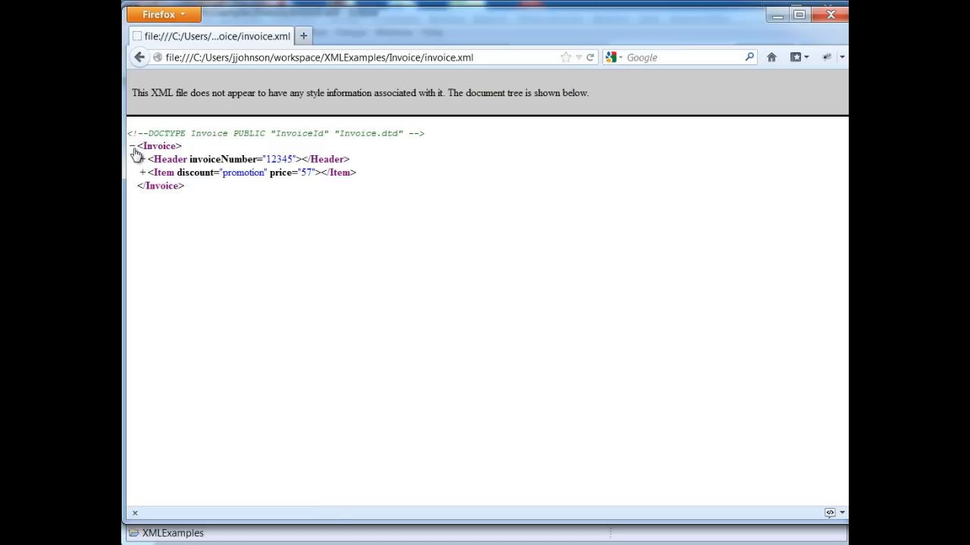
{"action": "left_click", "coordinate": [132, 145]}
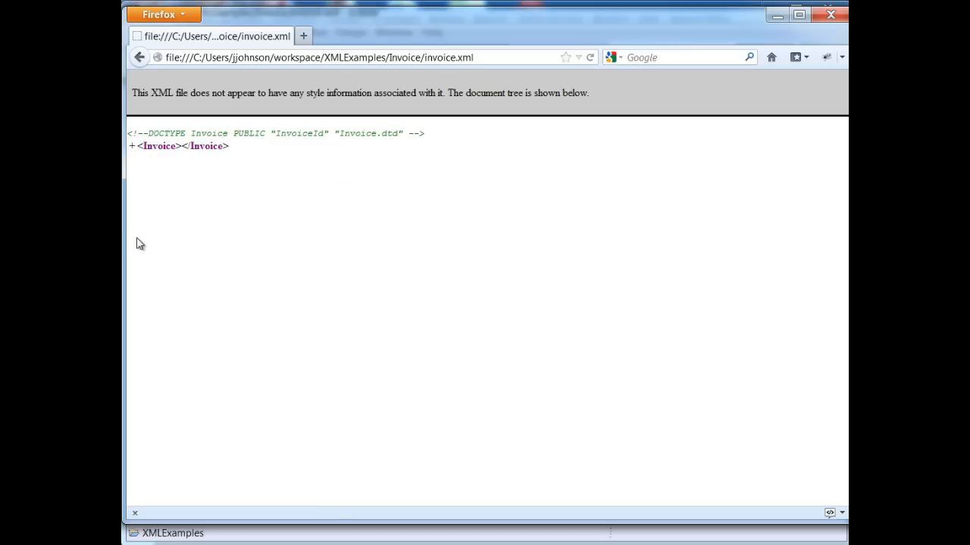
{"action": "left_click", "coordinate": [130, 145]}
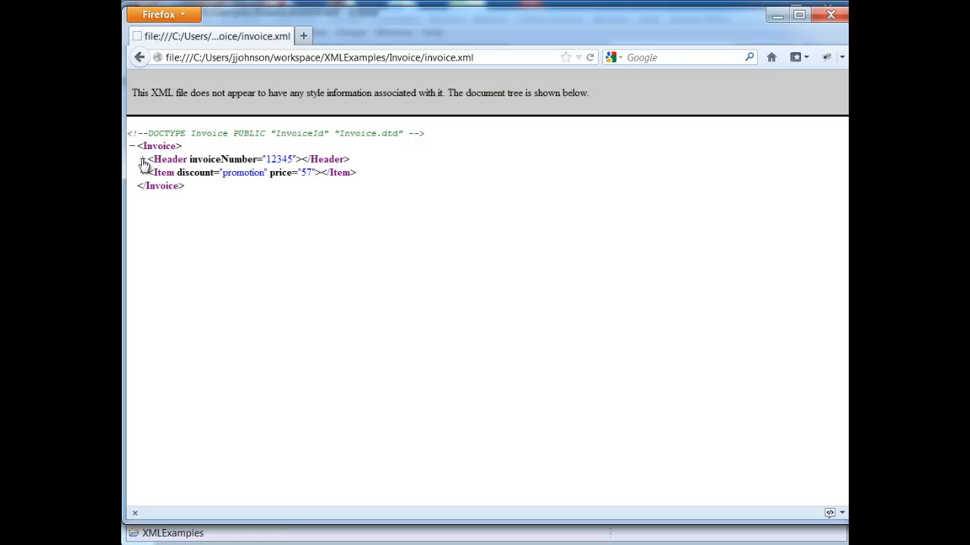
{"action": "left_click", "coordinate": [142, 160]}
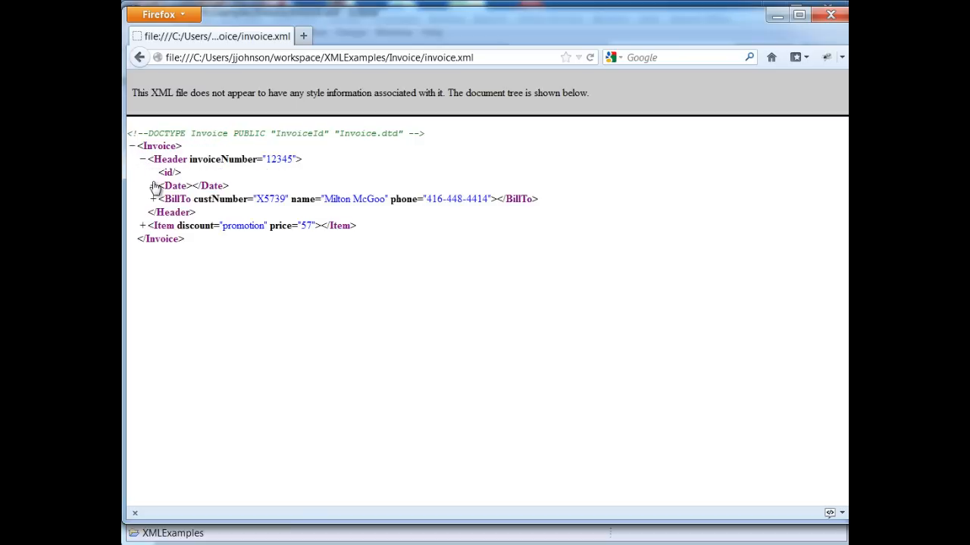
{"action": "left_click", "coordinate": [155, 184]}
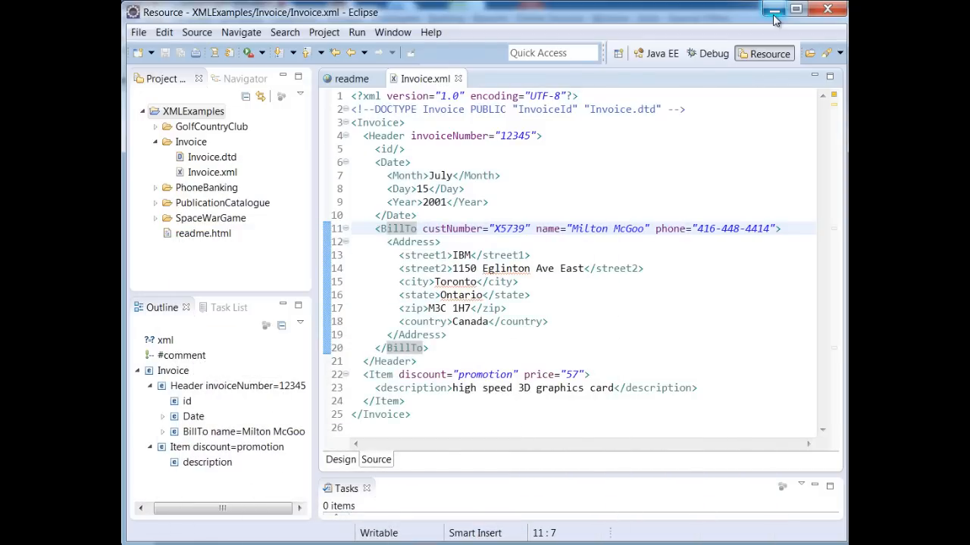
{"action": "mouse_move", "coordinate": [742, 271]}
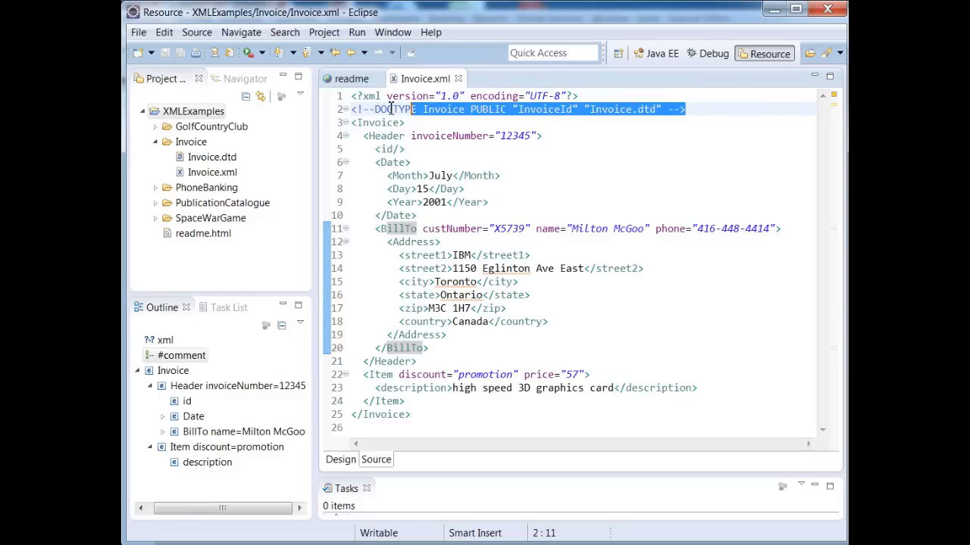
Uncomment the DOCTYPE line, highlight its Invoice.dtd reference and pick Invoice.dtd in Project Explorer.
{"action": "left_click", "coordinate": [375, 109]}
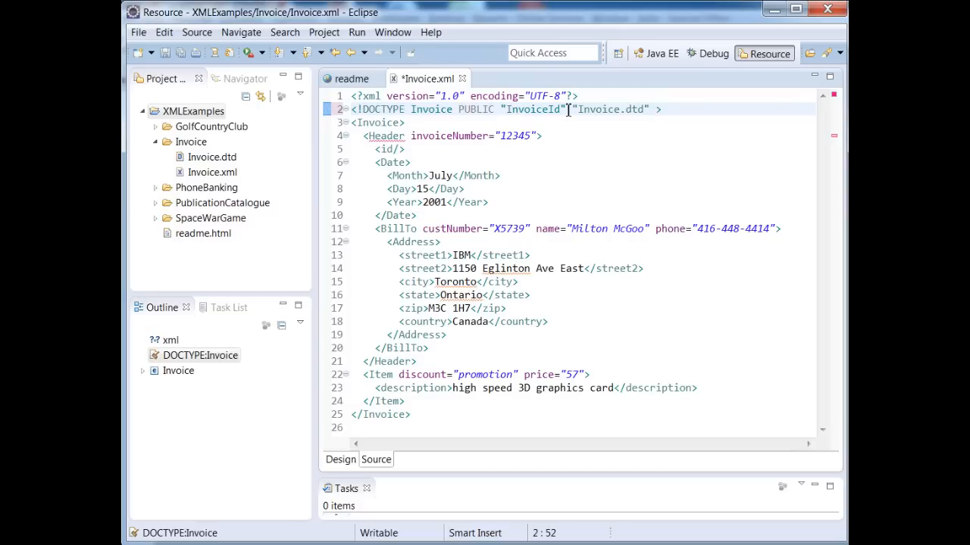
{"action": "double_click", "coordinate": [609, 110]}
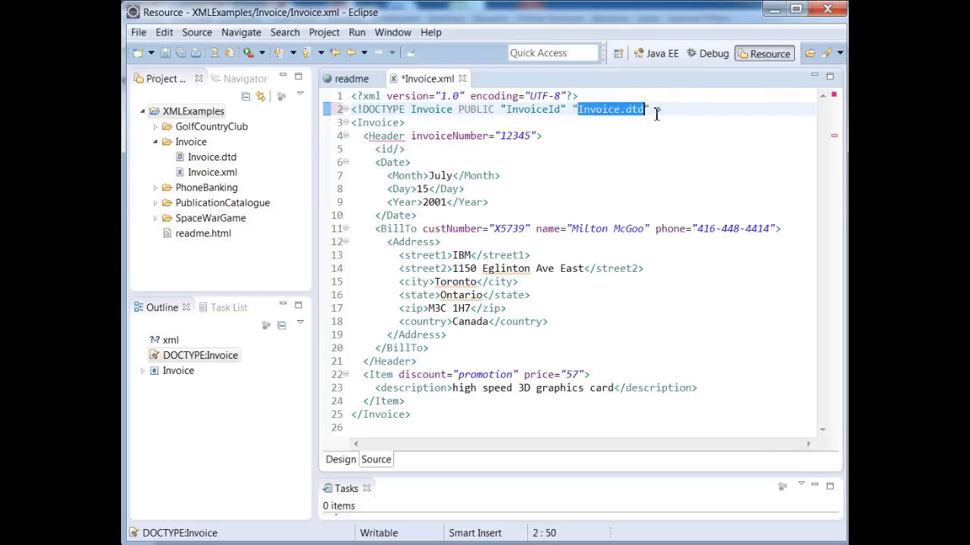
{"action": "left_click", "coordinate": [618, 109]}
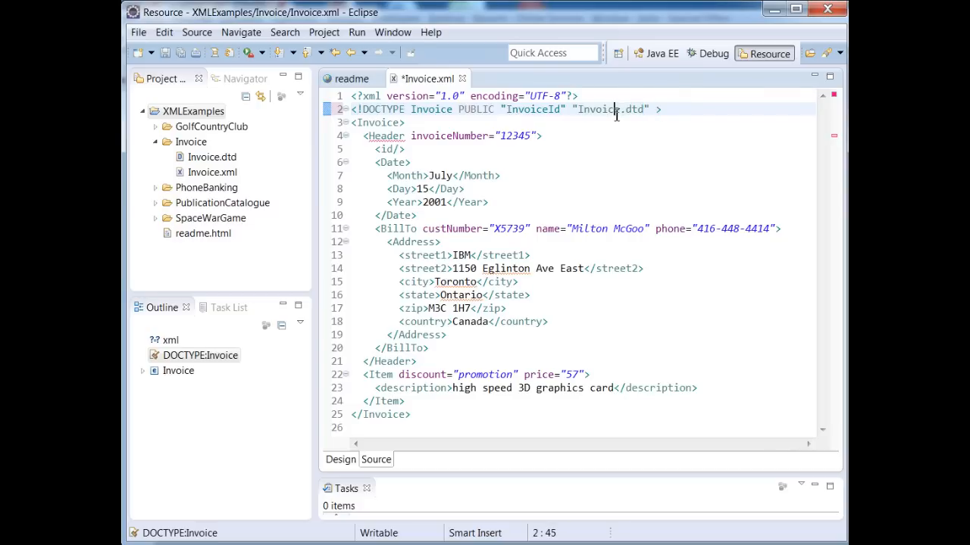
{"action": "mouse_move", "coordinate": [618, 150]}
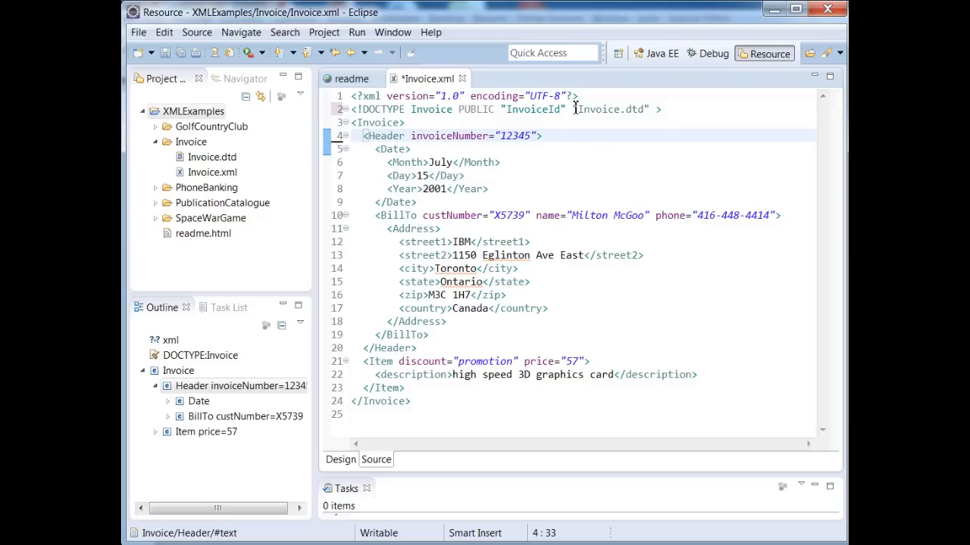
{"action": "double_click", "coordinate": [609, 109]}
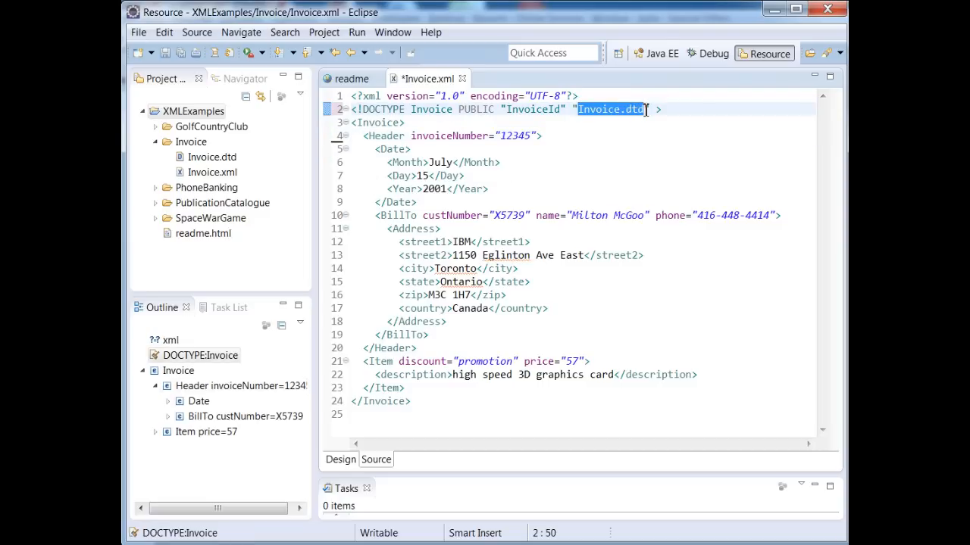
{"action": "left_click", "coordinate": [212, 156]}
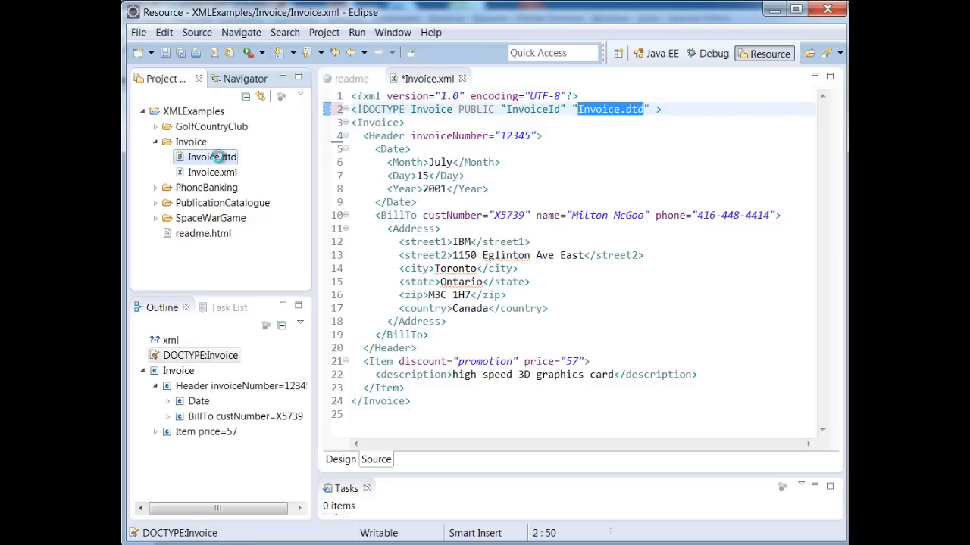
Open Invoice.dtd from Project Explorer and review its XML declaration line.
{"action": "double_click", "coordinate": [212, 156]}
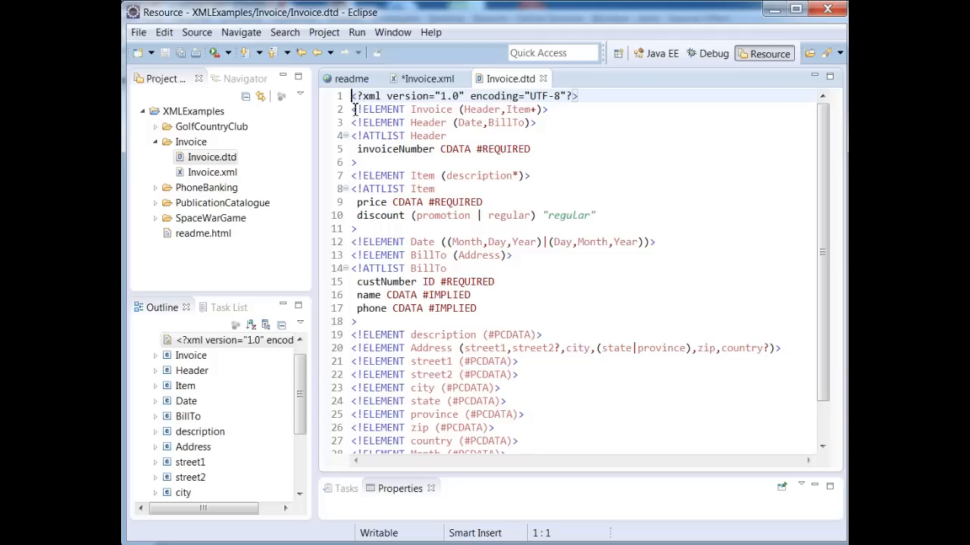
{"action": "triple_click", "coordinate": [464, 95]}
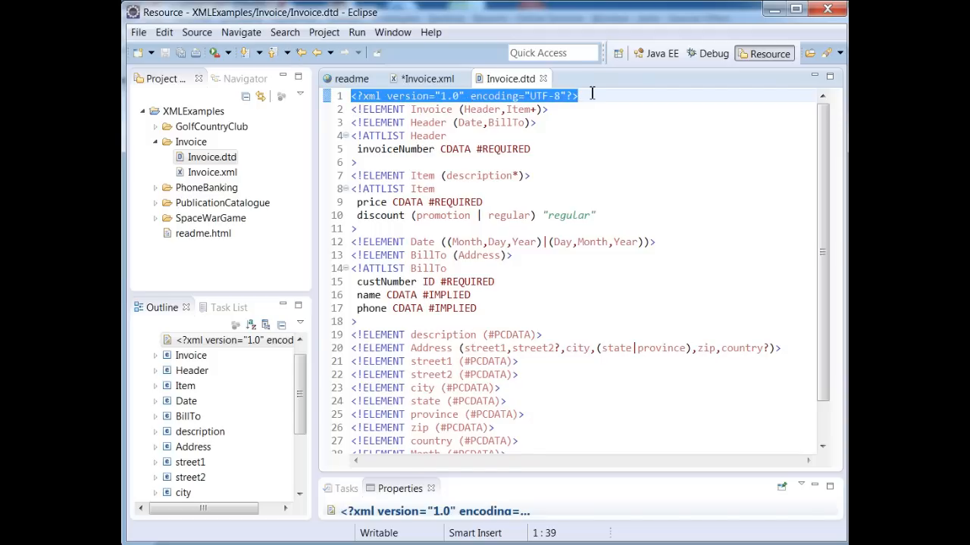
{"action": "left_click", "coordinate": [447, 136]}
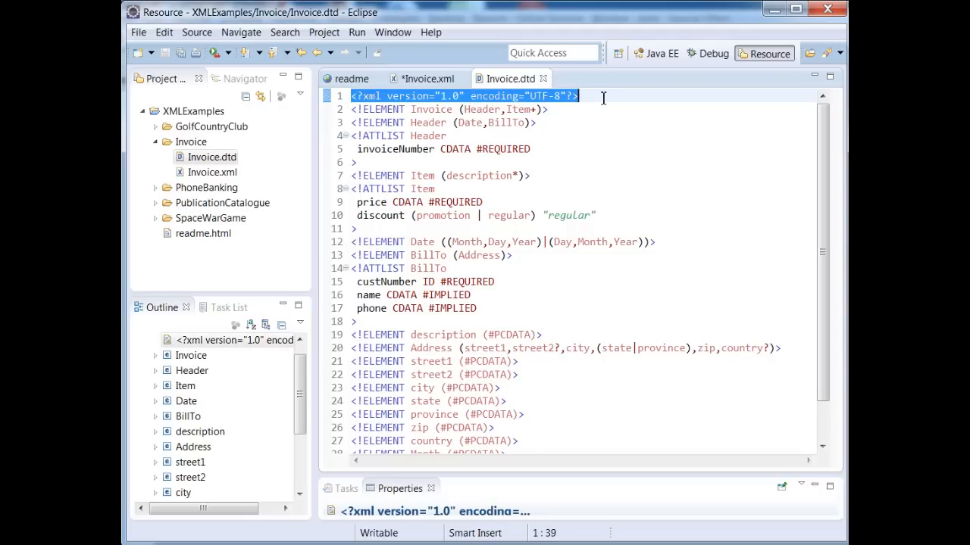
{"action": "mouse_move", "coordinate": [445, 120]}
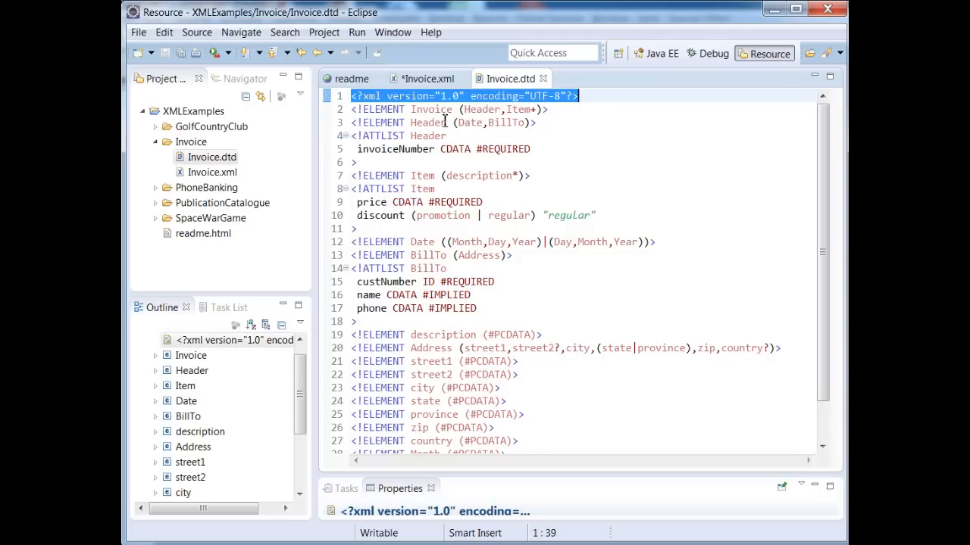
{"action": "left_click", "coordinate": [442, 121]}
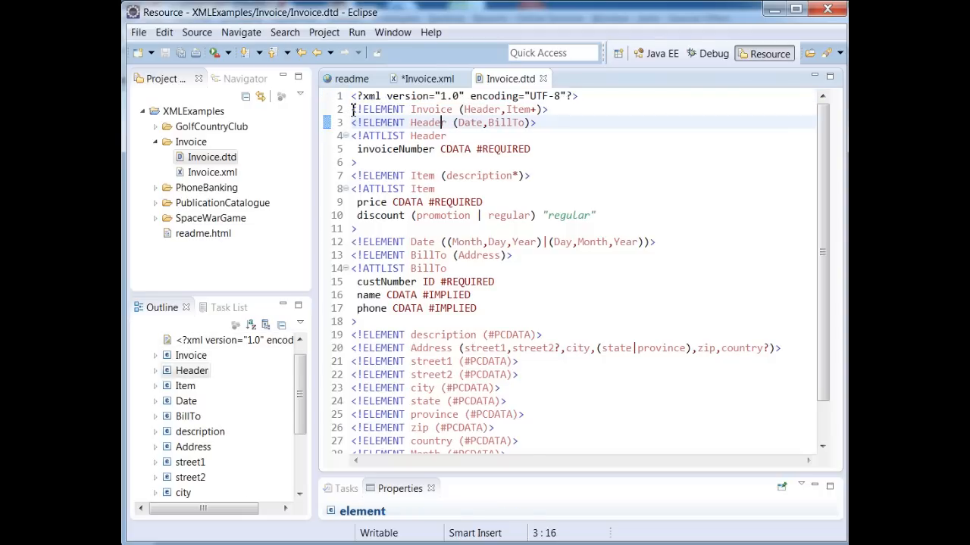
Review the Invoice element declaration requiring Header plus Item+, then return to Invoice.xml.
{"action": "double_click", "coordinate": [379, 109]}
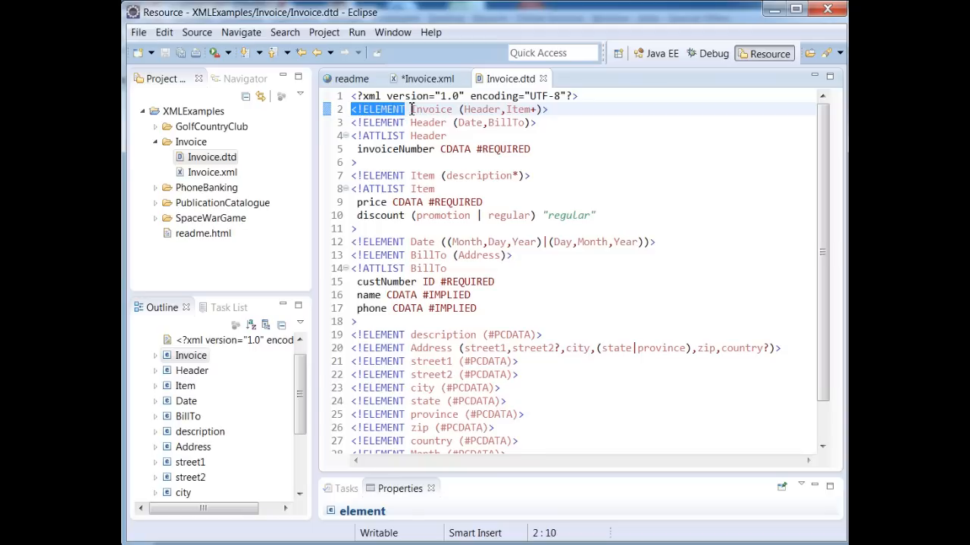
{"action": "double_click", "coordinate": [430, 109]}
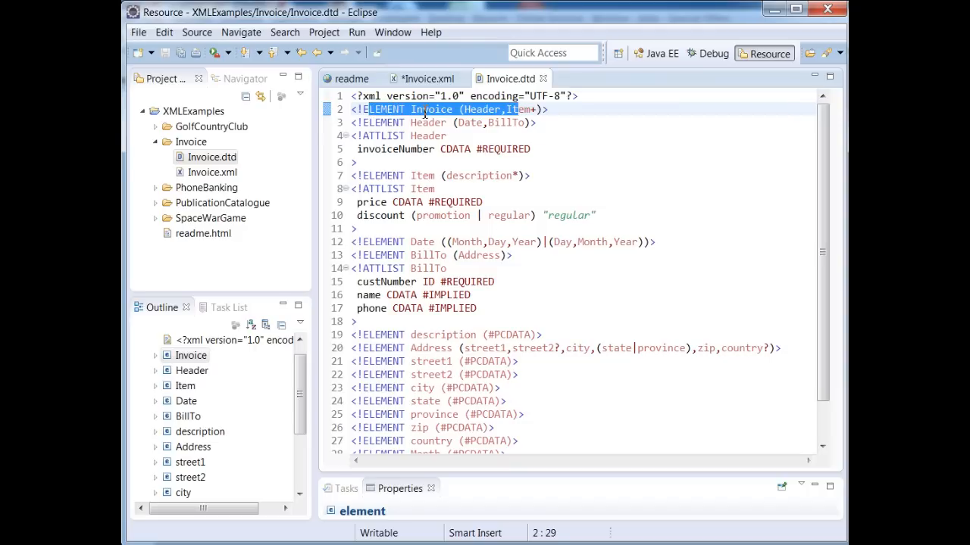
{"action": "left_click", "coordinate": [466, 109]}
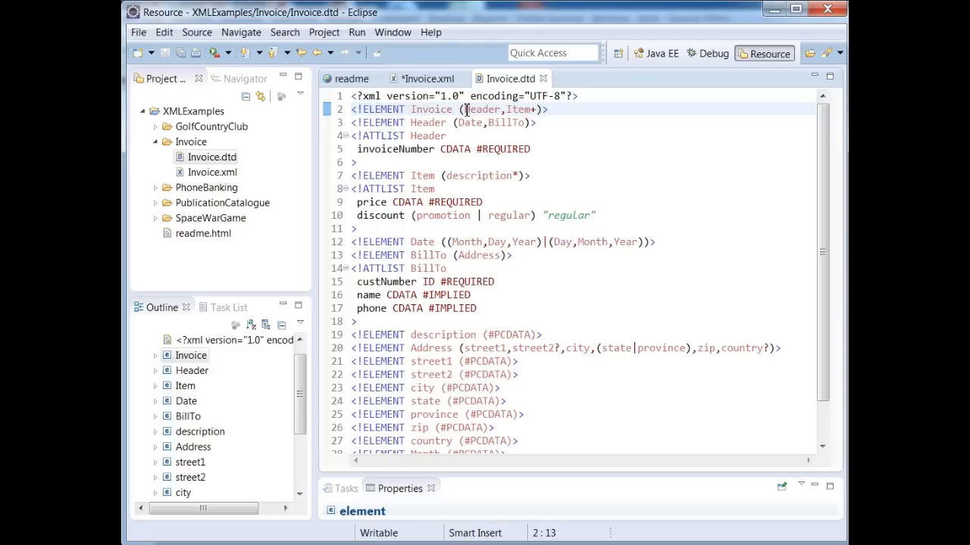
{"action": "double_click", "coordinate": [482, 109]}
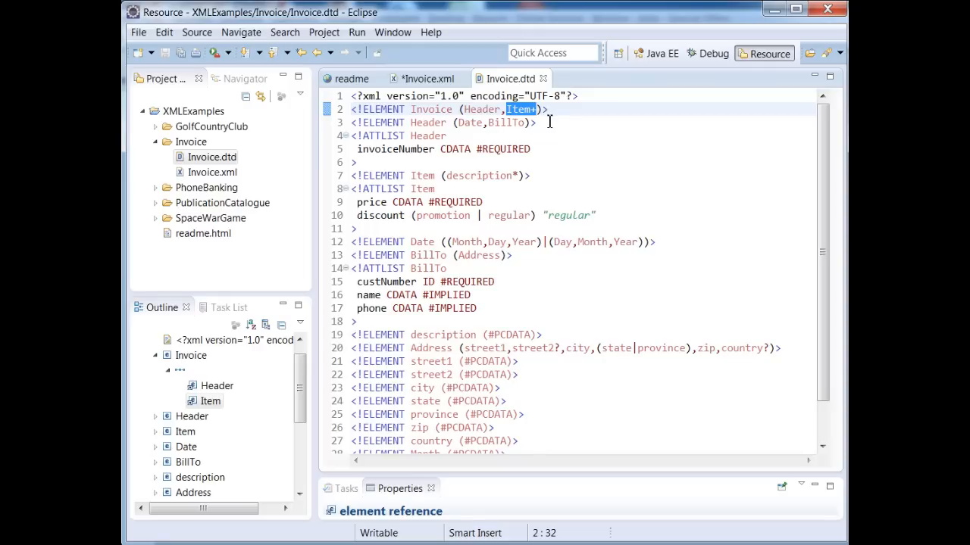
{"action": "mouse_move", "coordinate": [452, 93]}
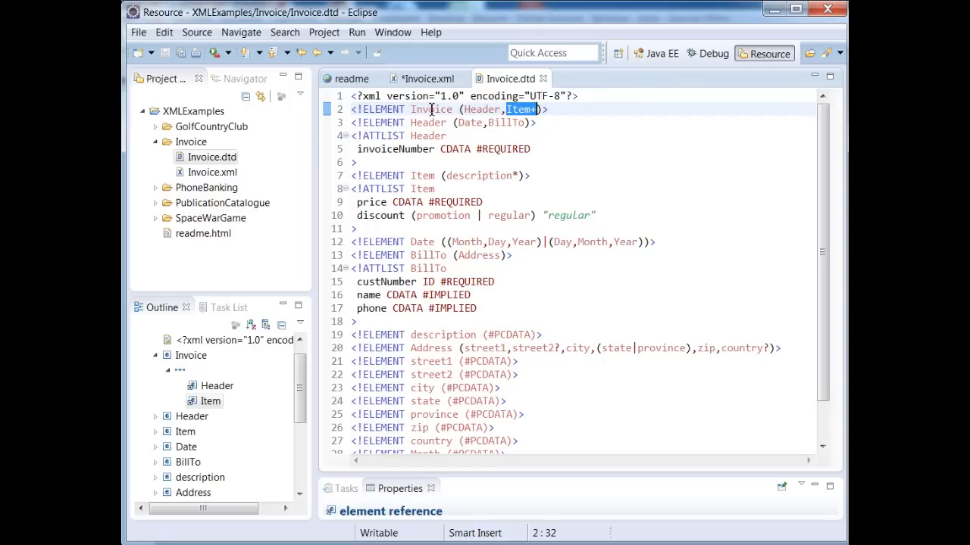
{"action": "left_click", "coordinate": [428, 79]}
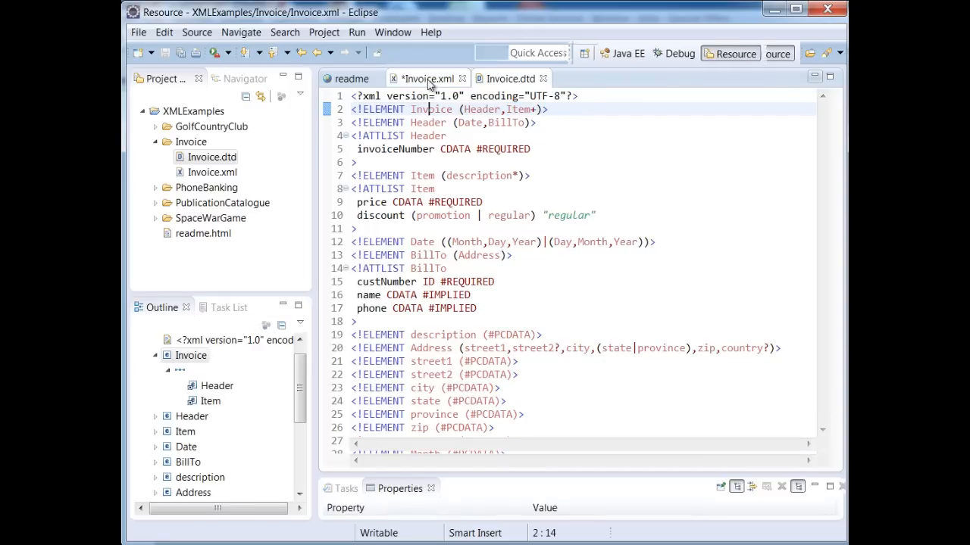
{"action": "left_click", "coordinate": [426, 79]}
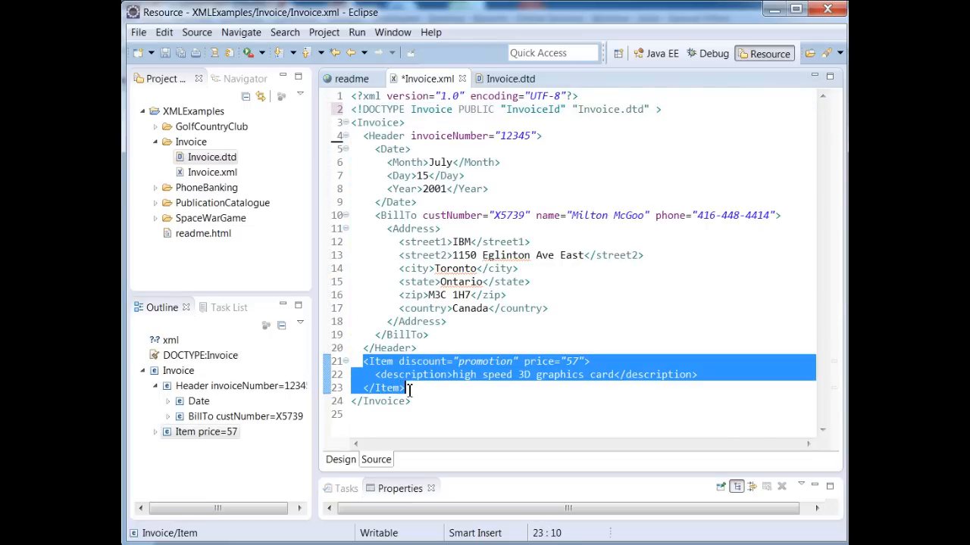
Add a second Item priced 58 below the first, save Invoice.xml, and switch to Invoice.dtd.
{"action": "left_click", "coordinate": [415, 388]}
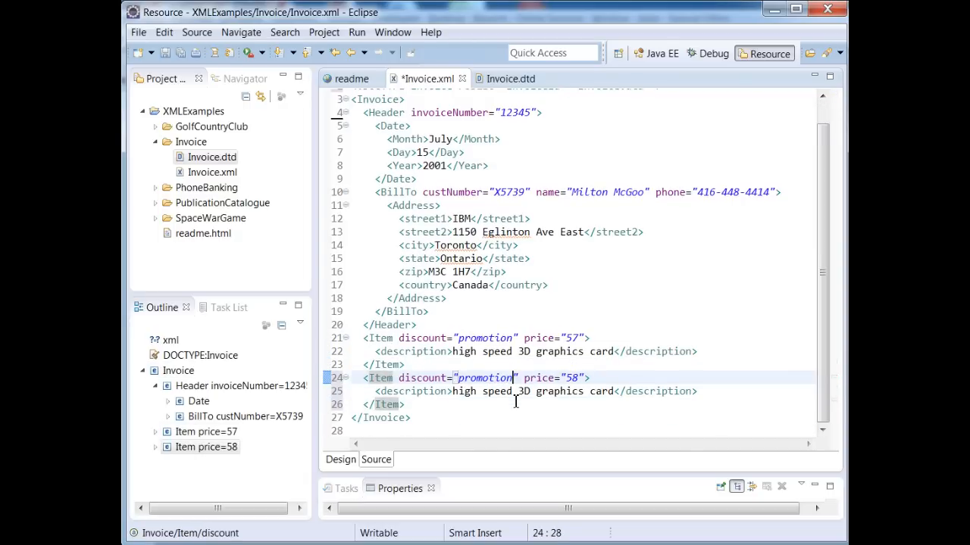
{"action": "mouse_move", "coordinate": [509, 79]}
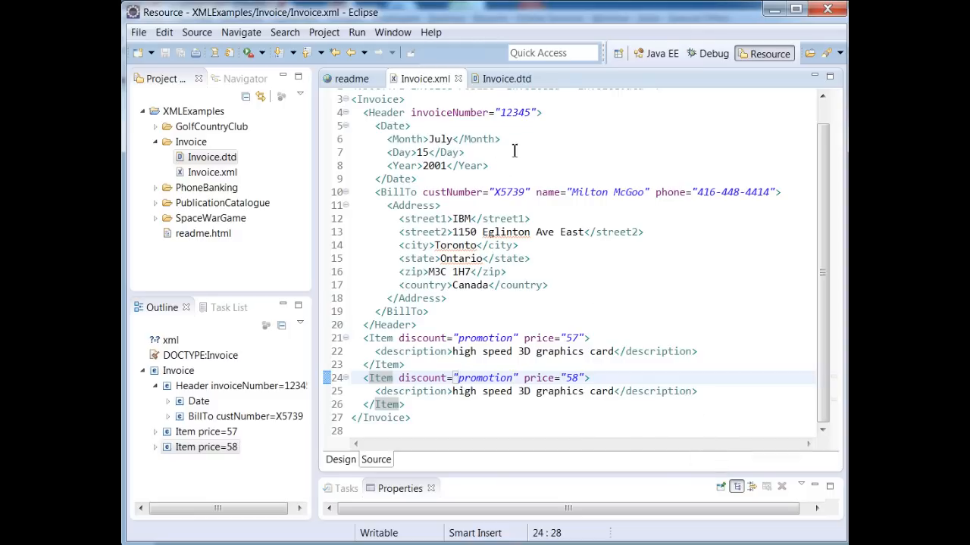
{"action": "scroll", "scroll_direction": "up", "scroll_amount": 3}
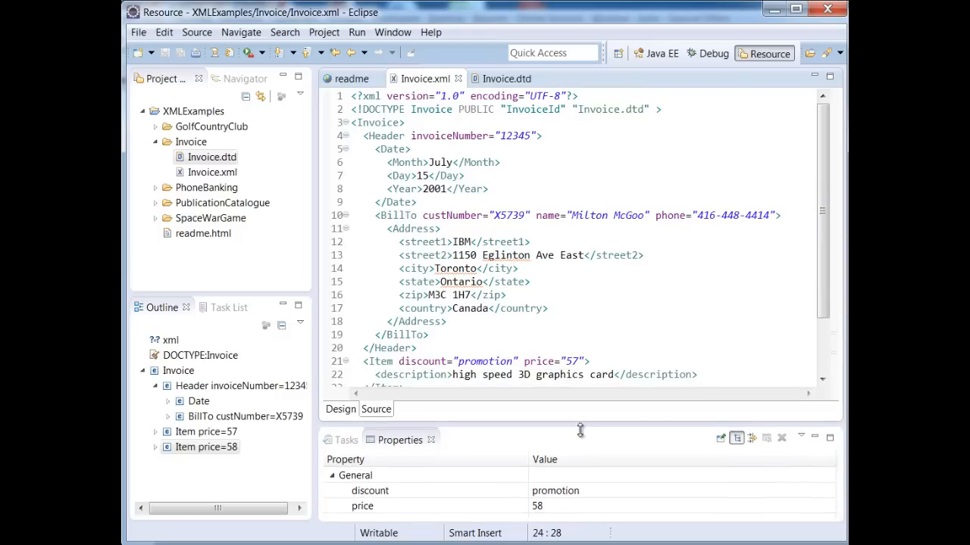
{"action": "left_click", "coordinate": [503, 79]}
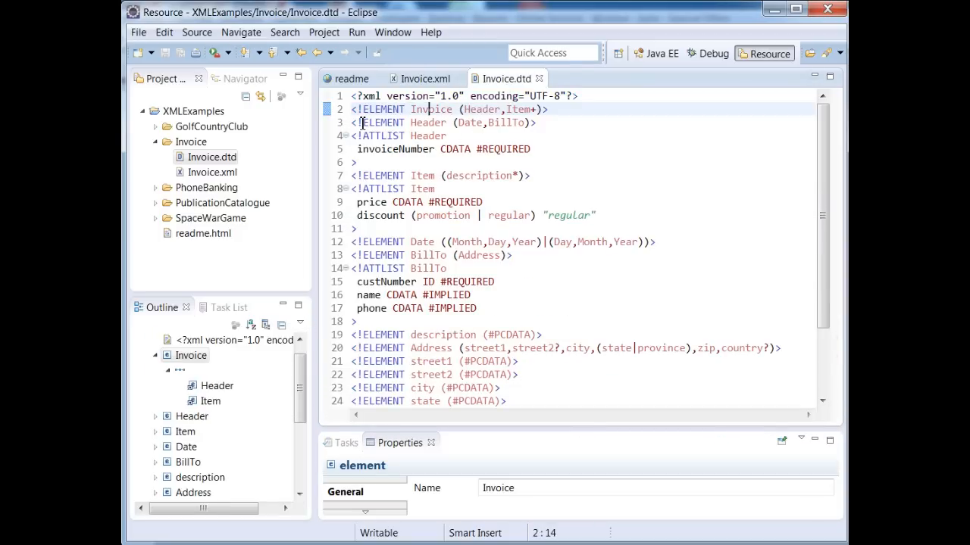
Review the Header declaration's Date and BillTo references against the invoice's BillTo element.
{"action": "left_click", "coordinate": [473, 121]}
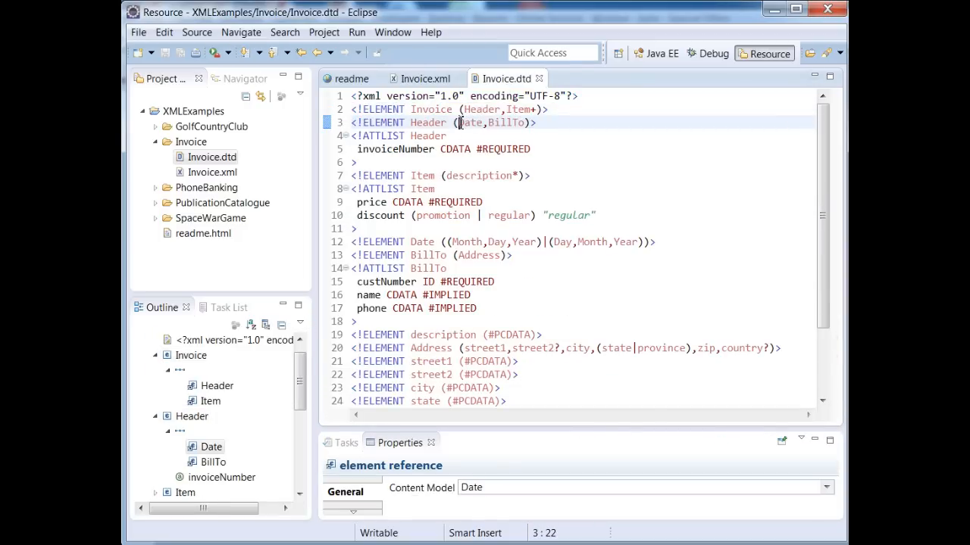
{"action": "double_click", "coordinate": [508, 121]}
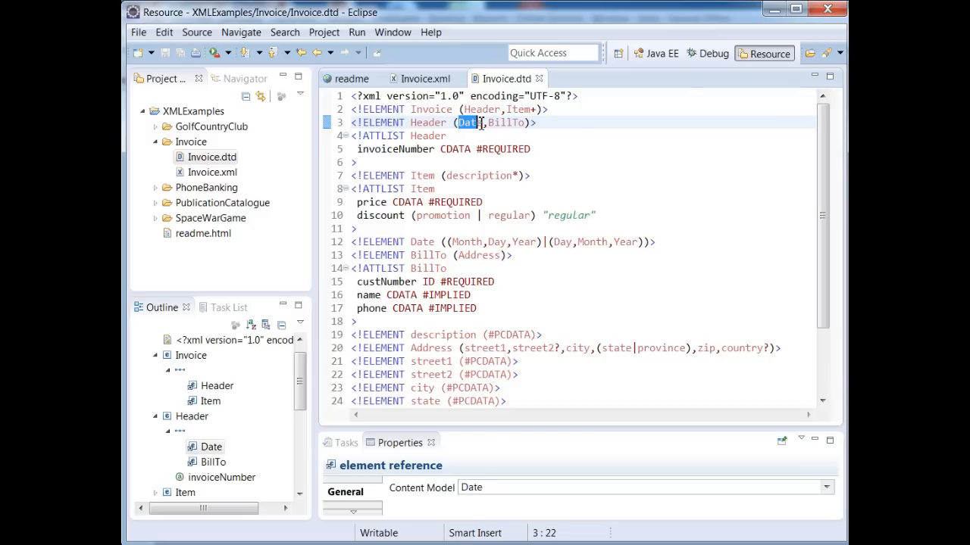
{"action": "left_click", "coordinate": [508, 121]}
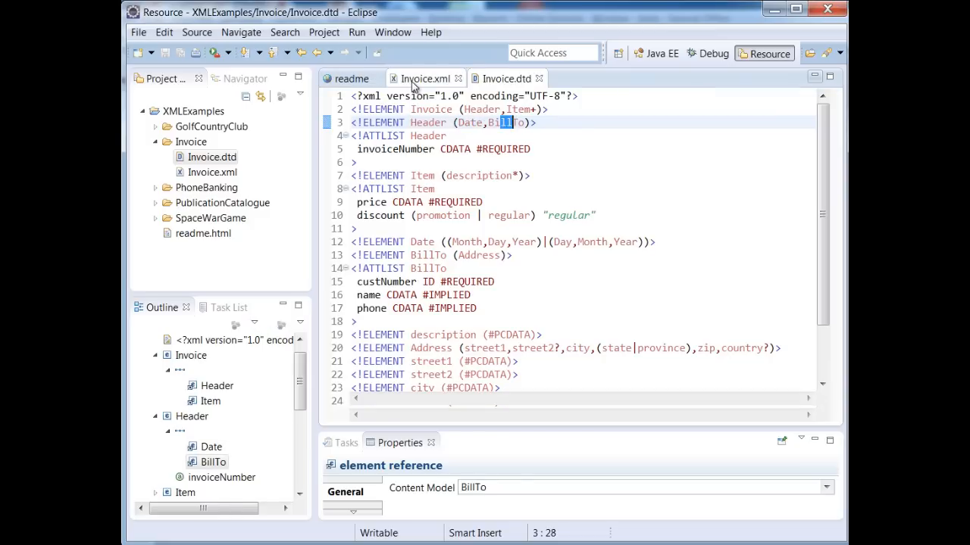
{"action": "left_click", "coordinate": [424, 78]}
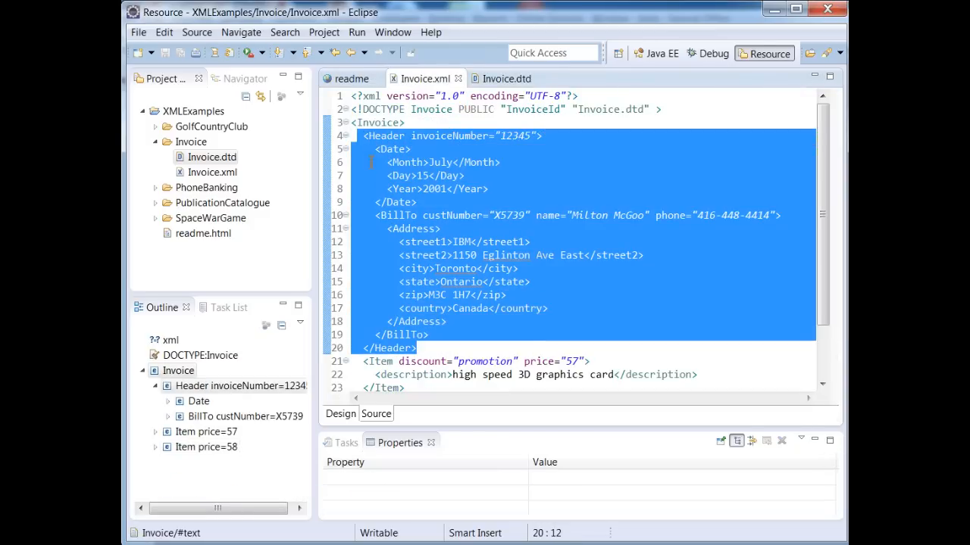
{"action": "left_click", "coordinate": [397, 215]}
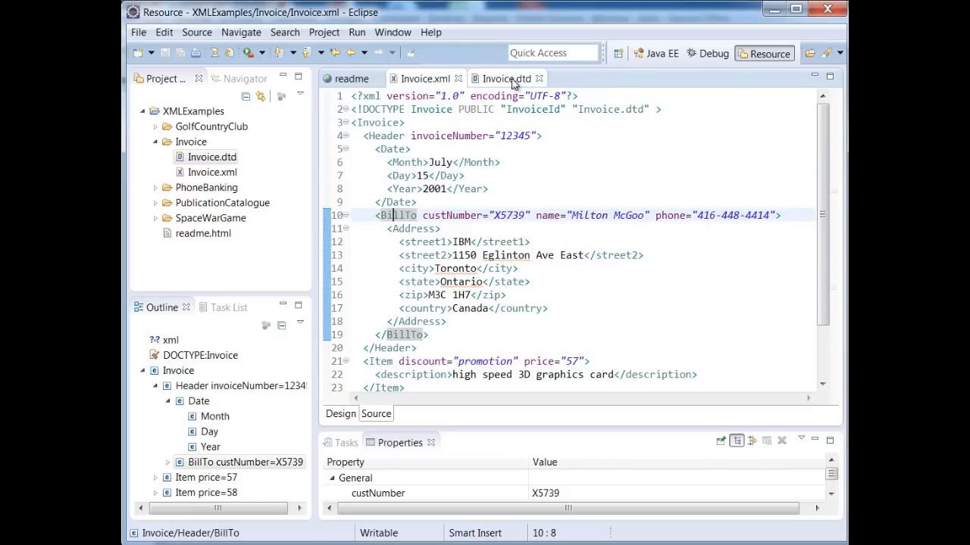
{"action": "left_click", "coordinate": [503, 79]}
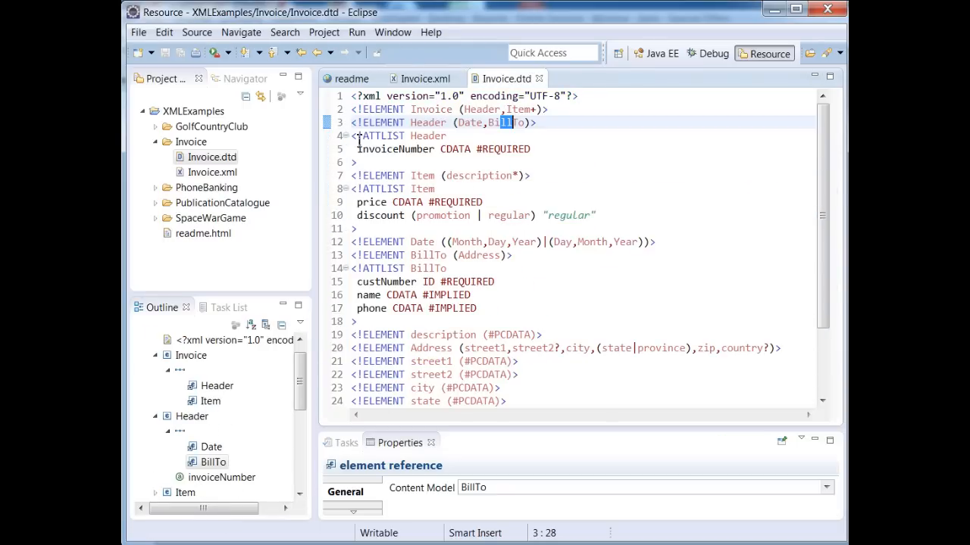
Review the Header attribute list (invoiceNumber, #IMPLIED name) and Item's description content.
{"action": "left_click", "coordinate": [386, 136]}
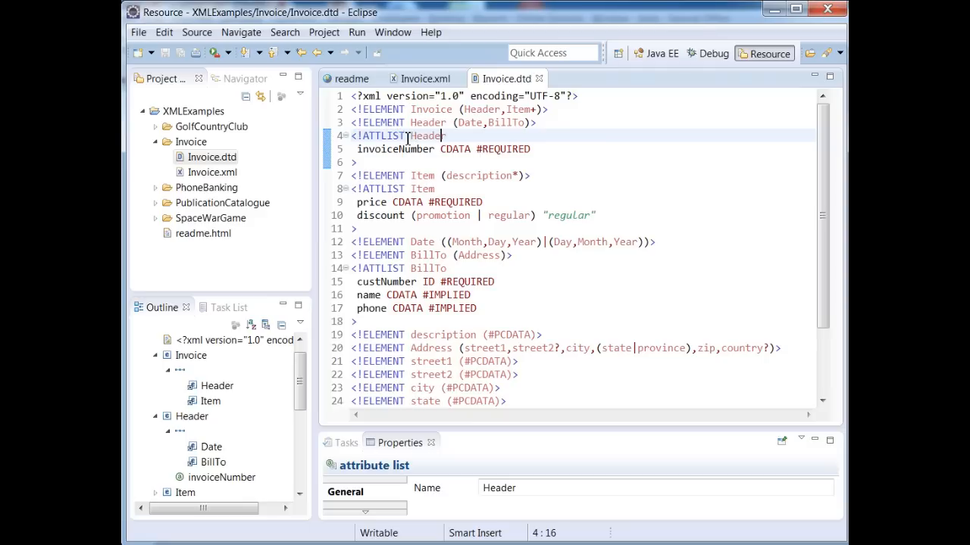
{"action": "double_click", "coordinate": [428, 137]}
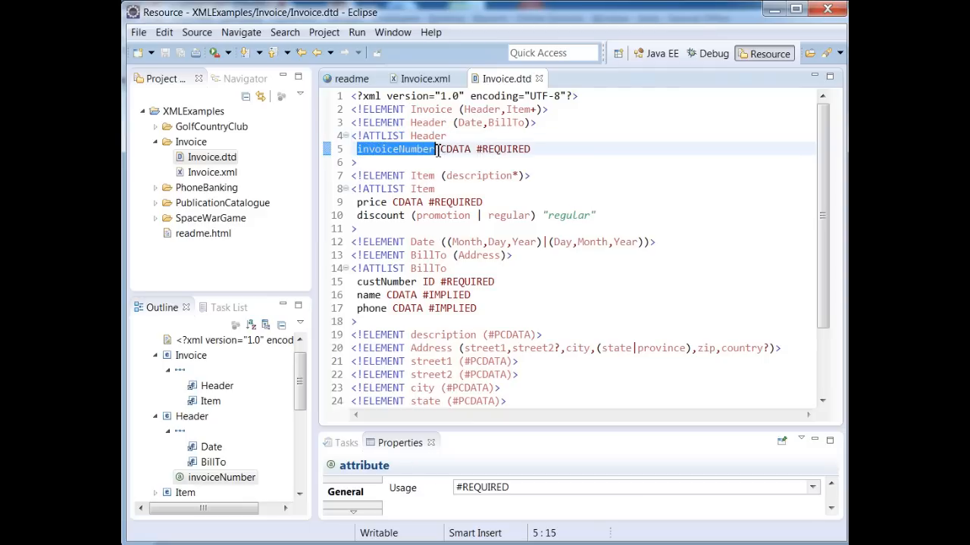
{"action": "double_click", "coordinate": [455, 149]}
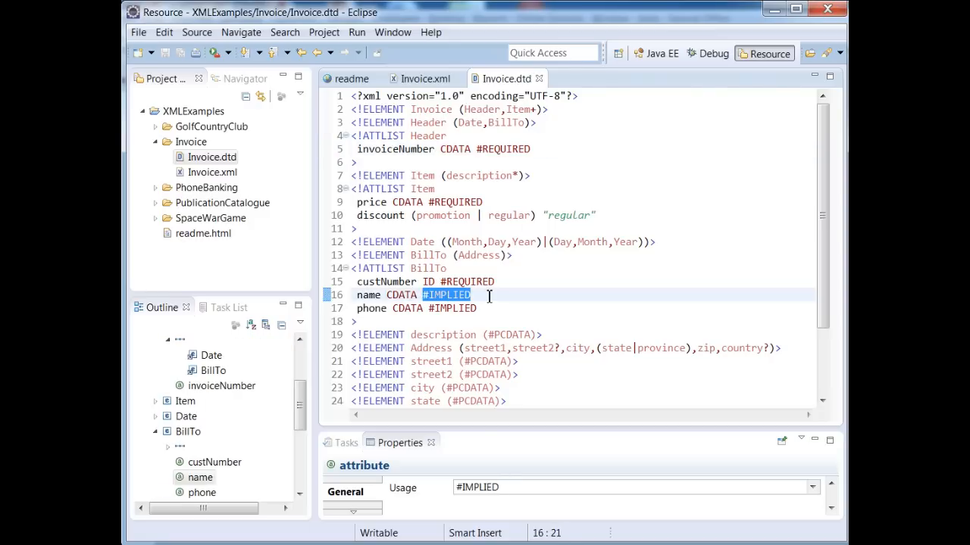
{"action": "left_click", "coordinate": [439, 175]}
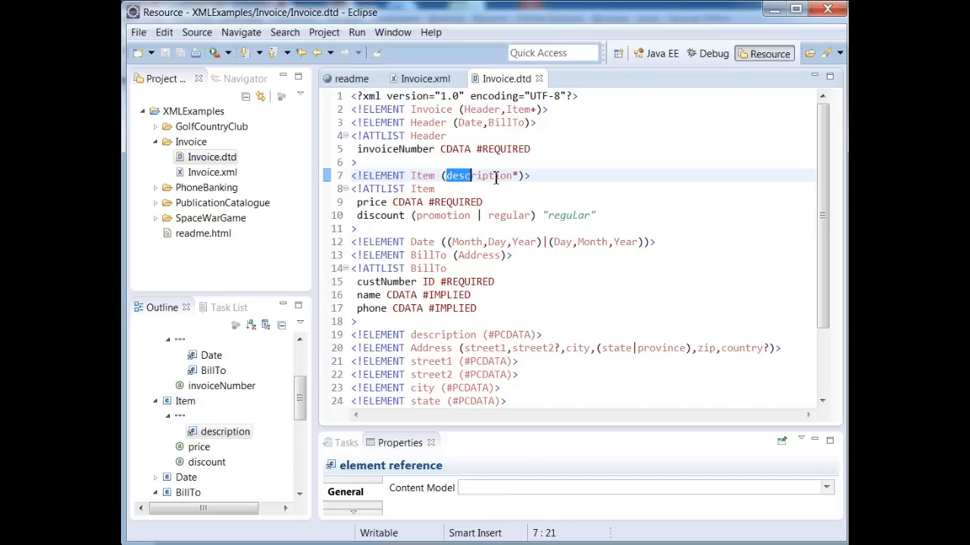
{"action": "double_click", "coordinate": [480, 176]}
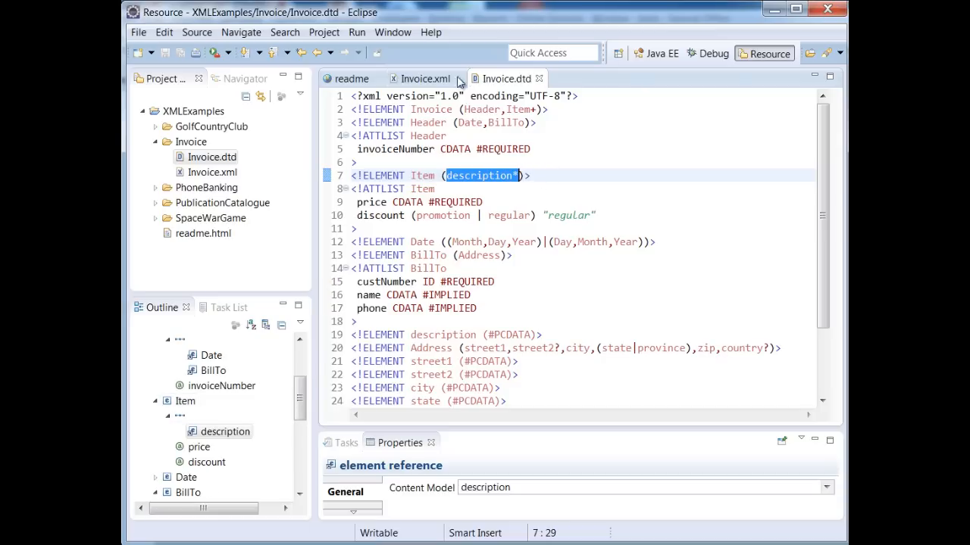
Add a second description 'more details...' to the first Item, validate, and delete the trial Description line.
{"action": "left_click", "coordinate": [424, 78]}
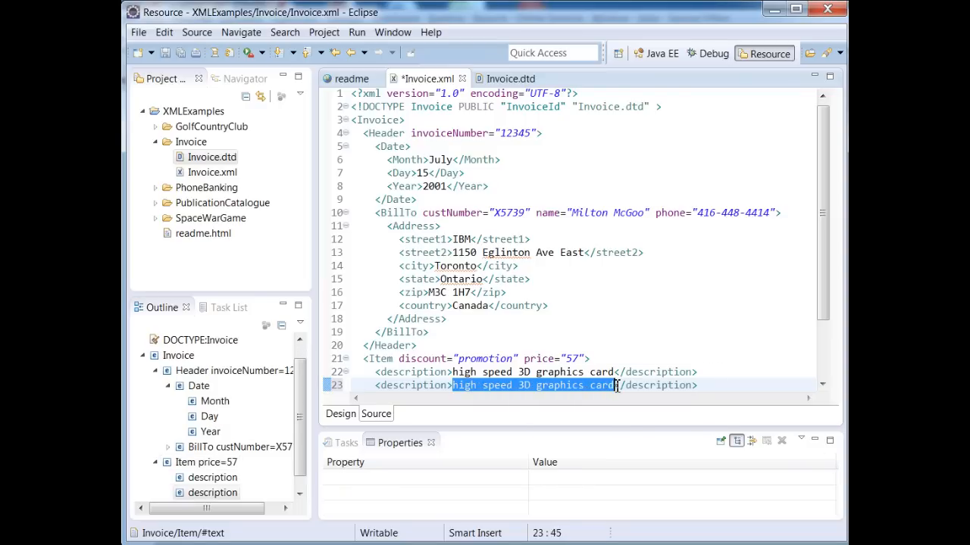
{"action": "type", "text": "more d"}
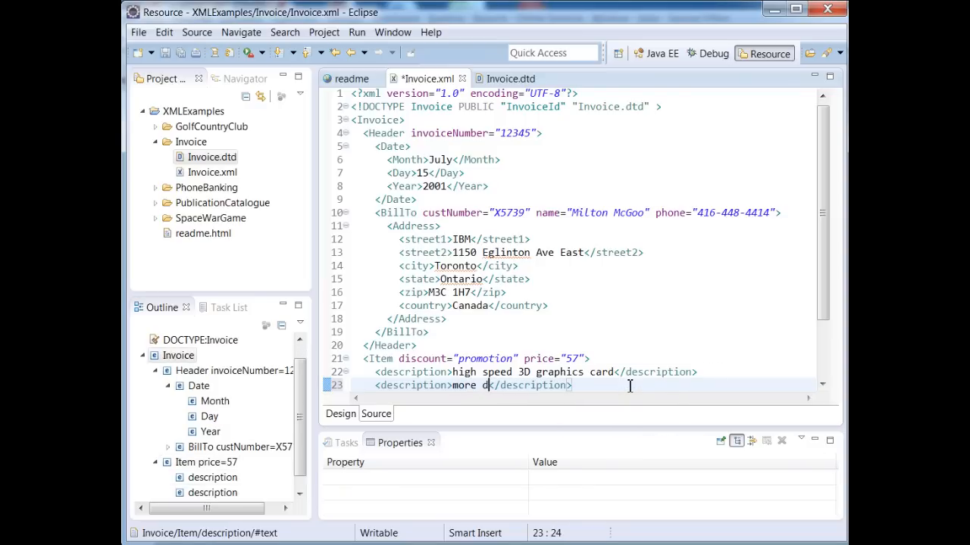
{"action": "type", "text": "etails..."}
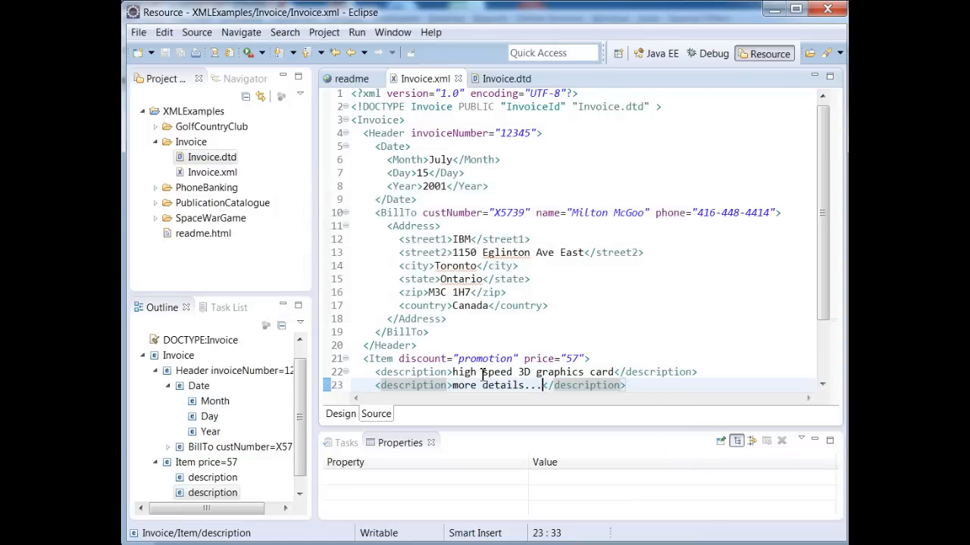
{"action": "scroll", "scroll_direction": "down", "scroll_amount": 3}
{"action": "type", "text": "<Description>high speed 3D graphics card</Description>"}
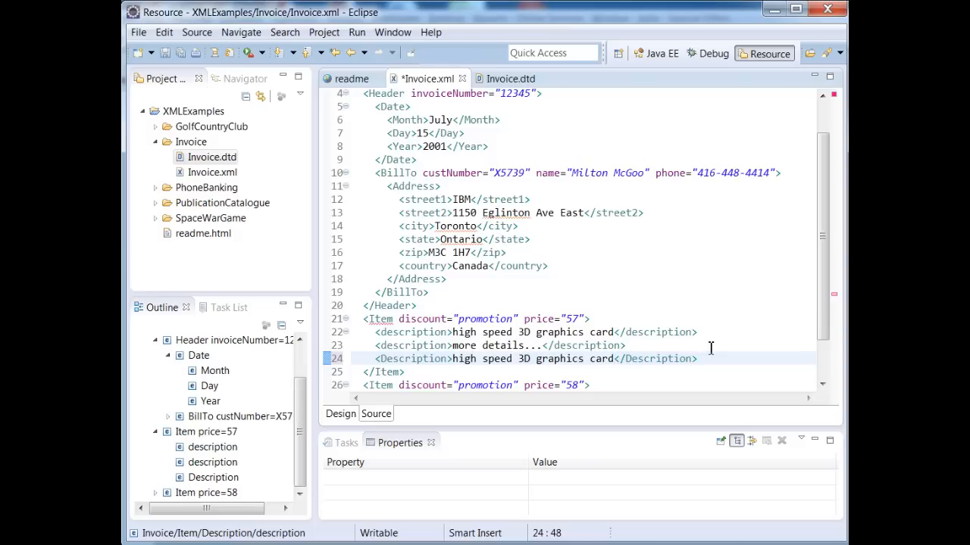
{"action": "right_click", "coordinate": [633, 358]}
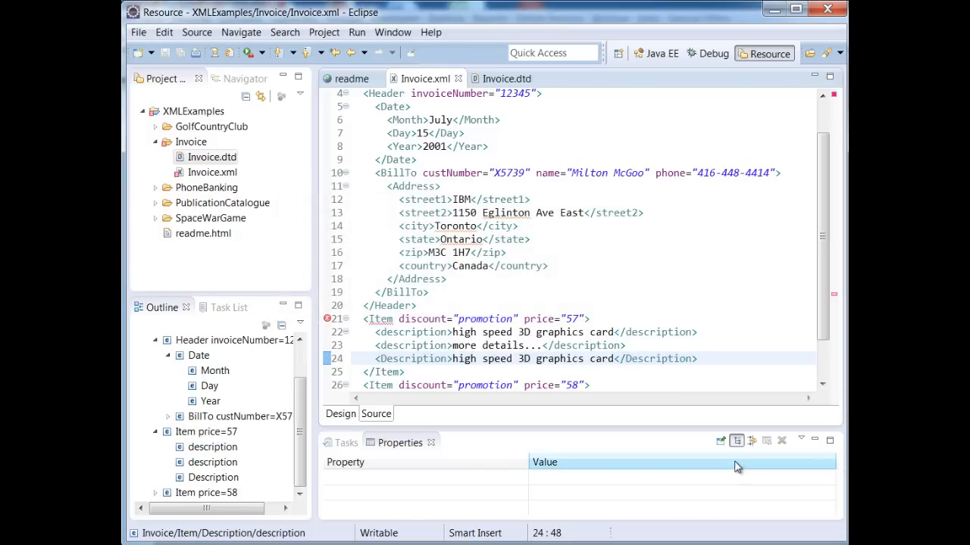
{"action": "mouse_move", "coordinate": [328, 318]}
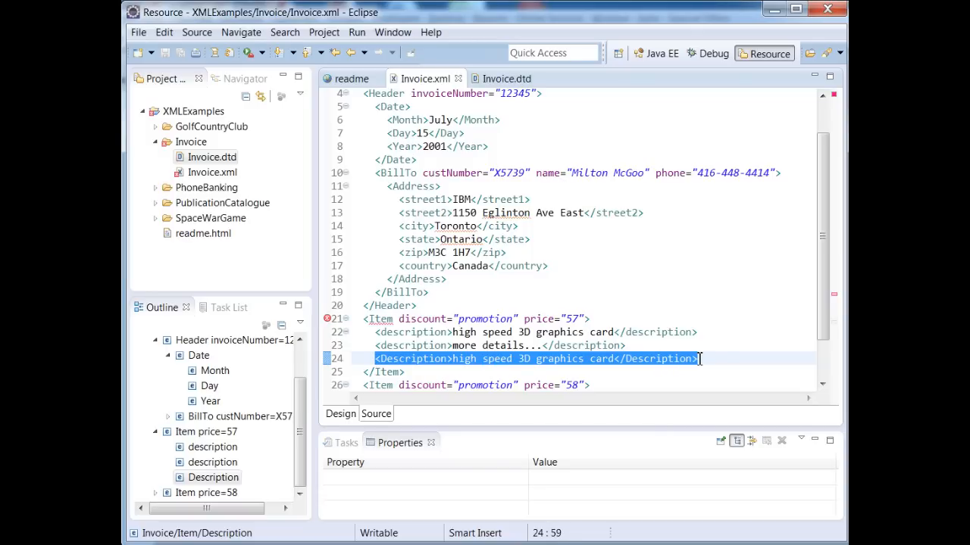
{"action": "key", "text": "Delete"}
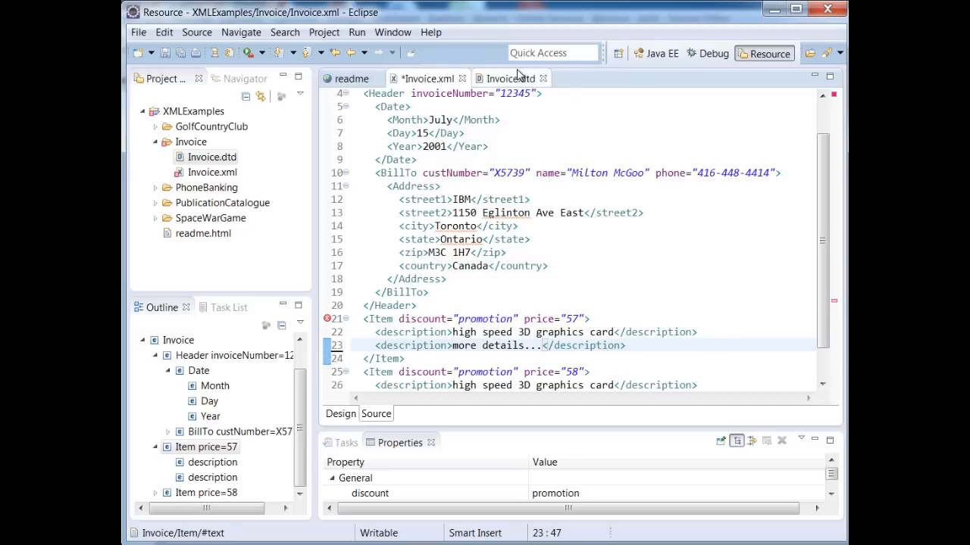
Review Item's price CDATA #REQUIRED attribute and discount's promotion/regular values in the DTD.
{"action": "left_click", "coordinate": [508, 79]}
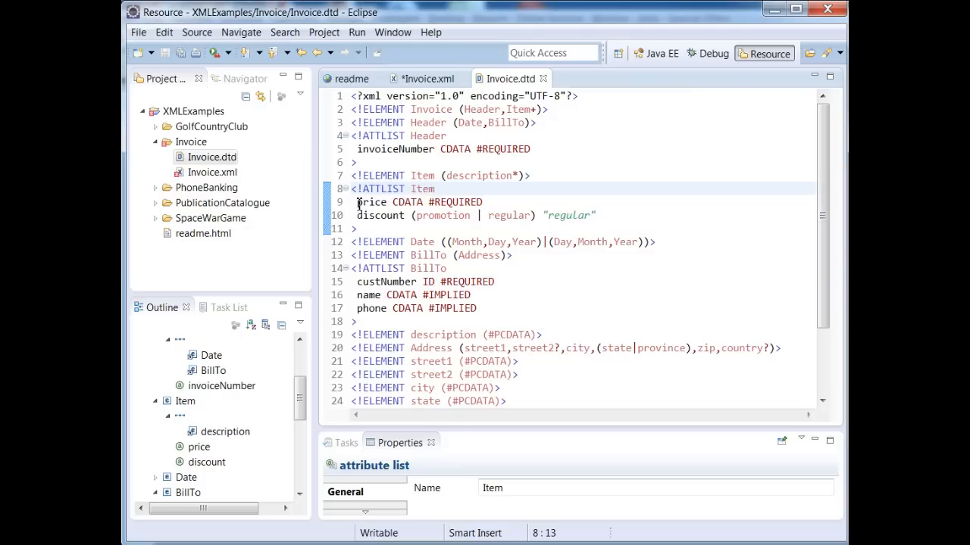
{"action": "double_click", "coordinate": [370, 203]}
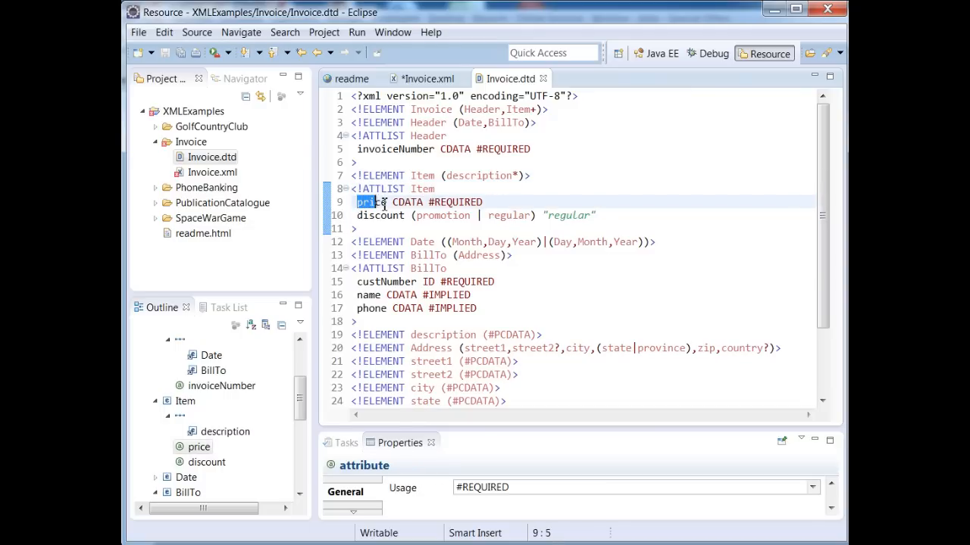
{"action": "left_click", "coordinate": [412, 203]}
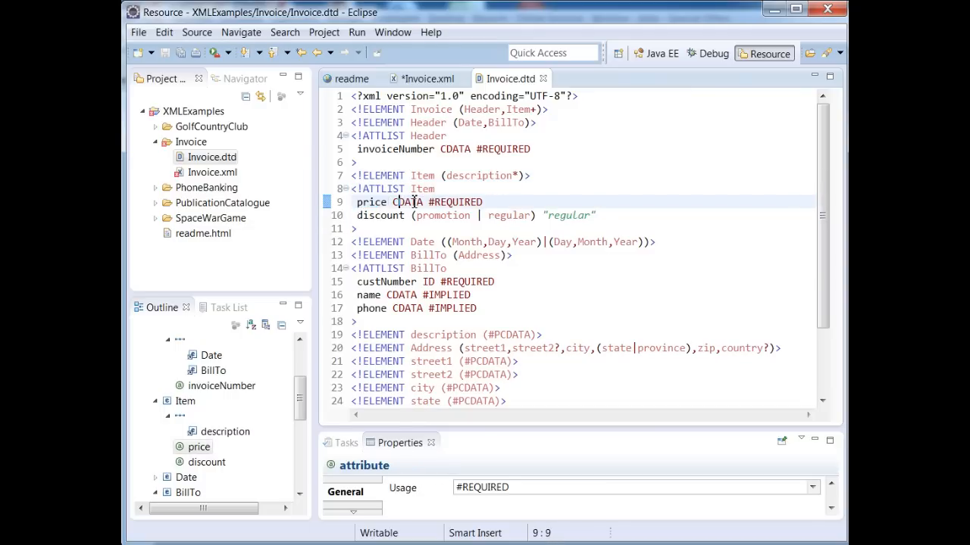
{"action": "double_click", "coordinate": [455, 203]}
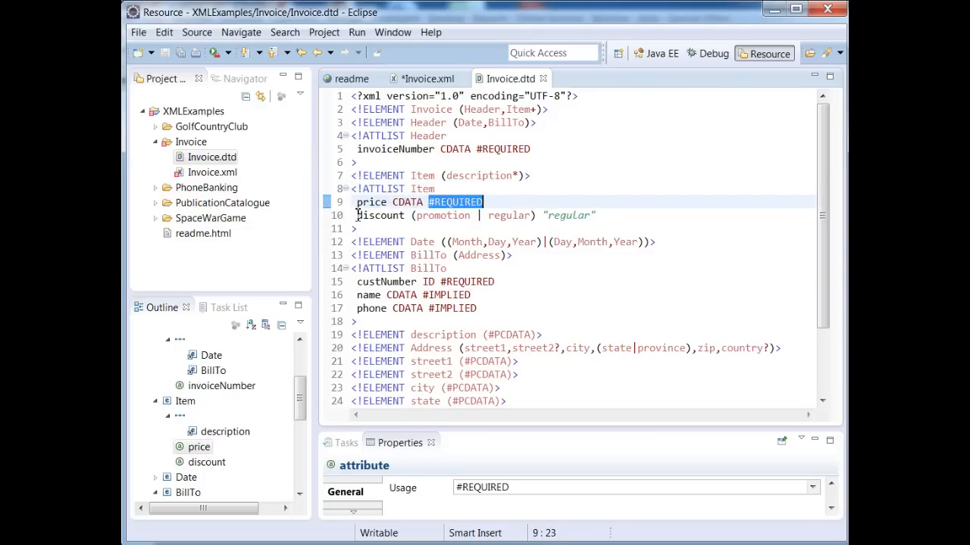
{"action": "left_click", "coordinate": [379, 215]}
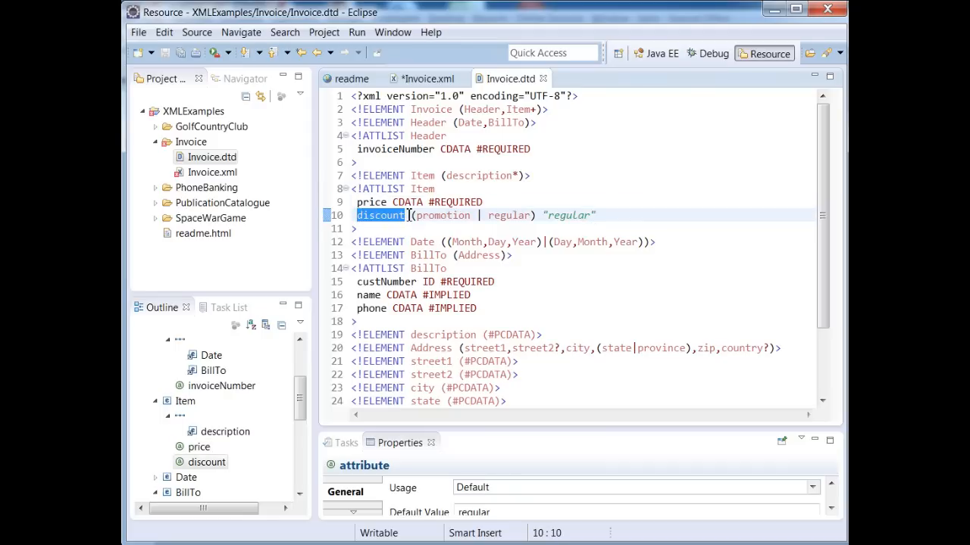
{"action": "left_click", "coordinate": [422, 215]}
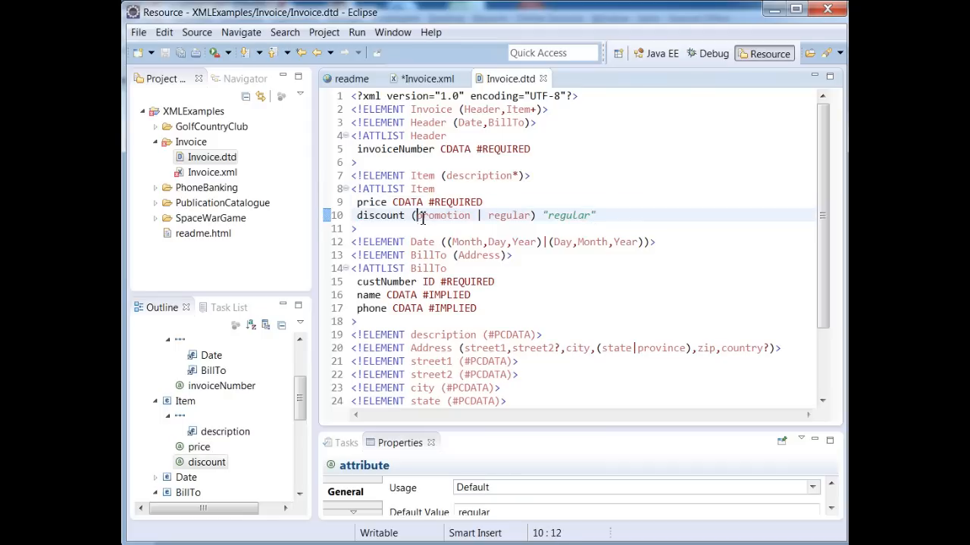
{"action": "double_click", "coordinate": [512, 215]}
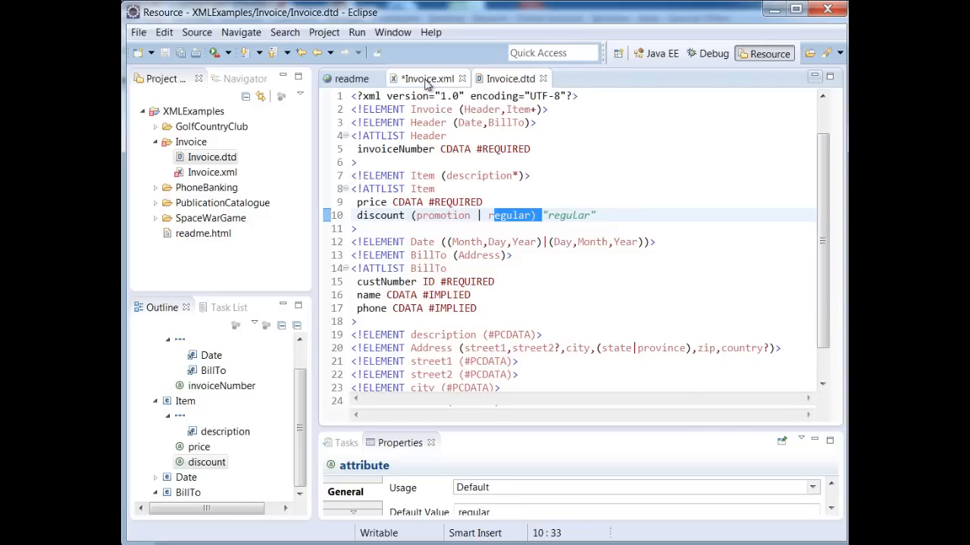
Compare the first Item's promotion discount in Invoice.xml with the DTD's regular default, saving the invoice.
{"action": "left_click", "coordinate": [426, 79]}
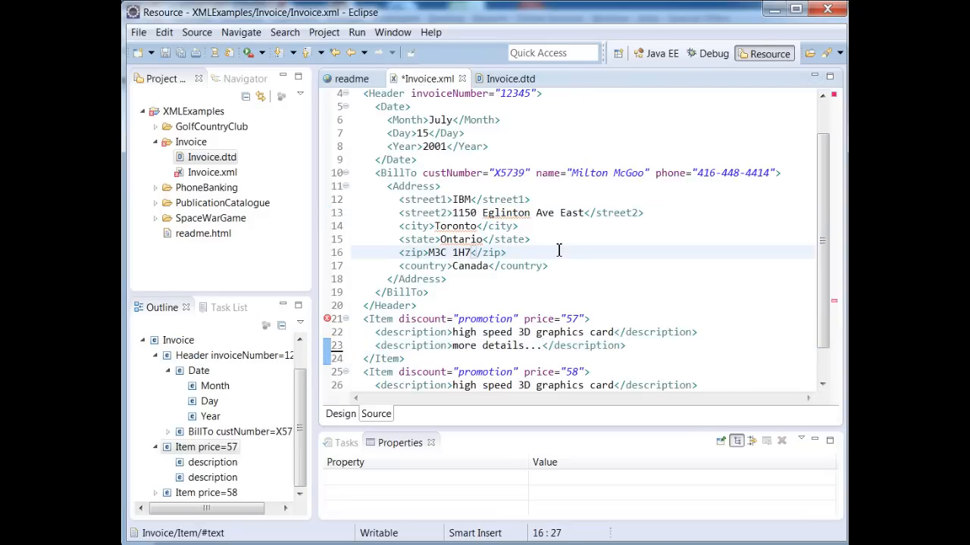
{"action": "double_click", "coordinate": [485, 318]}
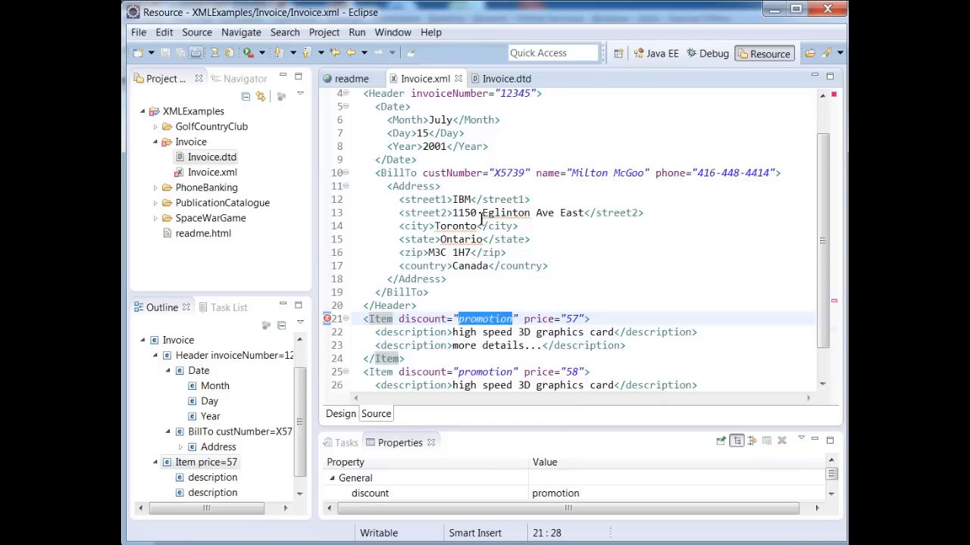
{"action": "mouse_move", "coordinate": [579, 464]}
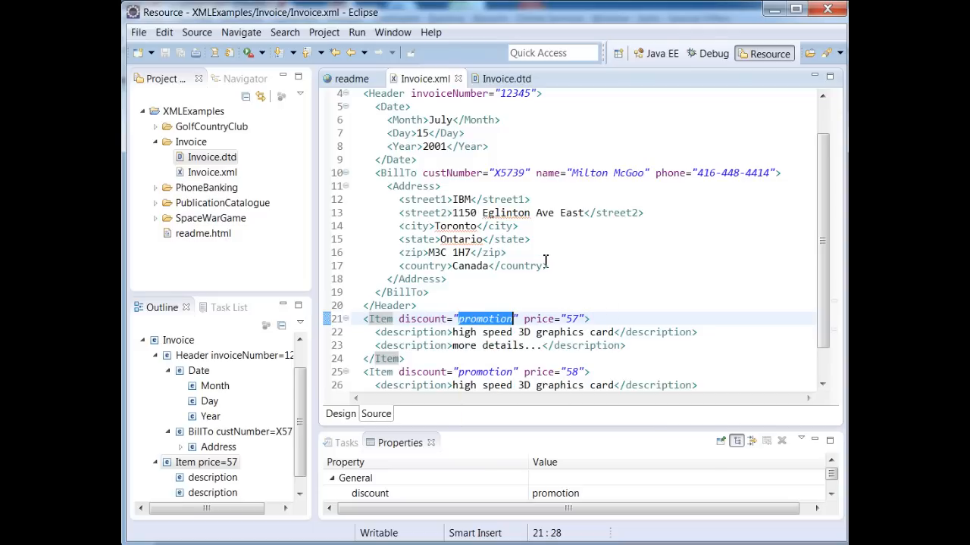
{"action": "left_click", "coordinate": [503, 78]}
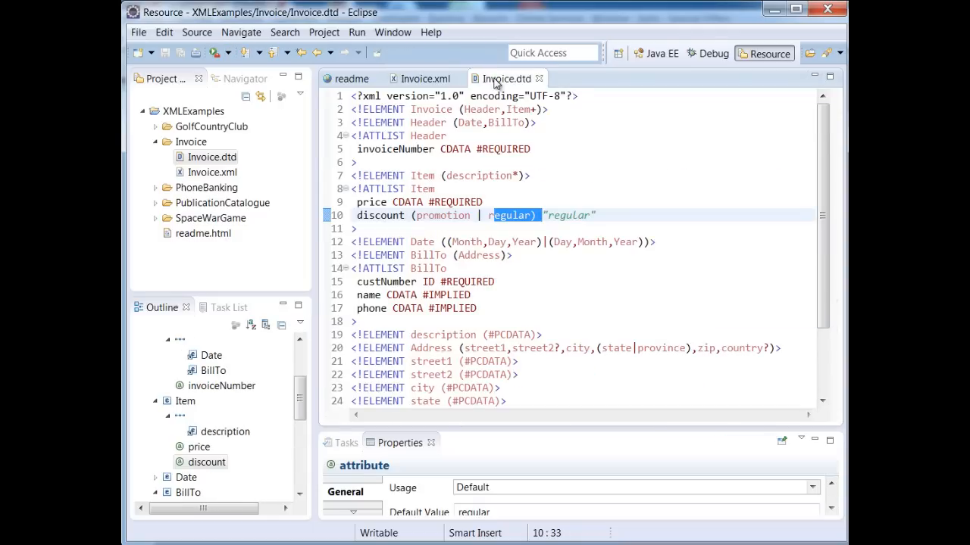
{"action": "mouse_move", "coordinate": [598, 266]}
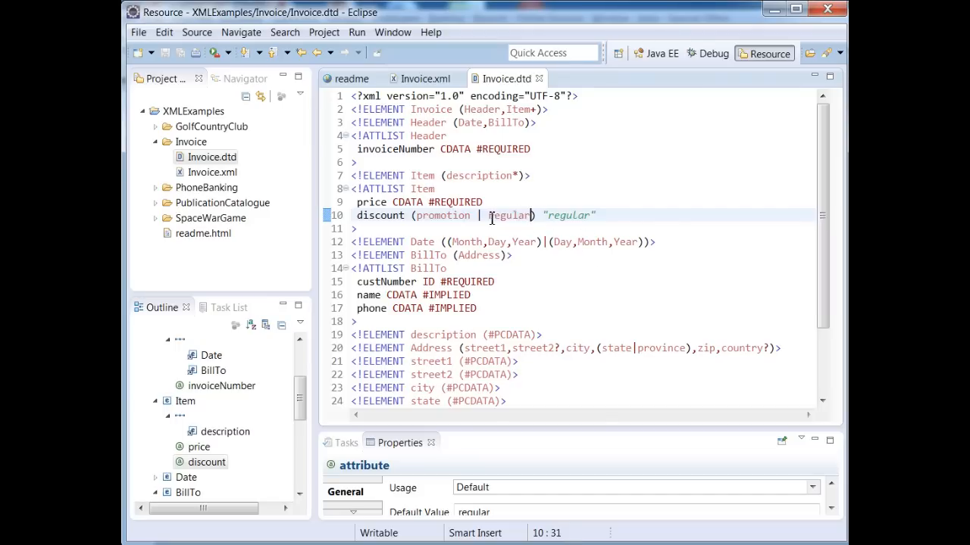
{"action": "double_click", "coordinate": [509, 215]}
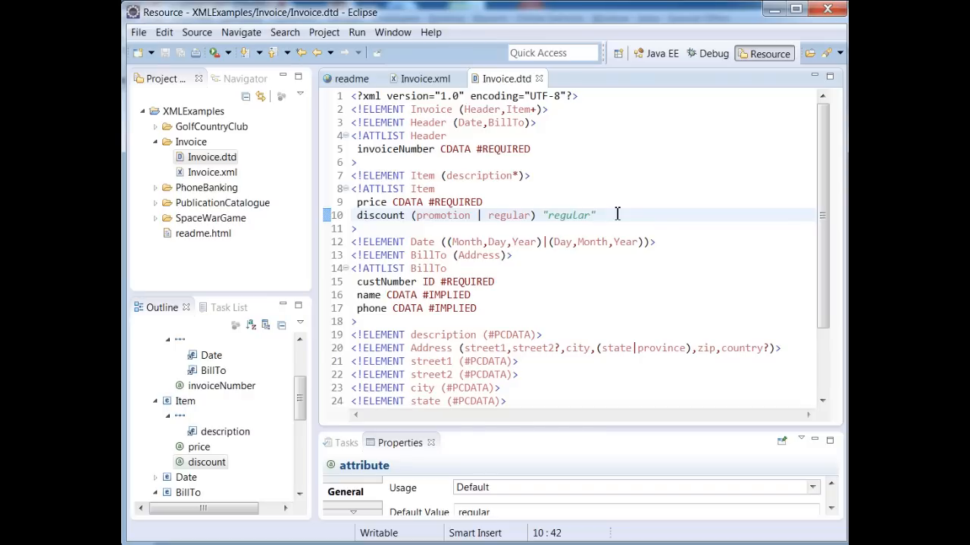
{"action": "mouse_move", "coordinate": [397, 279]}
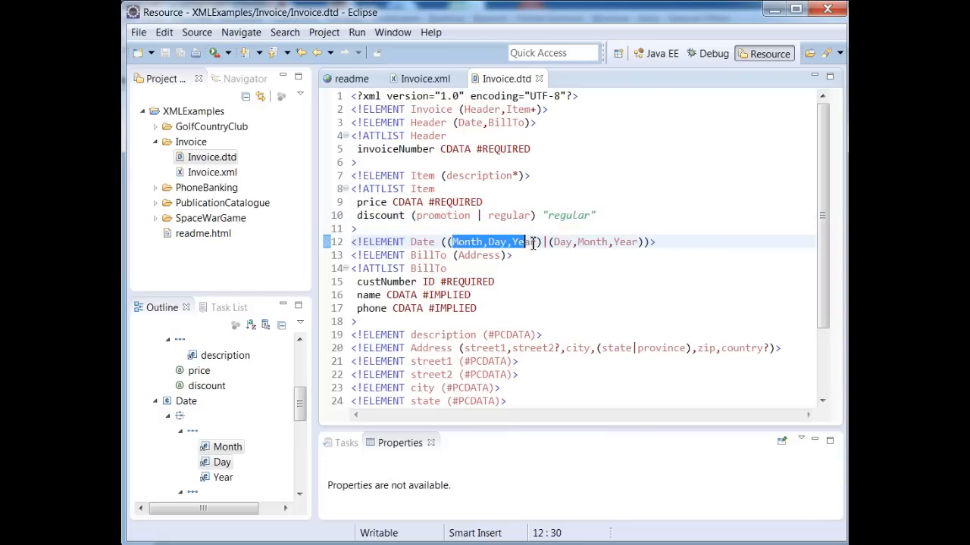
Reorder the invoice's Date to Day, Month, Year, save it, and bring up Invoice.dtd.
{"action": "left_click", "coordinate": [544, 242]}
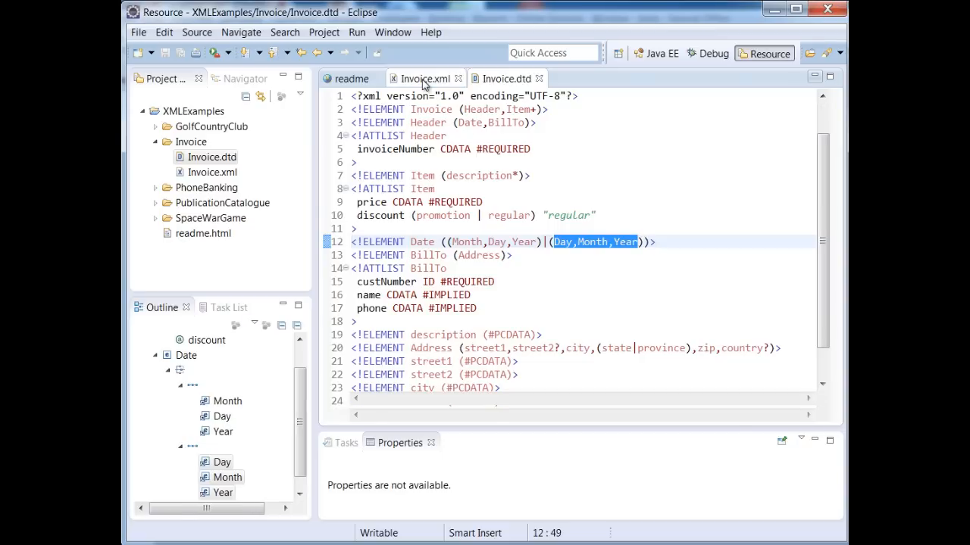
{"action": "left_click", "coordinate": [424, 79]}
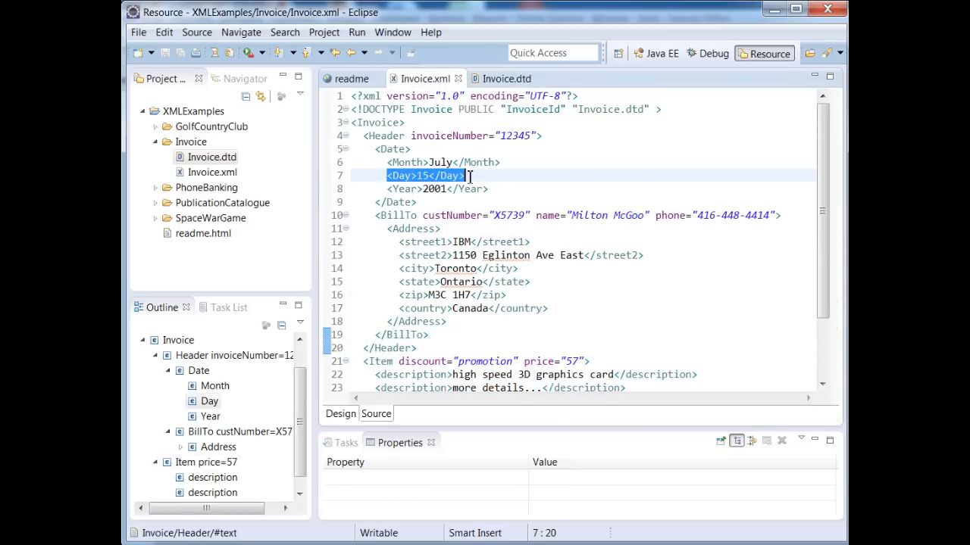
{"action": "key", "text": "Delete"}
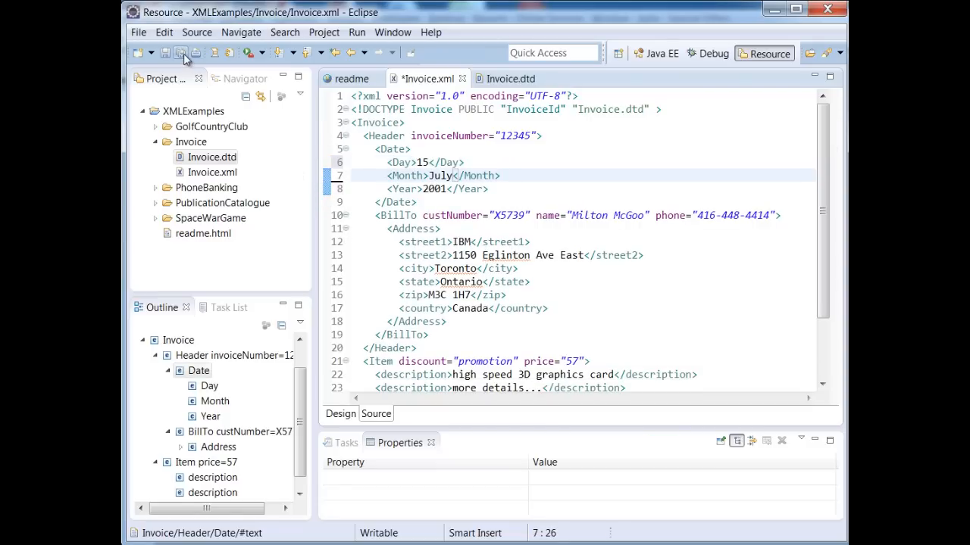
{"action": "left_click", "coordinate": [164, 51]}
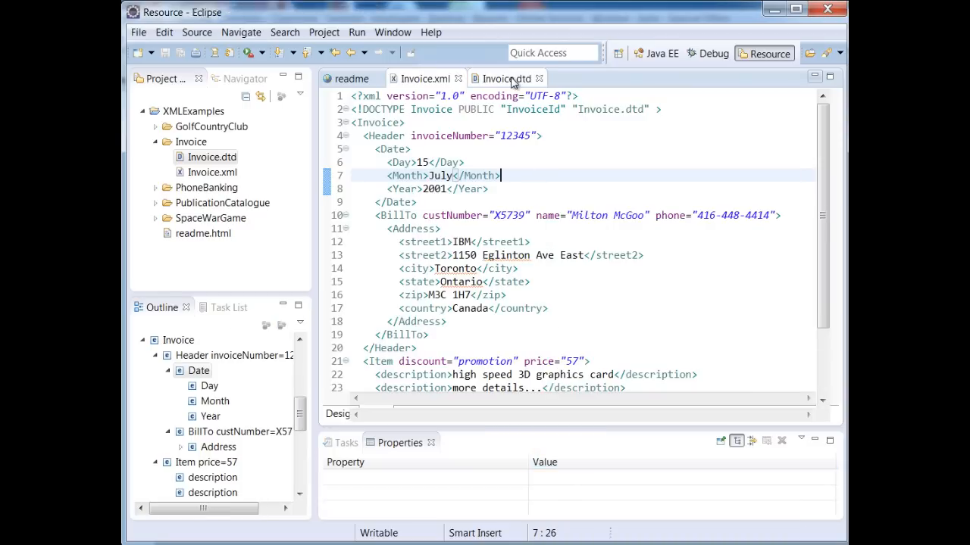
{"action": "left_click", "coordinate": [503, 79]}
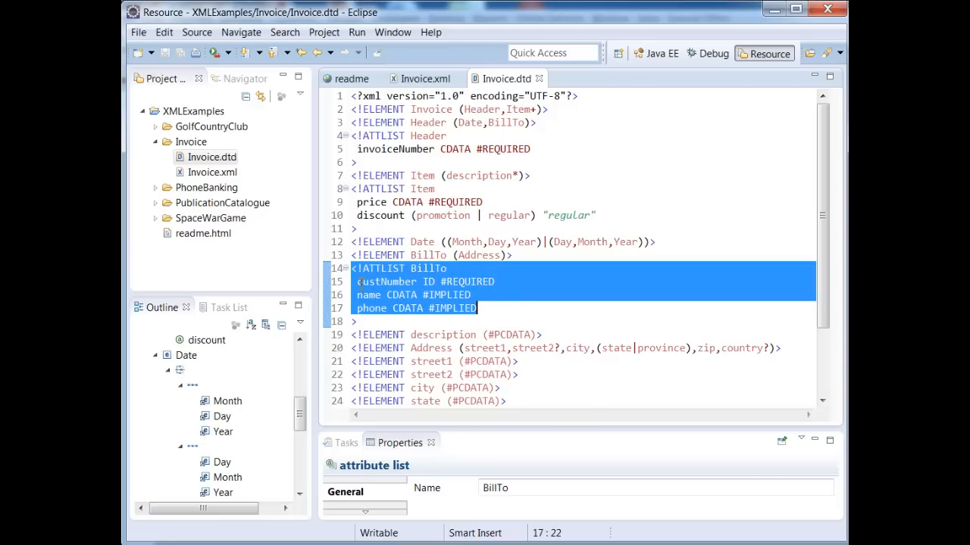
{"action": "double_click", "coordinate": [387, 280]}
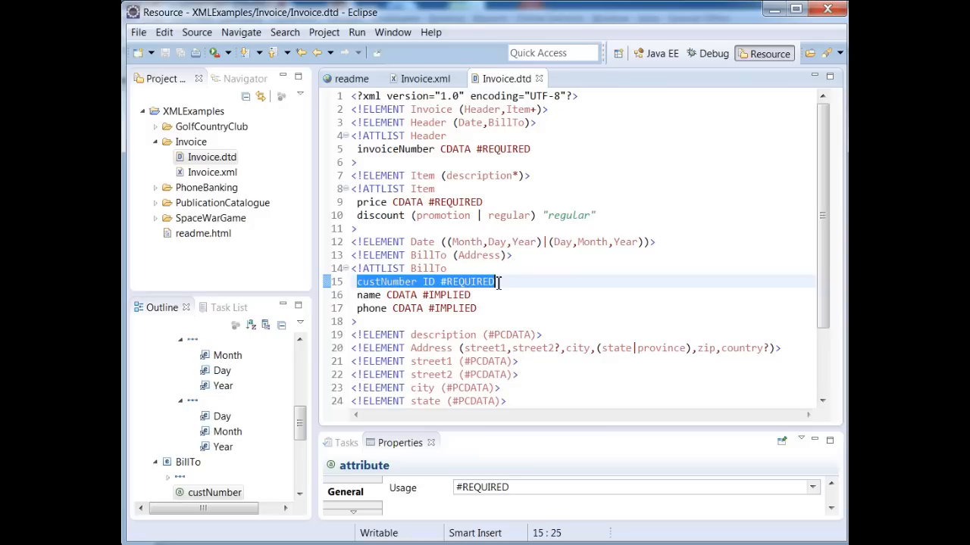
{"action": "left_click", "coordinate": [432, 280]}
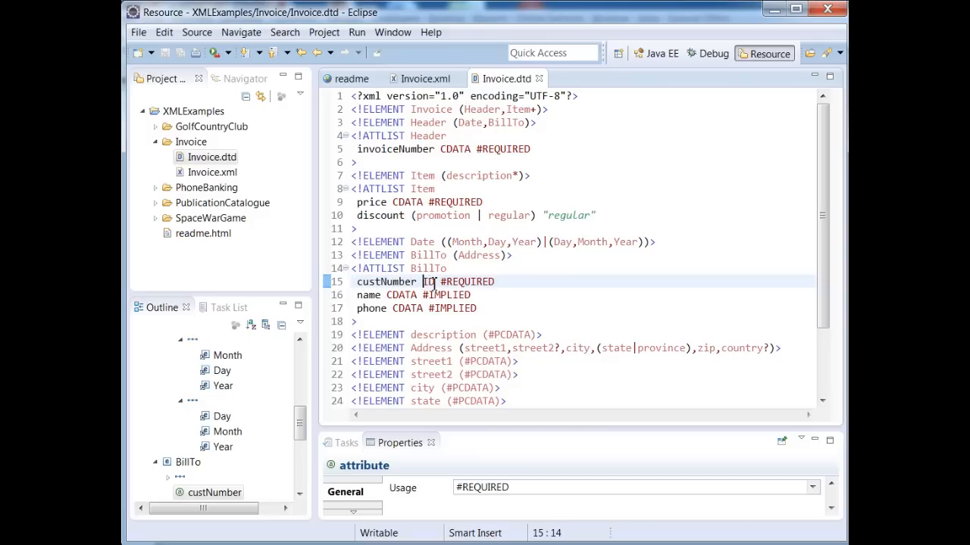
{"action": "double_click", "coordinate": [430, 280]}
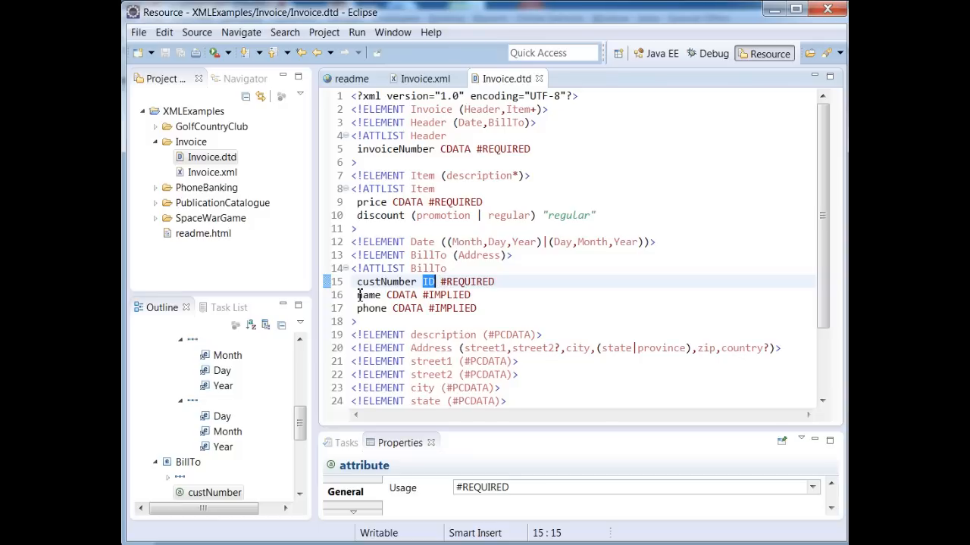
{"action": "mouse_move", "coordinate": [585, 347]}
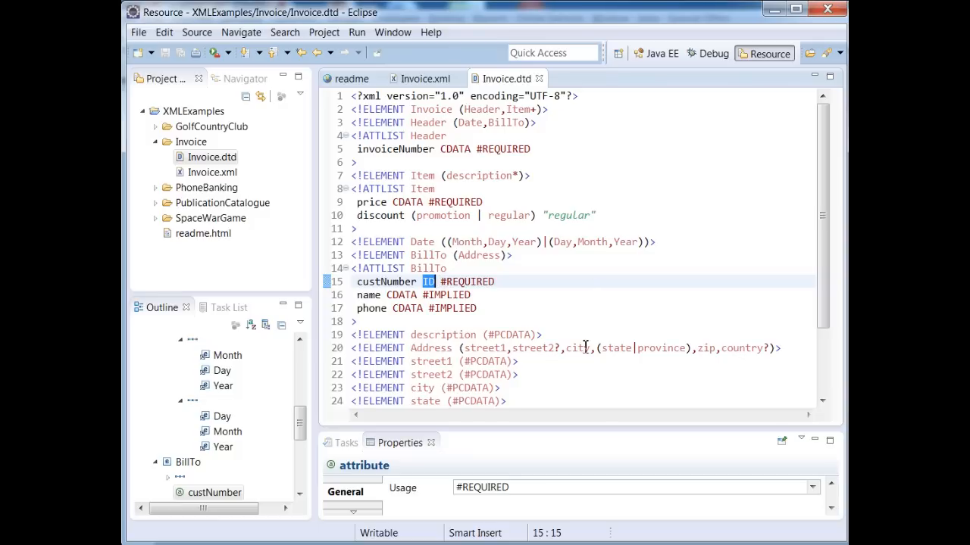
{"action": "mouse_move", "coordinate": [354, 337]}
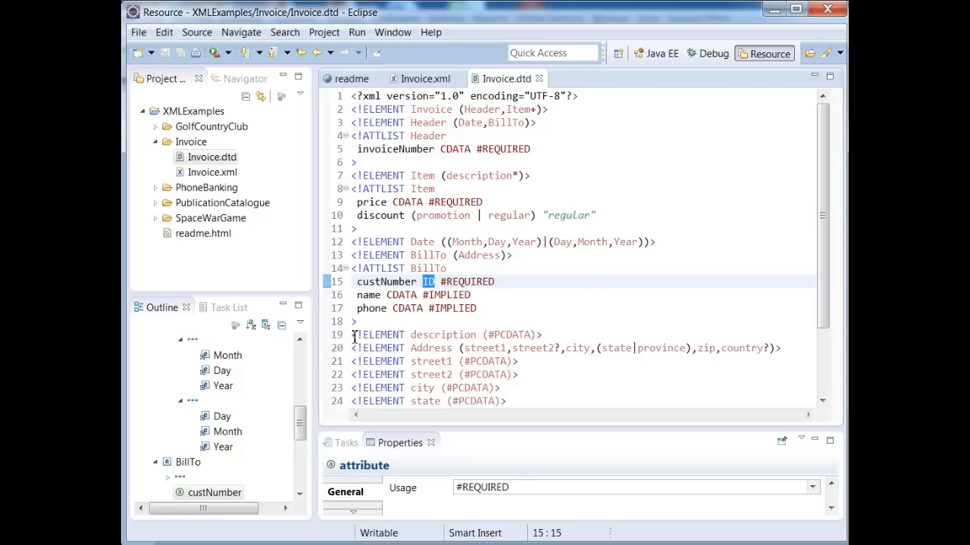
{"action": "left_click", "coordinate": [447, 335]}
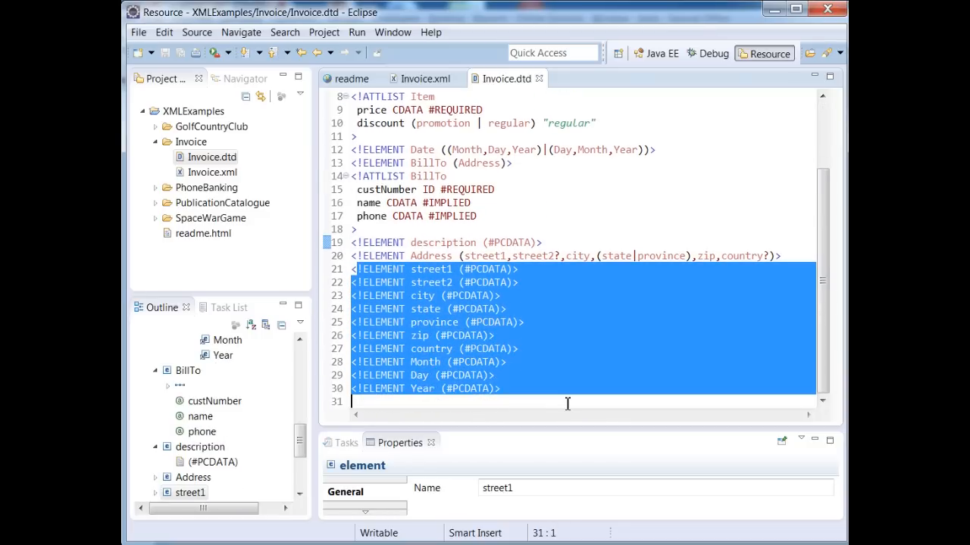
{"action": "left_click", "coordinate": [432, 255]}
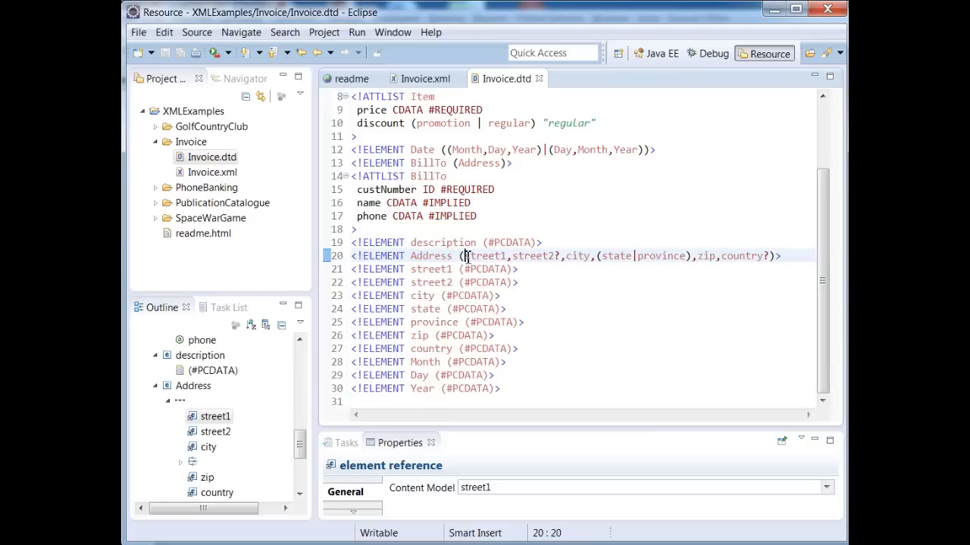
{"action": "left_click_drag", "start_coordinate": [464, 254], "coordinate": [555, 254]}
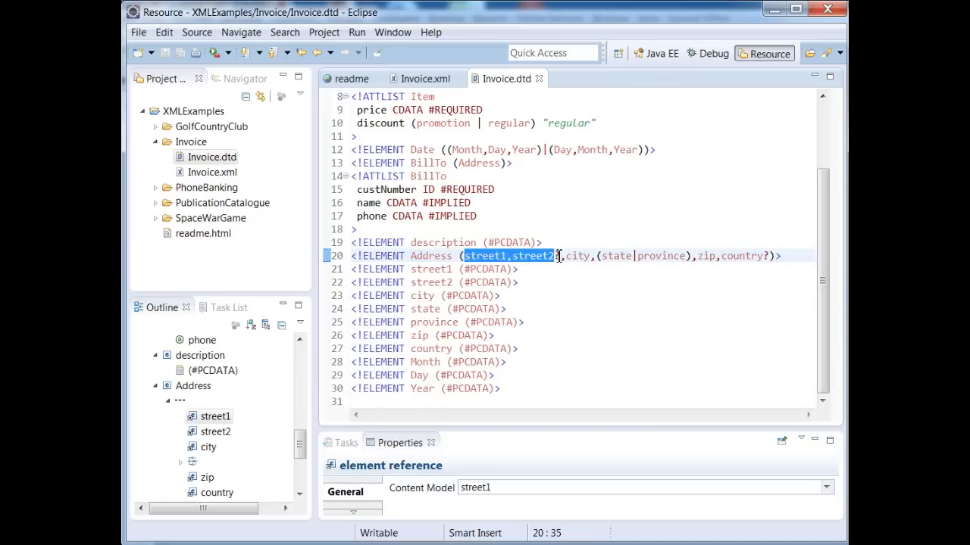
{"action": "left_click", "coordinate": [558, 255]}
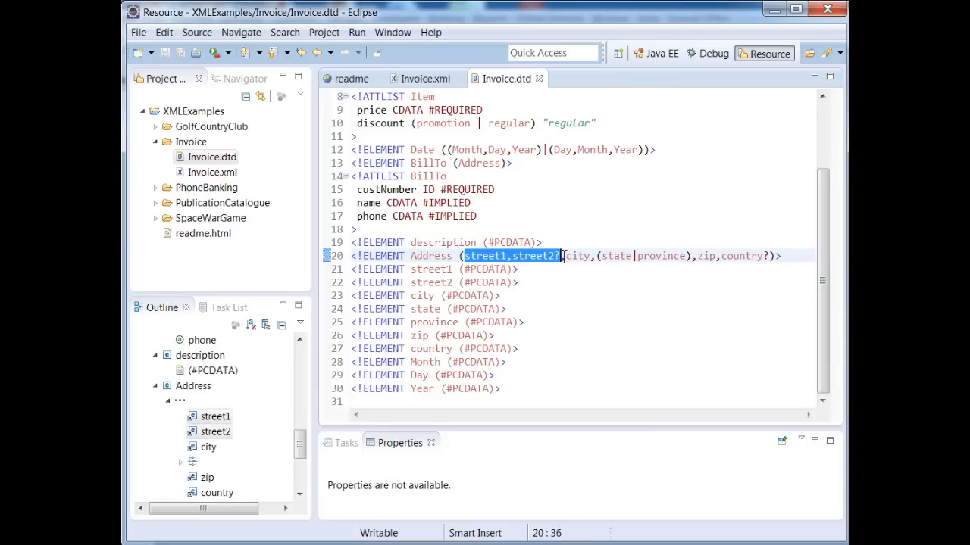
{"action": "double_click", "coordinate": [576, 254]}
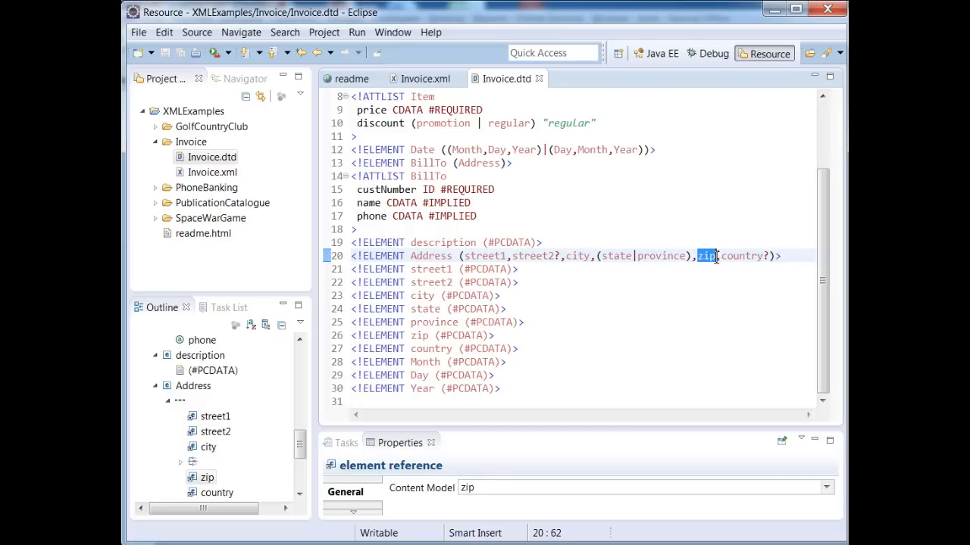
{"action": "double_click", "coordinate": [742, 254]}
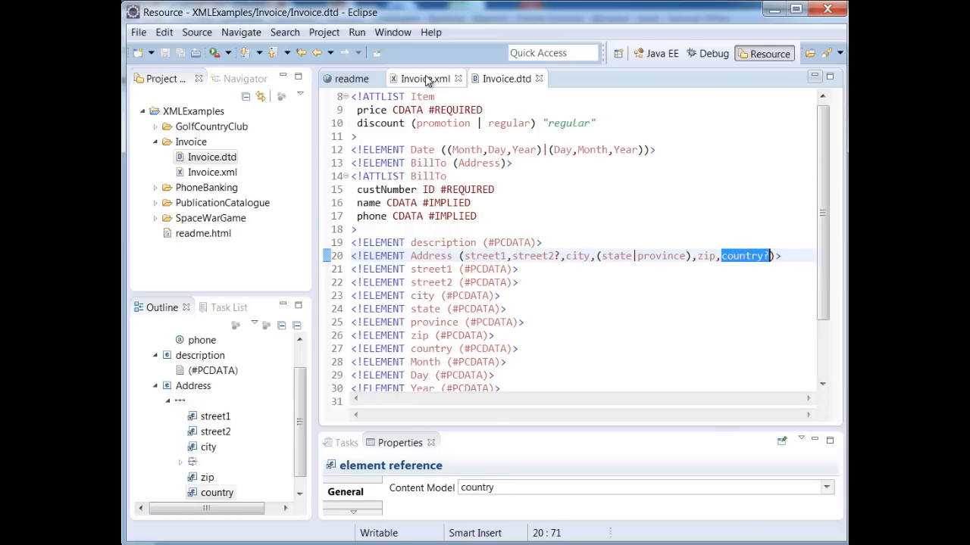
Delete the country line from the invoice Address and check the Address declaration in the DTD.
{"action": "left_click", "coordinate": [424, 79]}
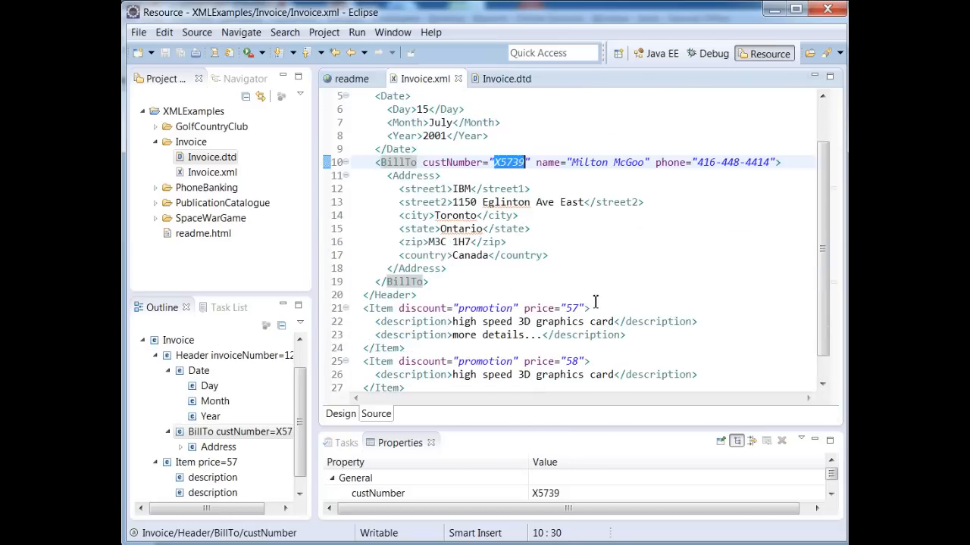
{"action": "left_click", "coordinate": [472, 254]}
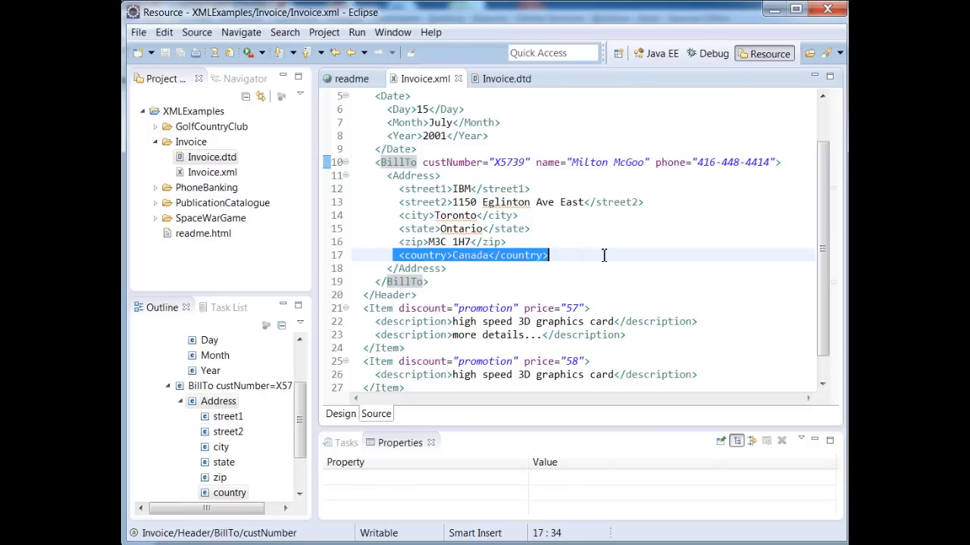
{"action": "right_click", "coordinate": [470, 255]}
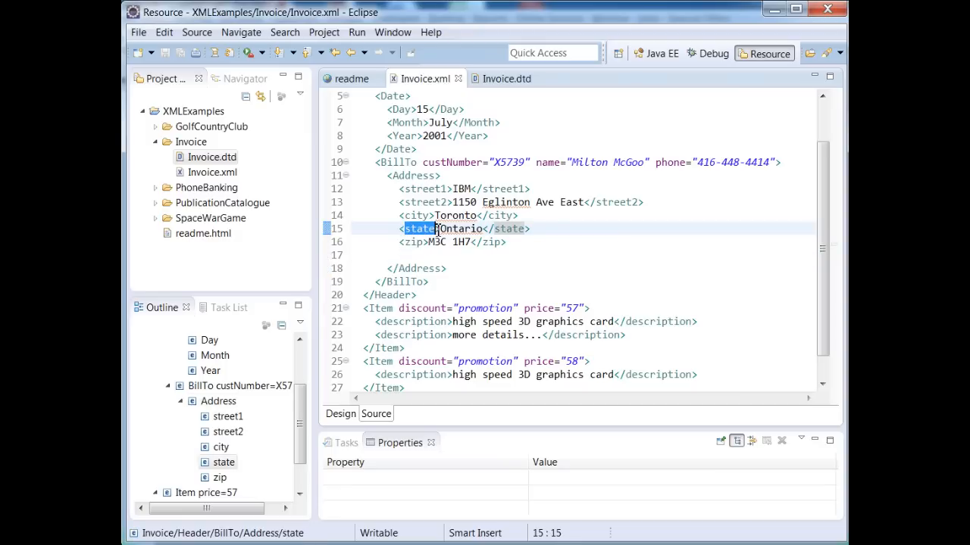
{"action": "mouse_move", "coordinate": [490, 100]}
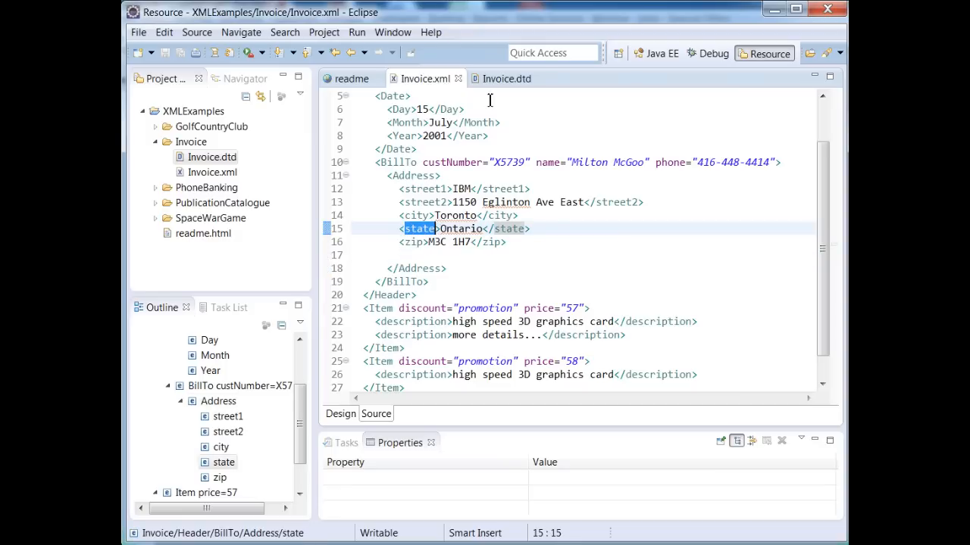
{"action": "left_click", "coordinate": [503, 78]}
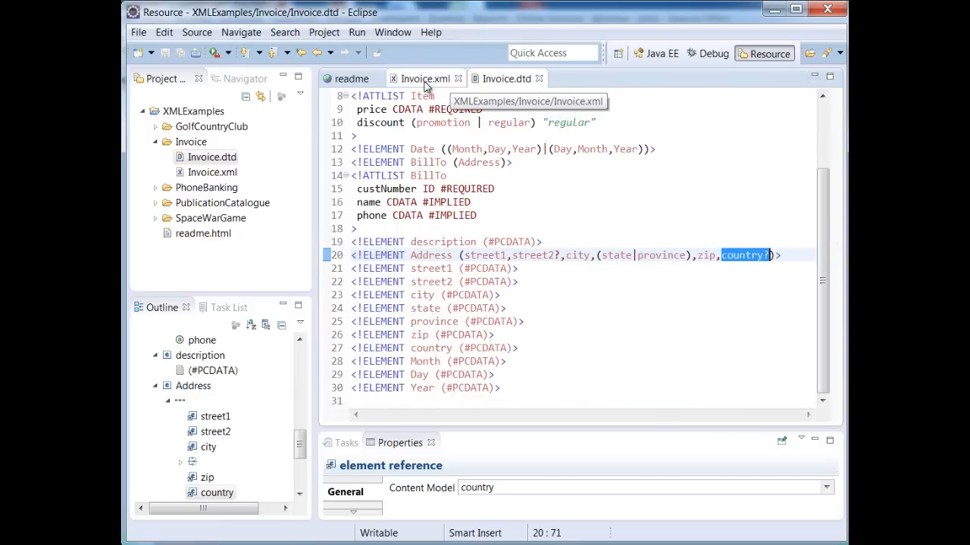
Rename the state start and end tags to province and save Invoice.xml.
{"action": "left_click", "coordinate": [427, 79]}
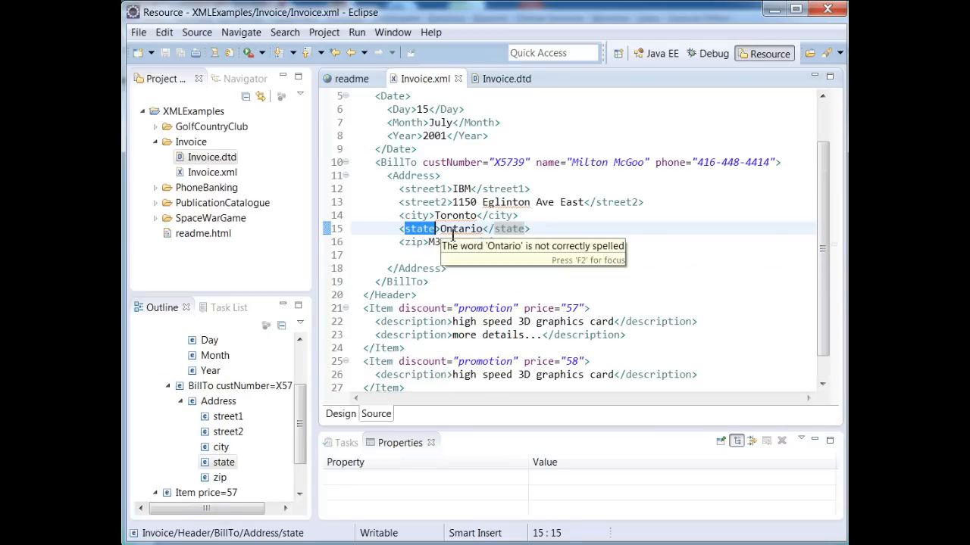
{"action": "type", "text": "provinc"}
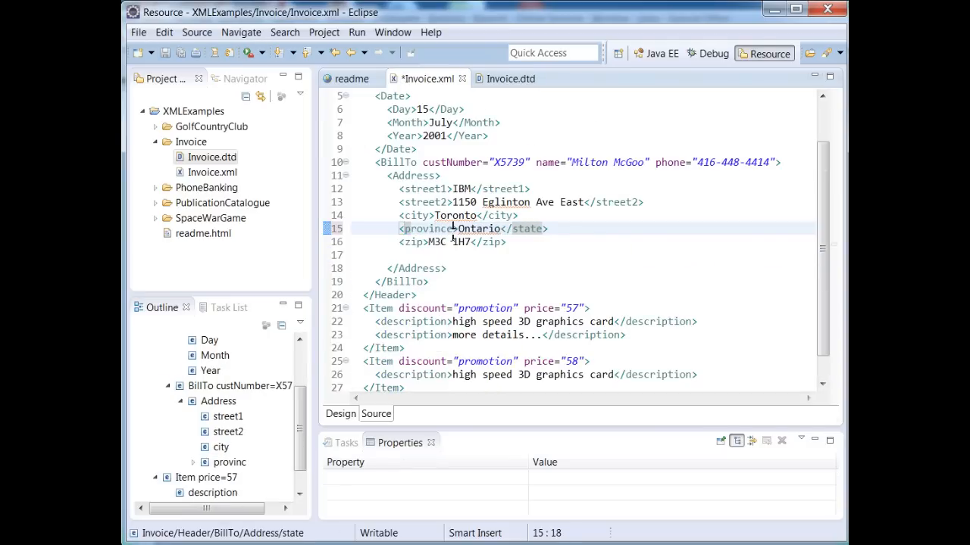
{"action": "double_click", "coordinate": [427, 228]}
{"action": "type", "text": "provinc"}
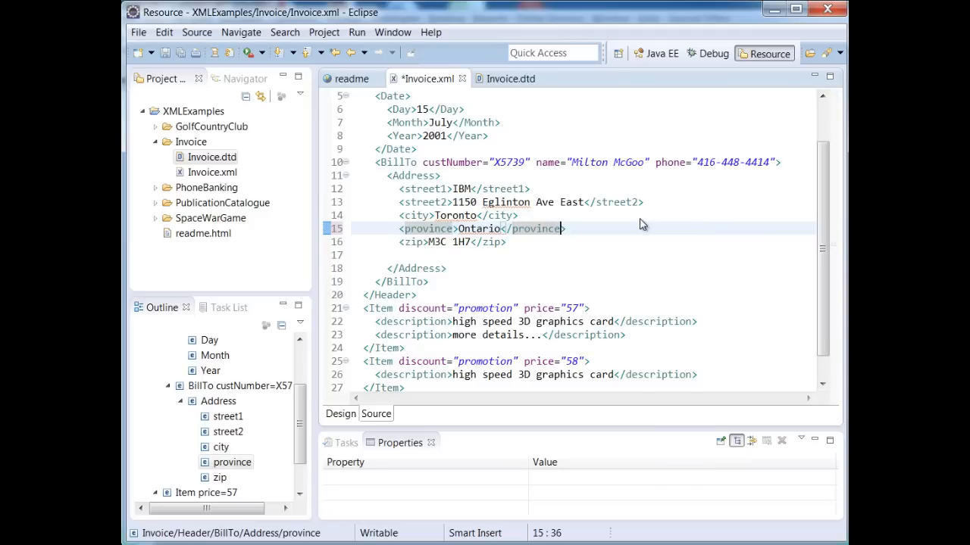
{"action": "right_click", "coordinate": [640, 225]}
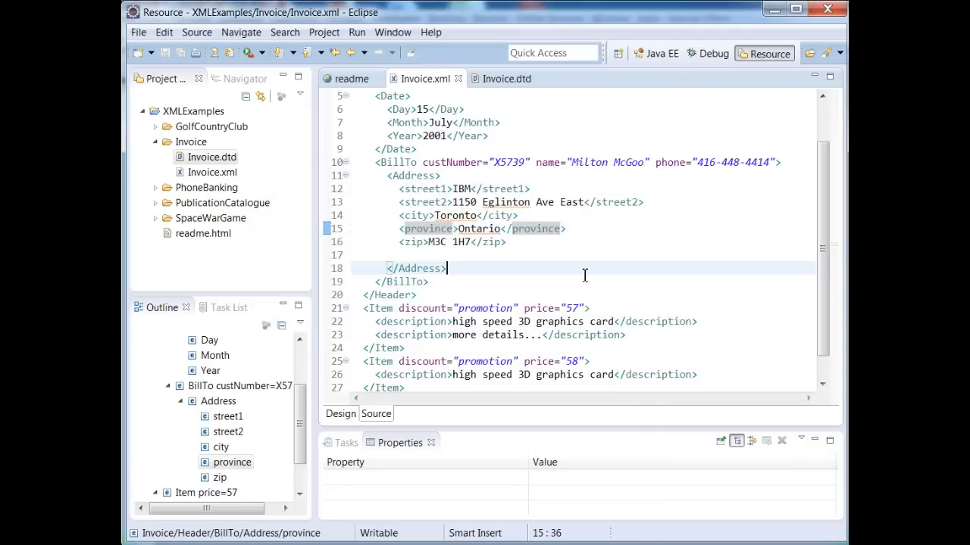
{"action": "left_click", "coordinate": [417, 268]}
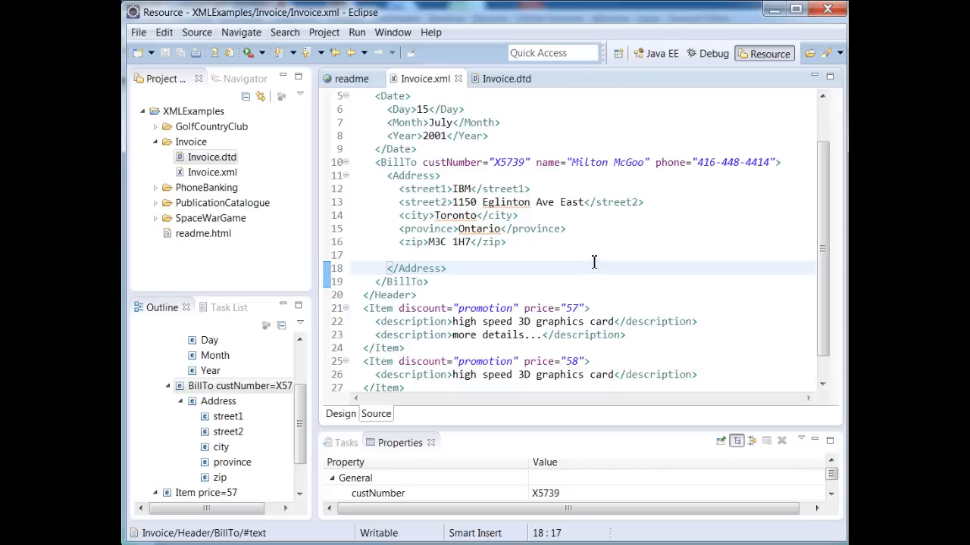
{"action": "left_click", "coordinate": [449, 269]}
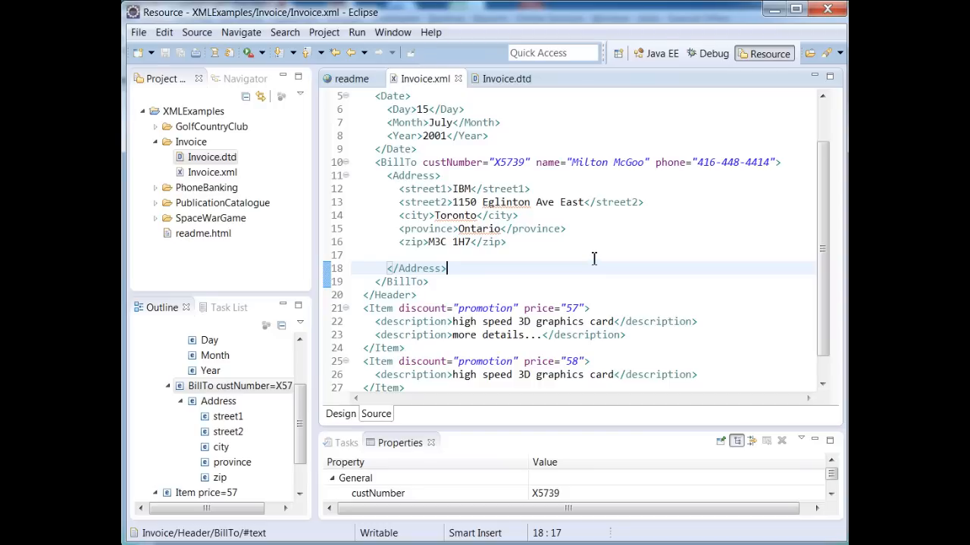